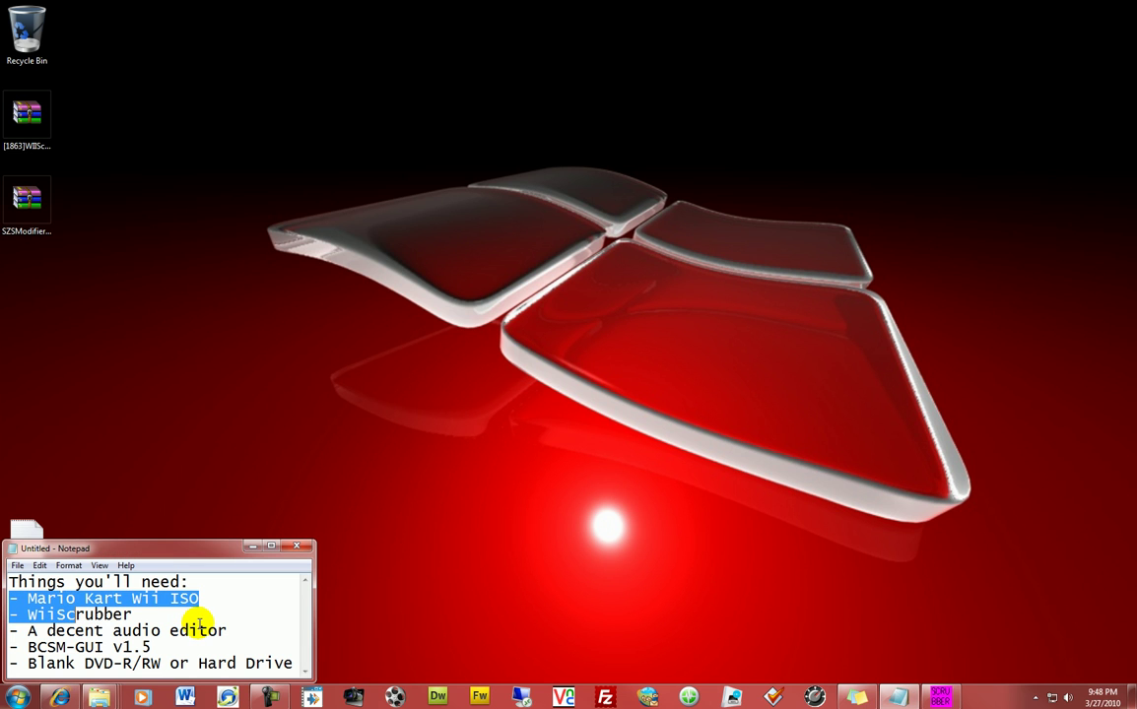
Browse the program list, selecting the audio editor and Hard Drive entries before loading anything.
left_click(133, 615)
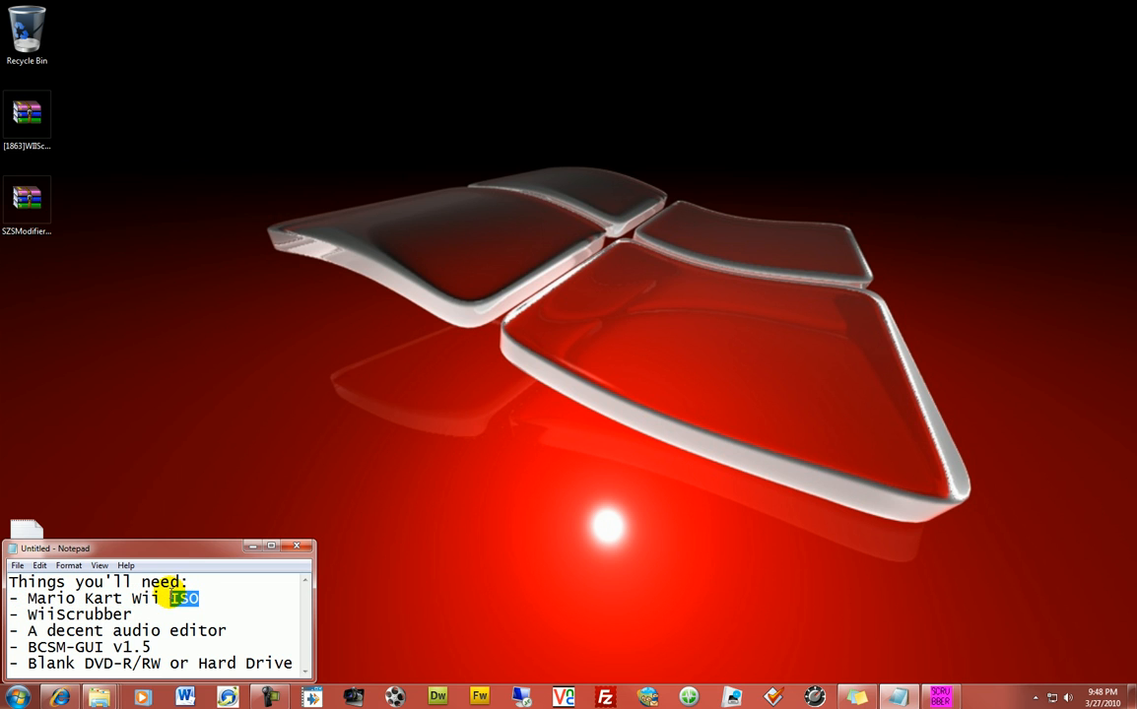
left_click(138, 615)
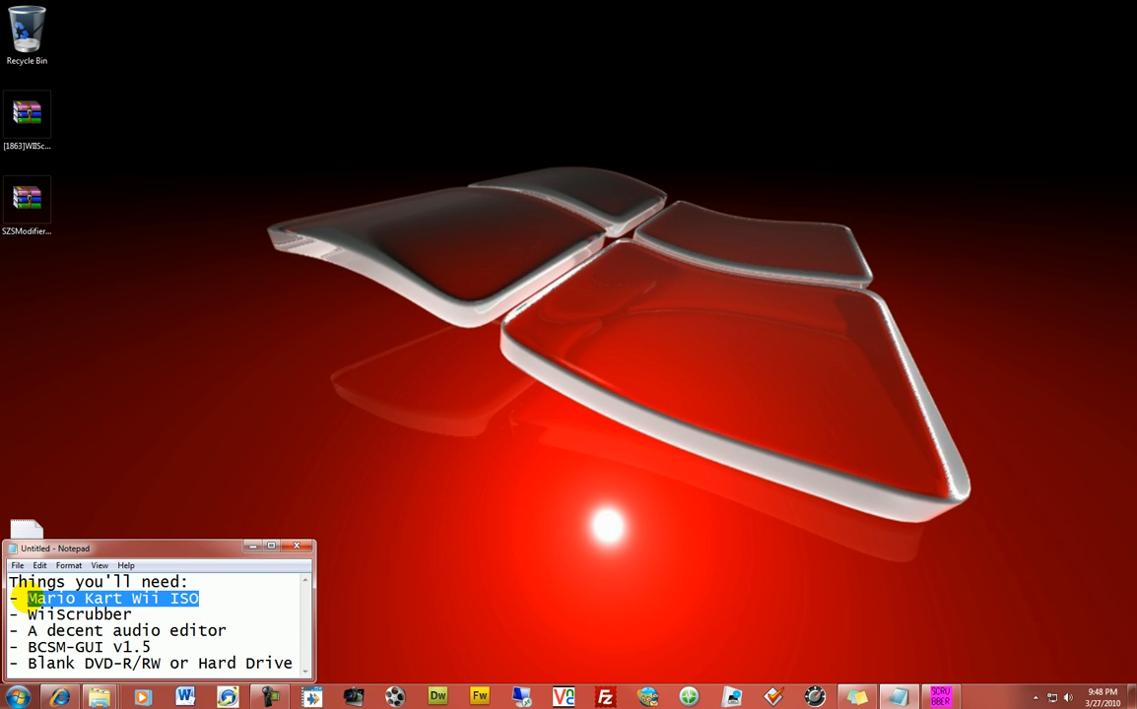
mouse_move(205, 591)
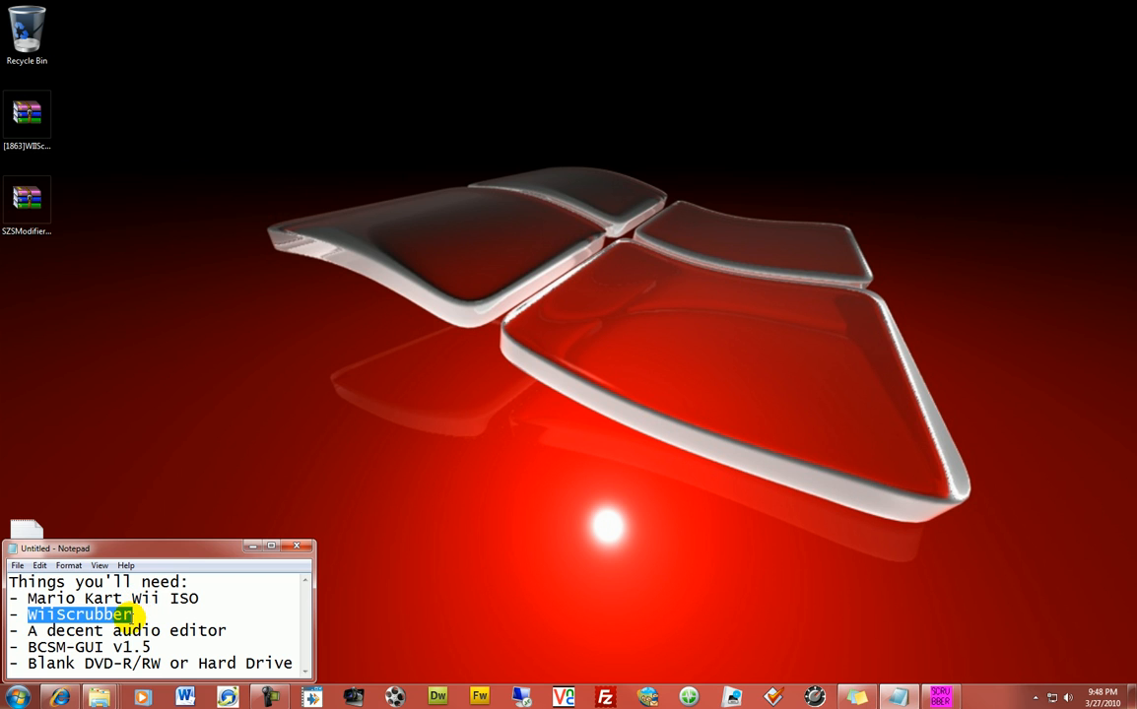
left_click(138, 614)
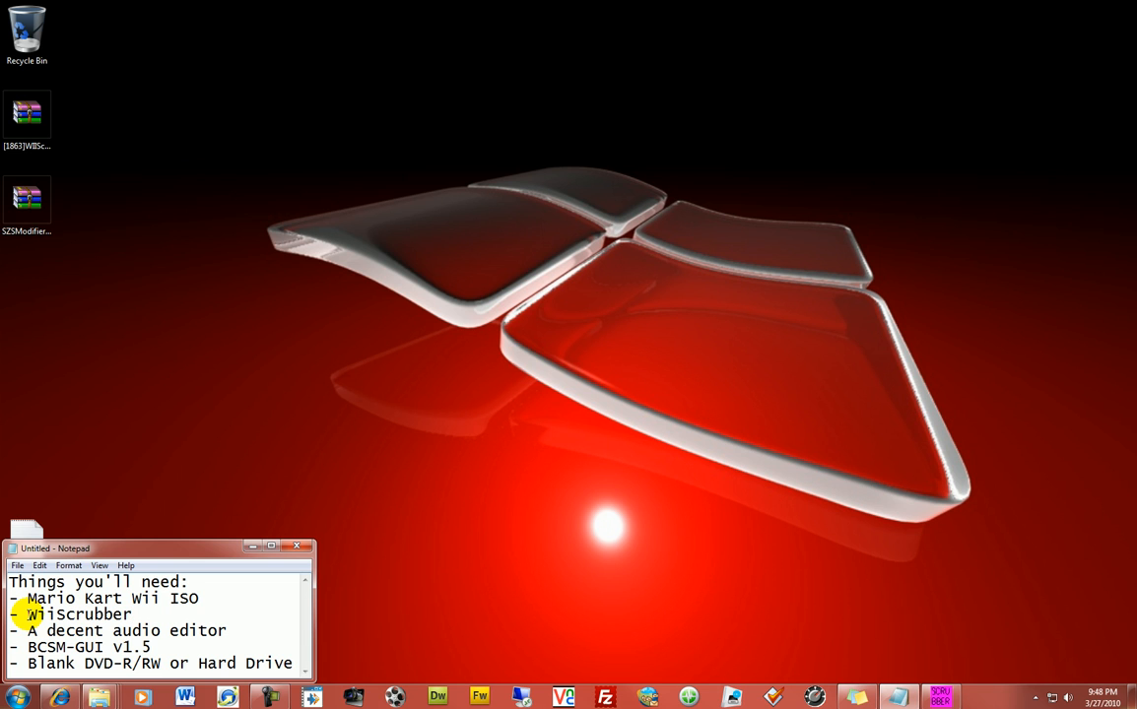
left_click(132, 615)
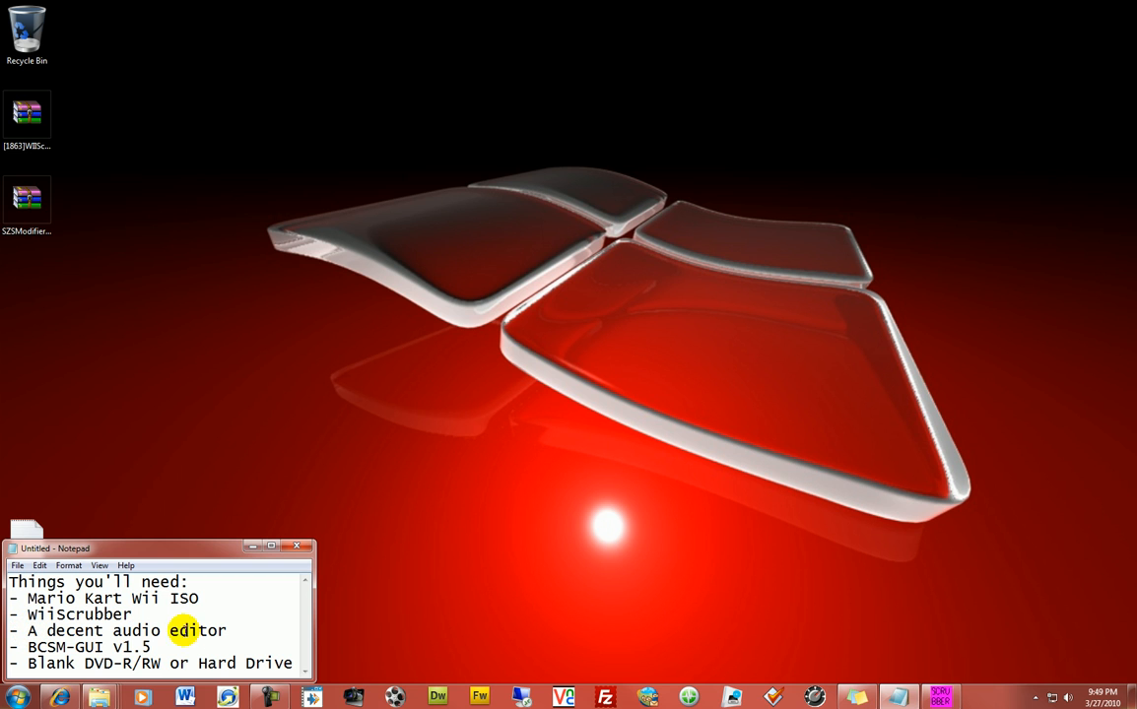
triple_click(119, 631)
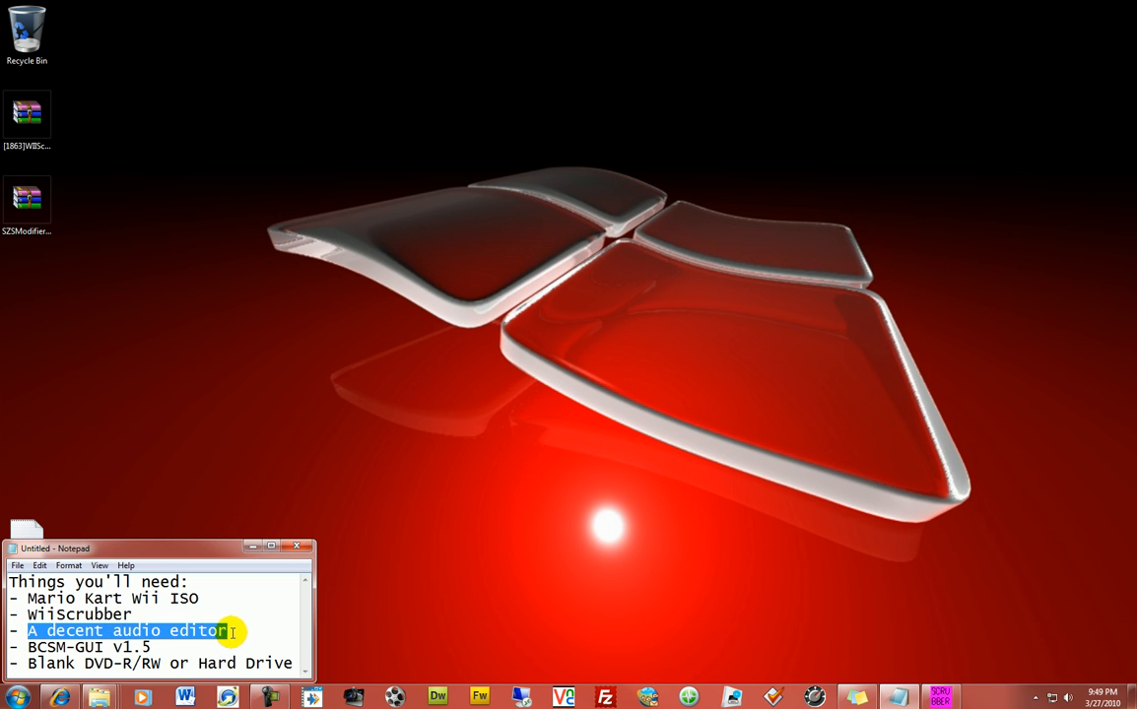
left_click(238, 631)
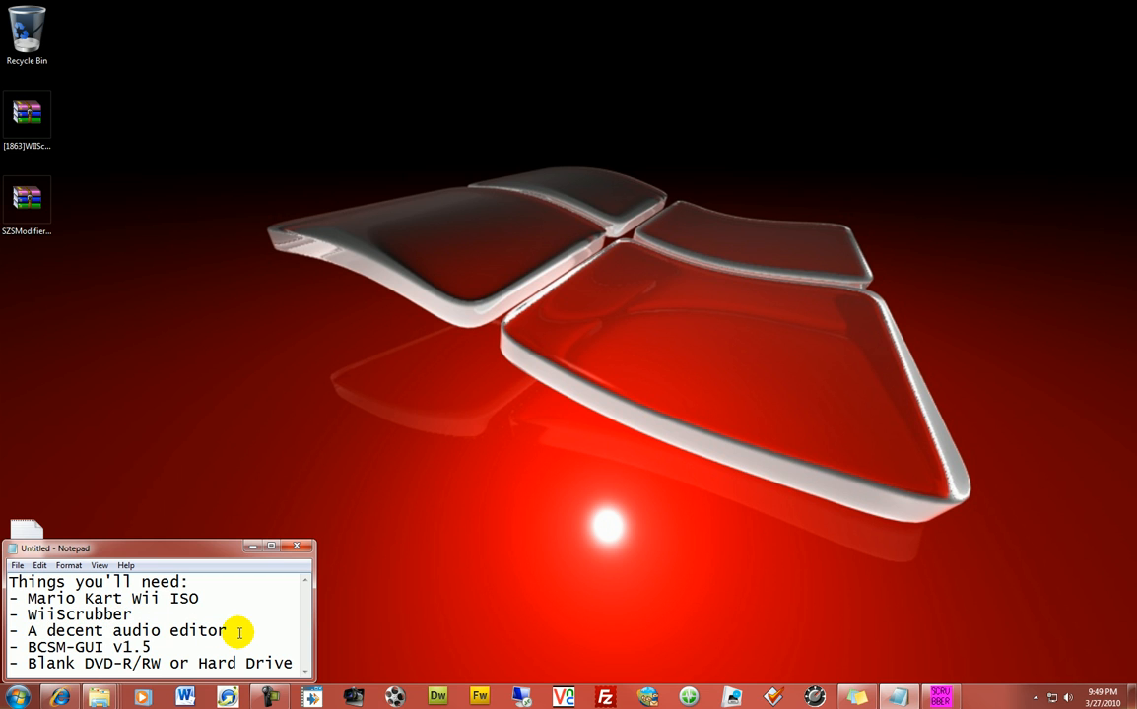
right_click(697, 697)
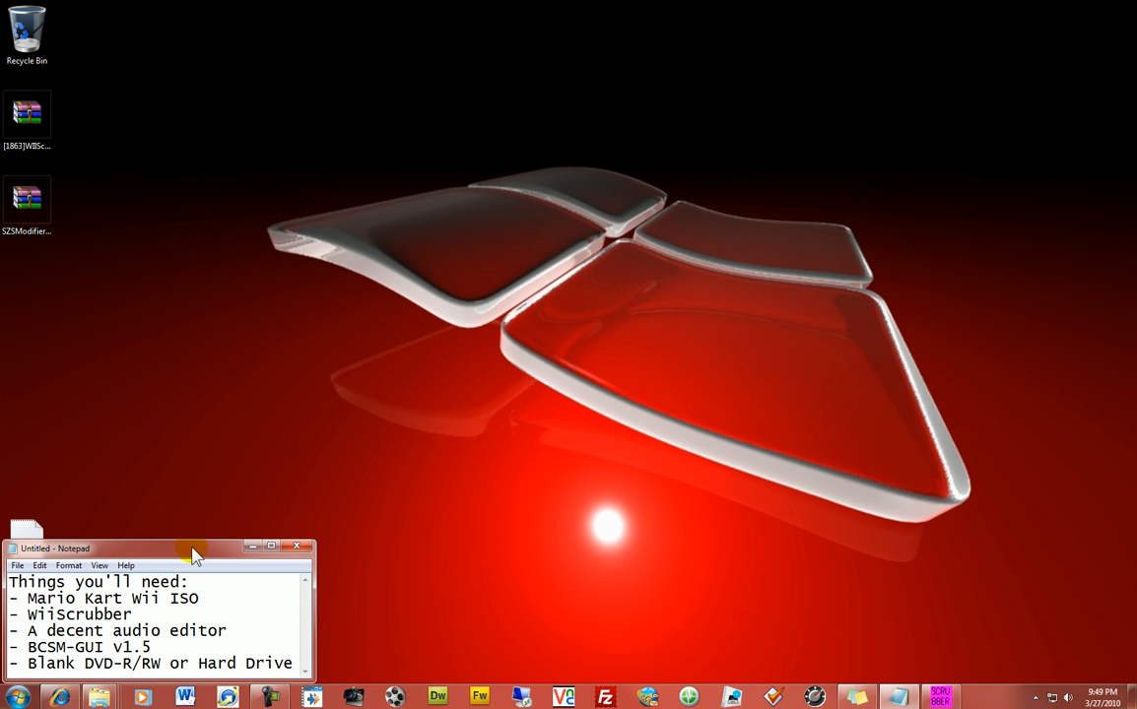
mouse_move(272, 619)
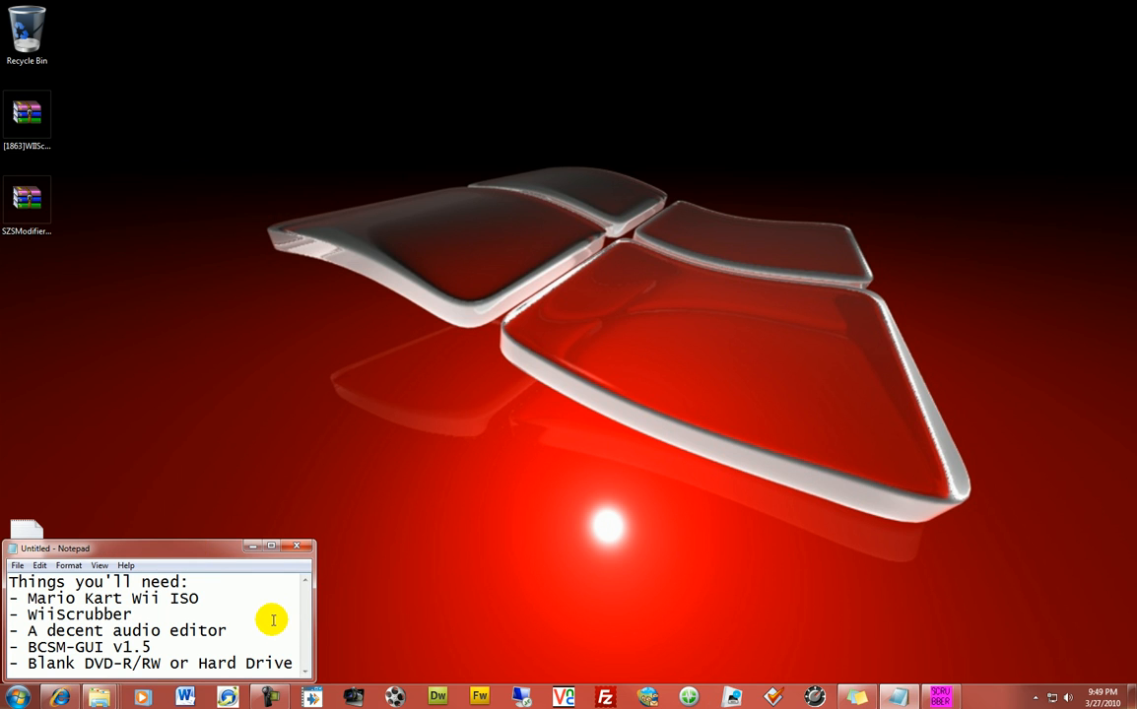
mouse_move(158, 638)
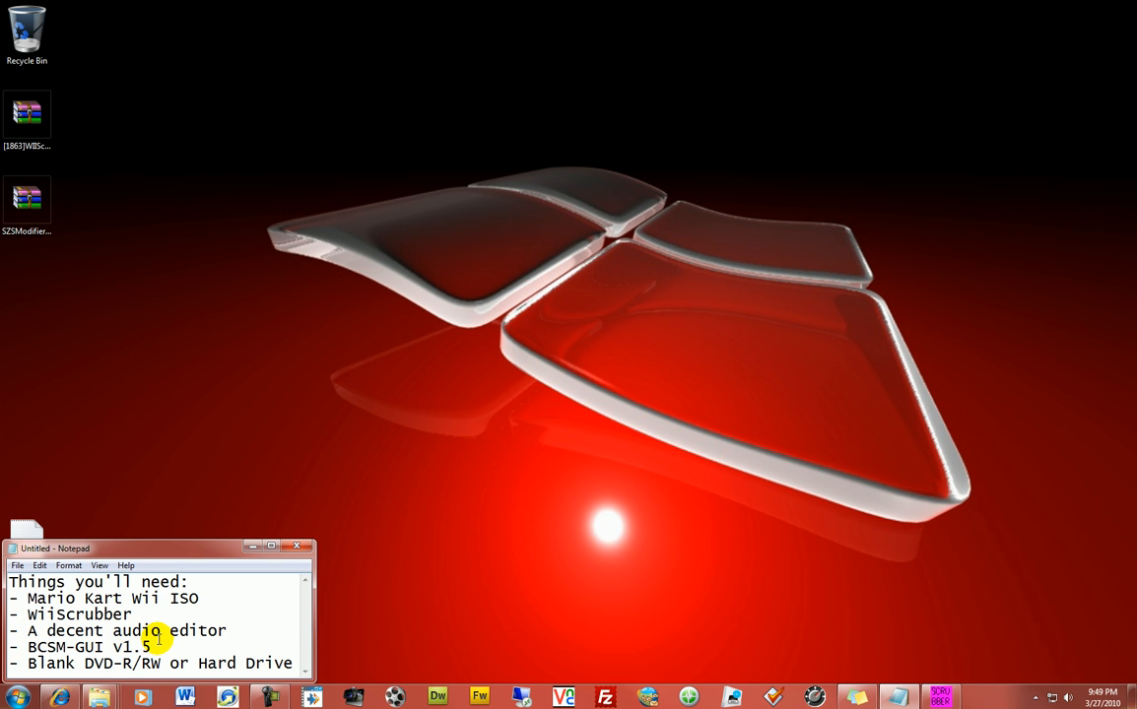
left_click(228, 630)
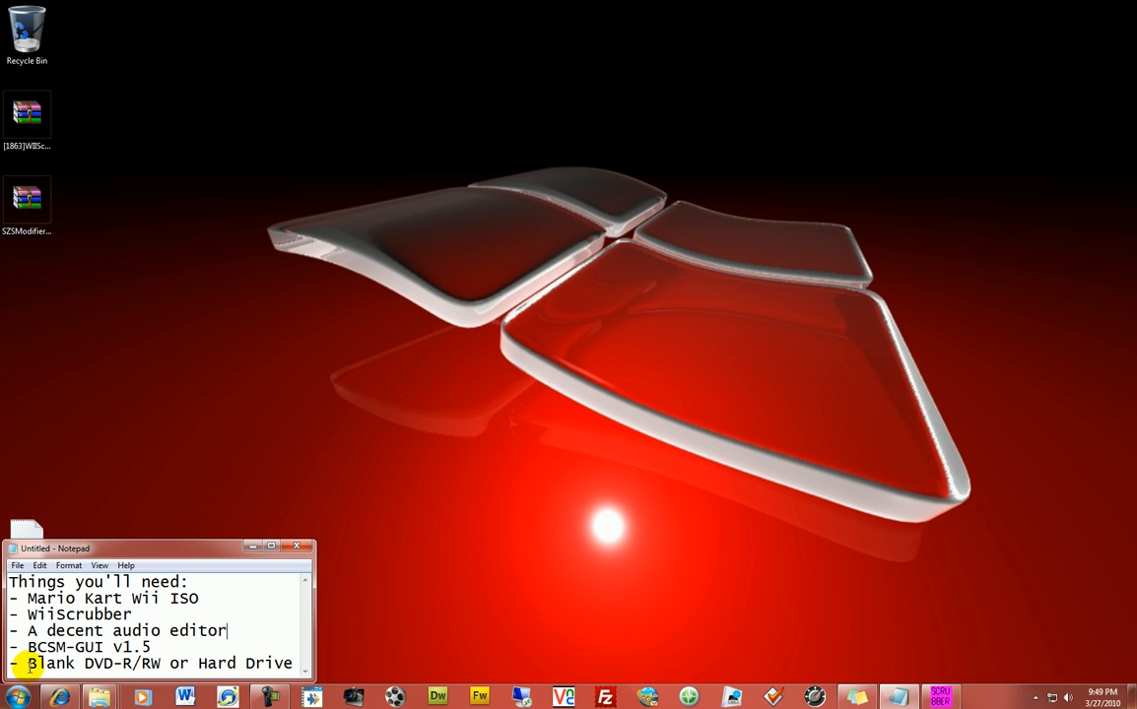
double_click(94, 662)
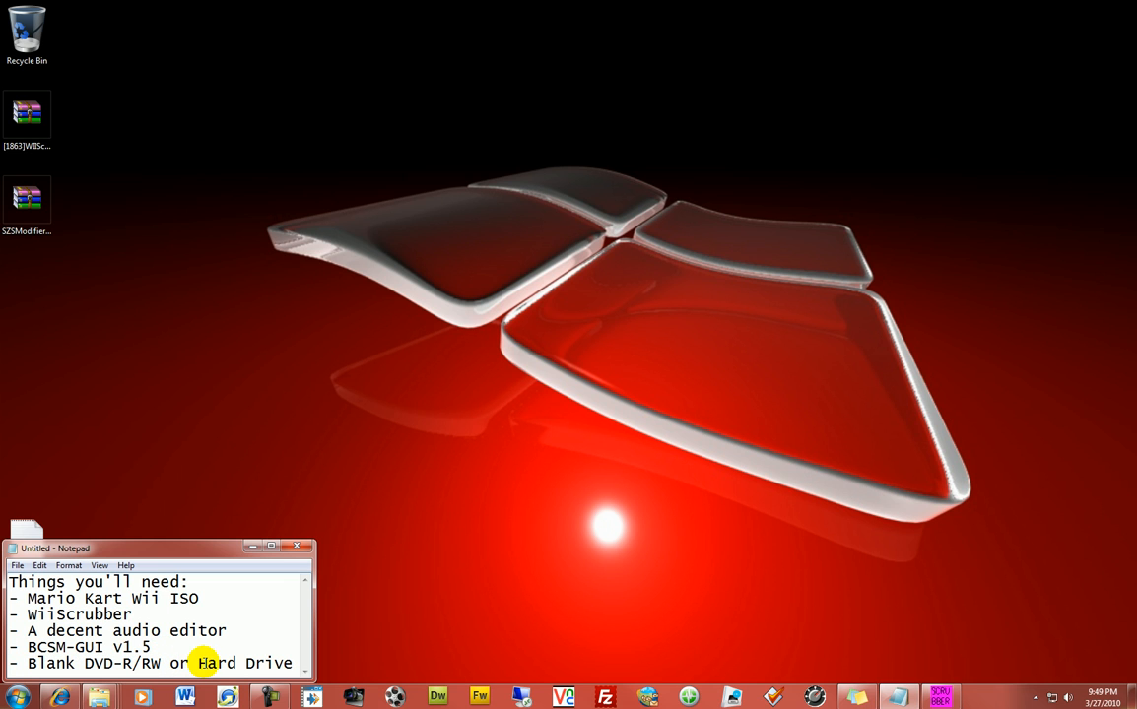
double_click(217, 662)
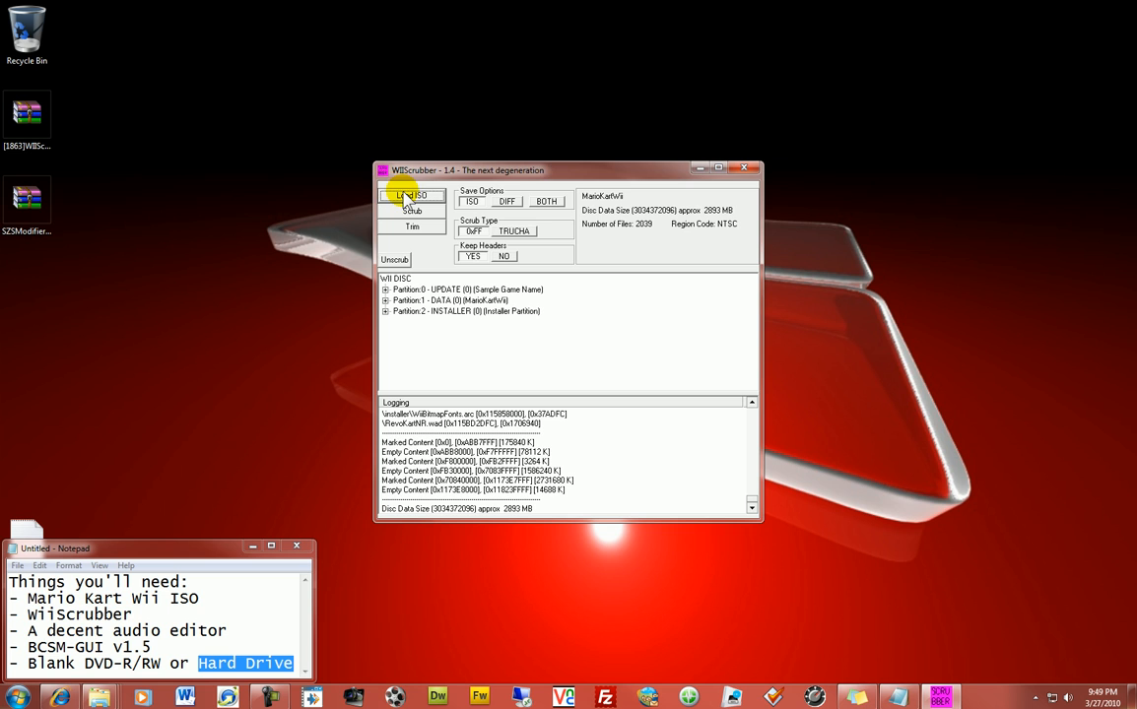
Load the Mario Kart Wii disc image from its folder into WiiScrubber.
left_click(410, 195)
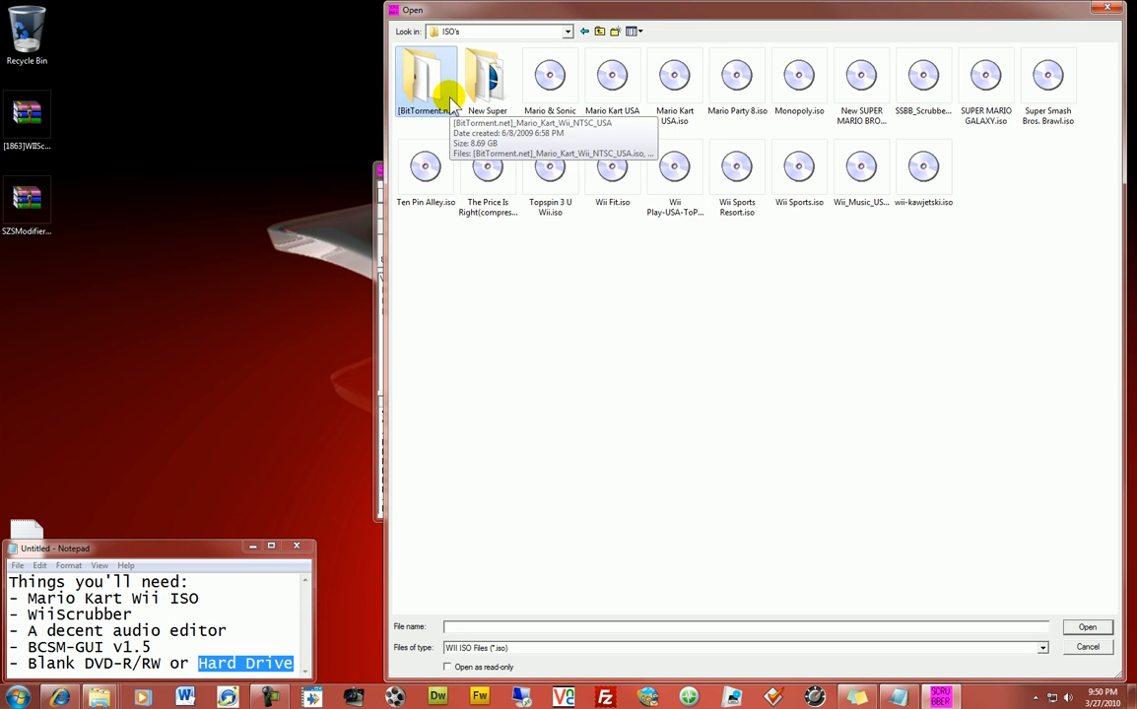
double_click(426, 81)
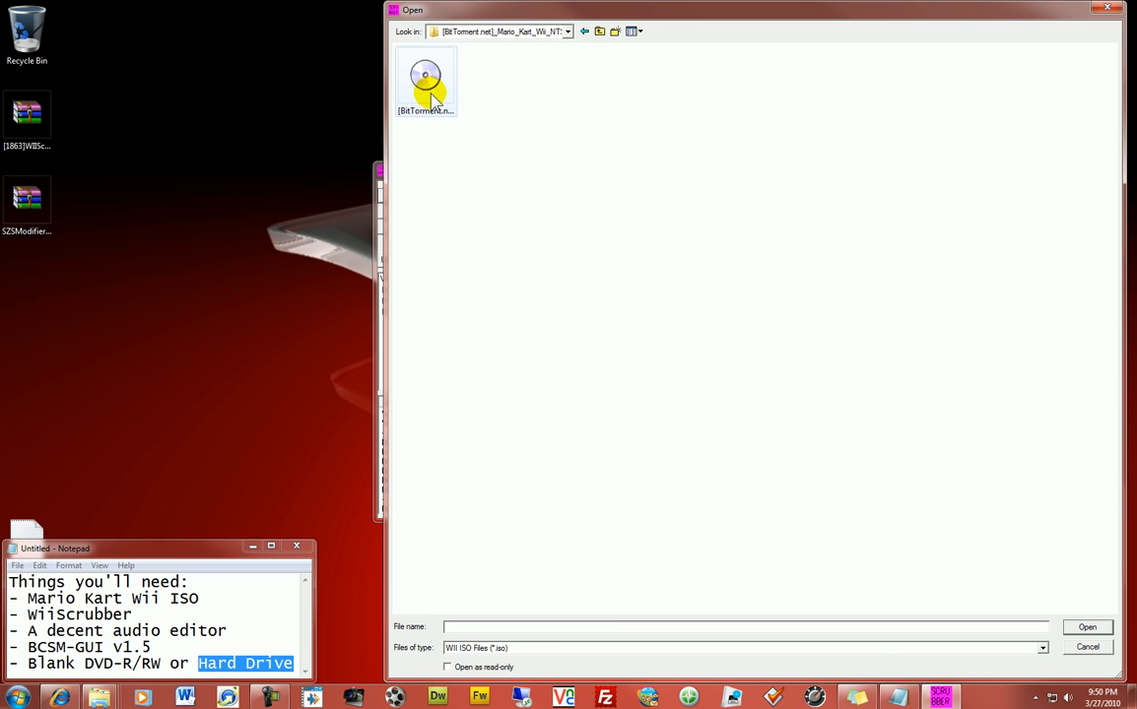
double_click(425, 83)
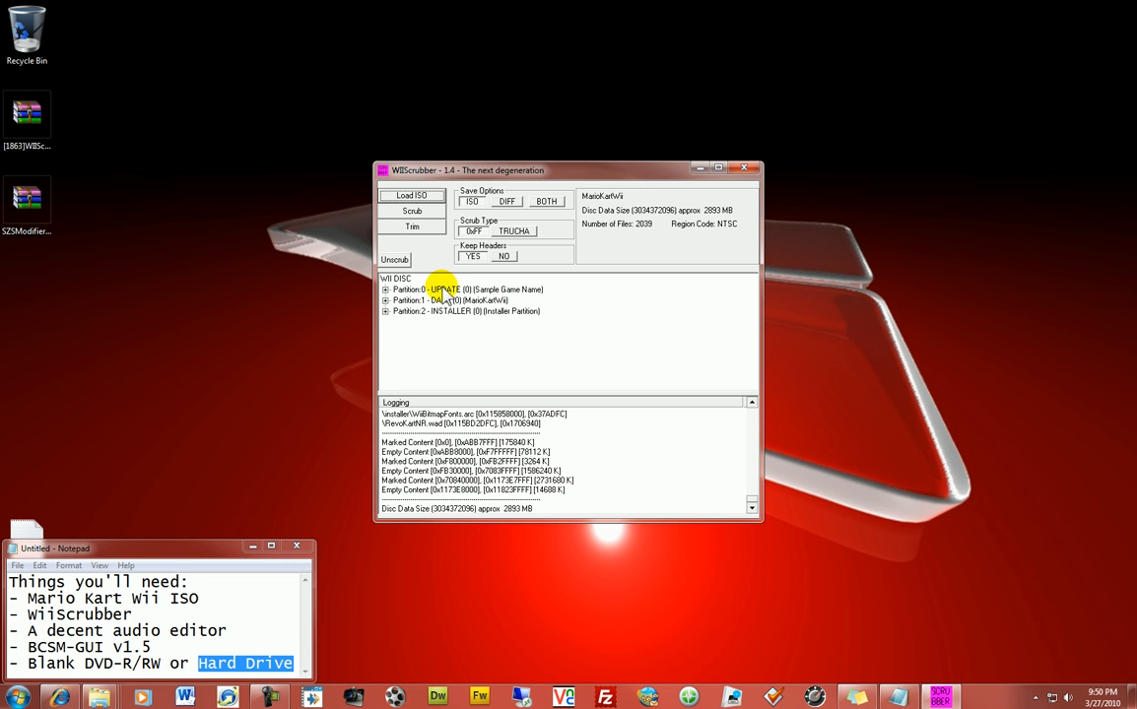
mouse_move(491, 299)
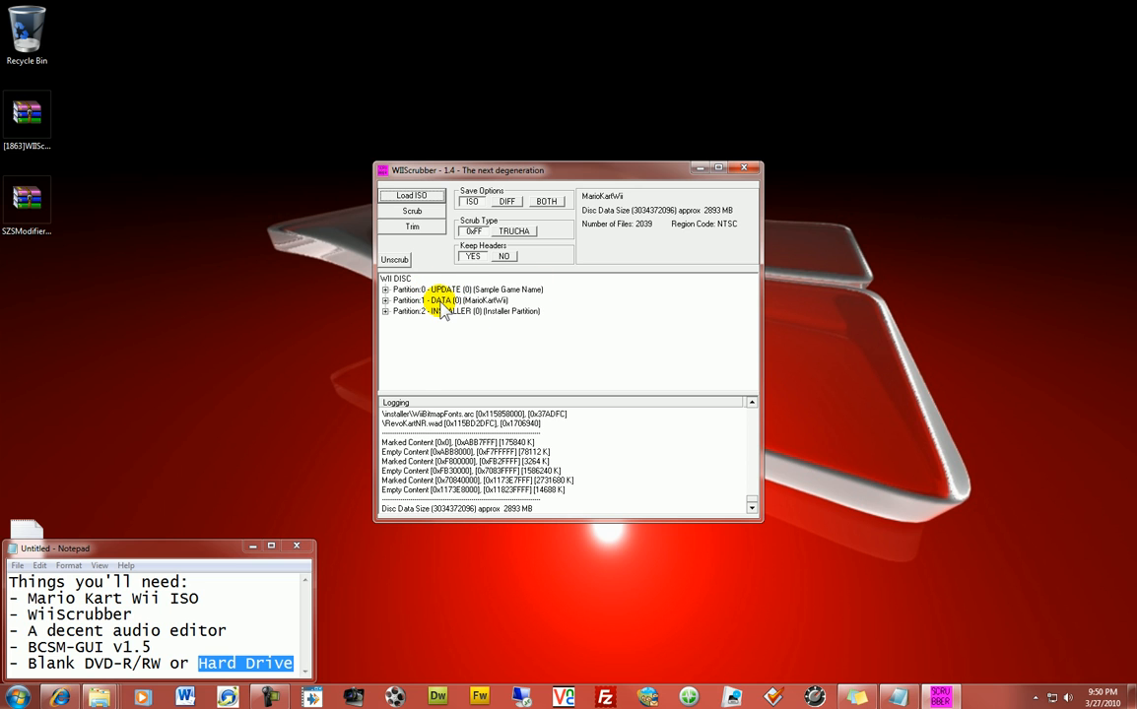
Expand Partition 1 and its streamed music folder and scroll through the .brstm track entries.
left_click(386, 299)
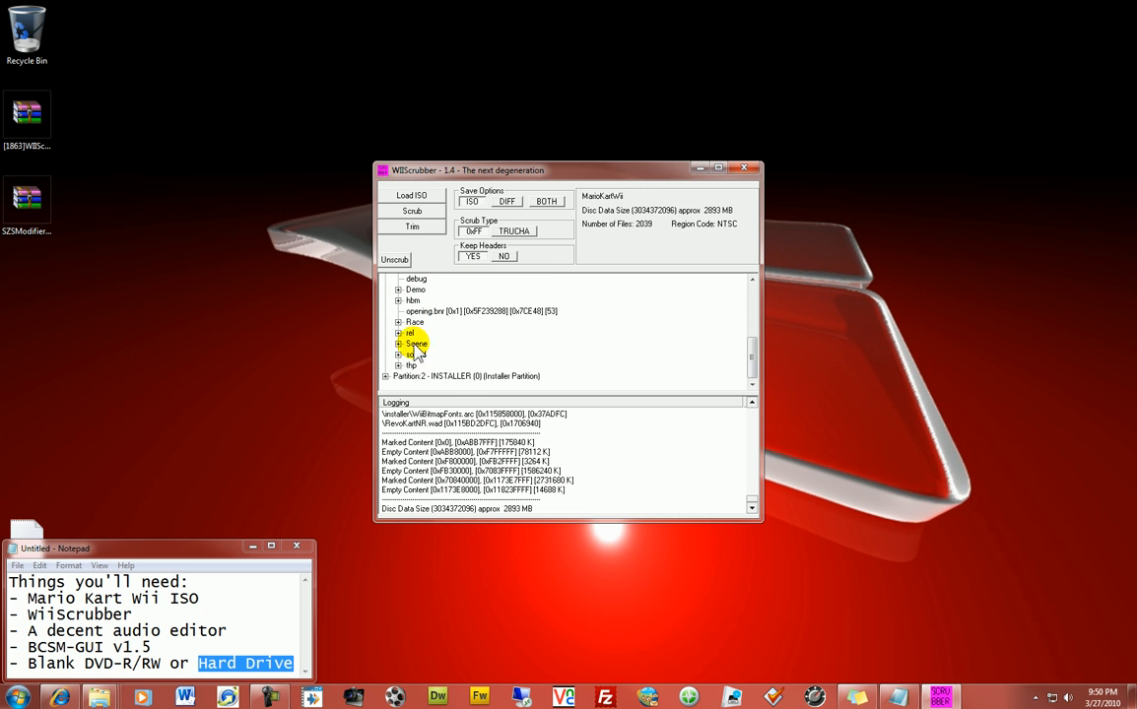
left_click(398, 343)
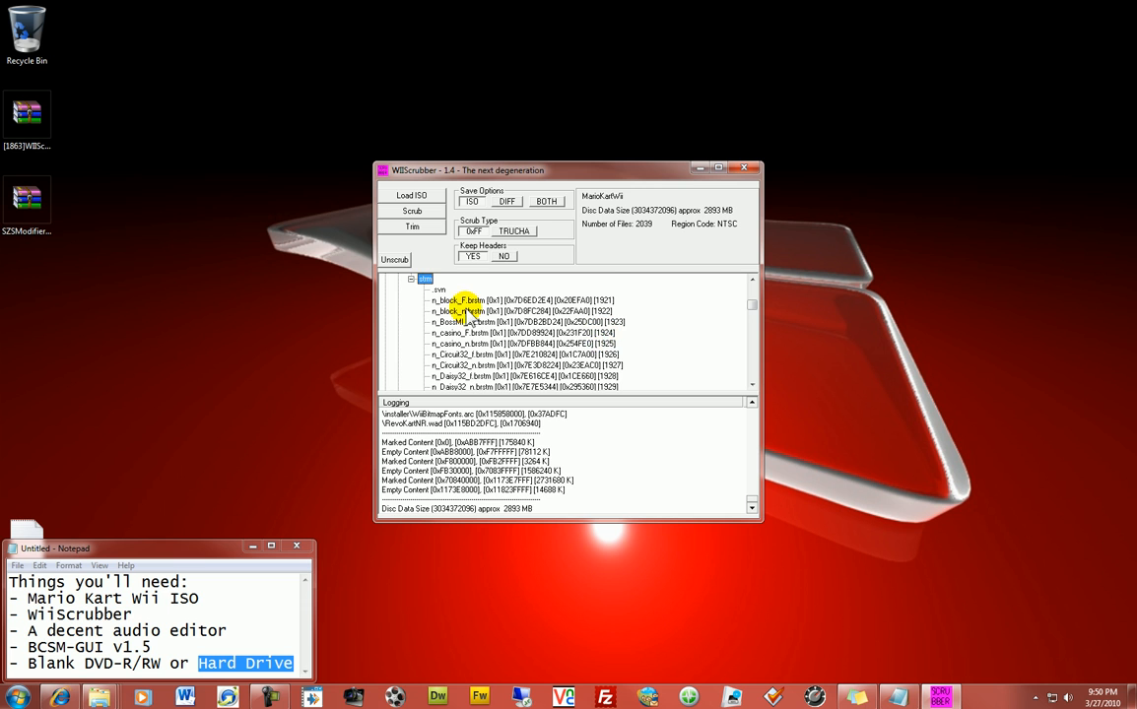
scroll("down", 3)
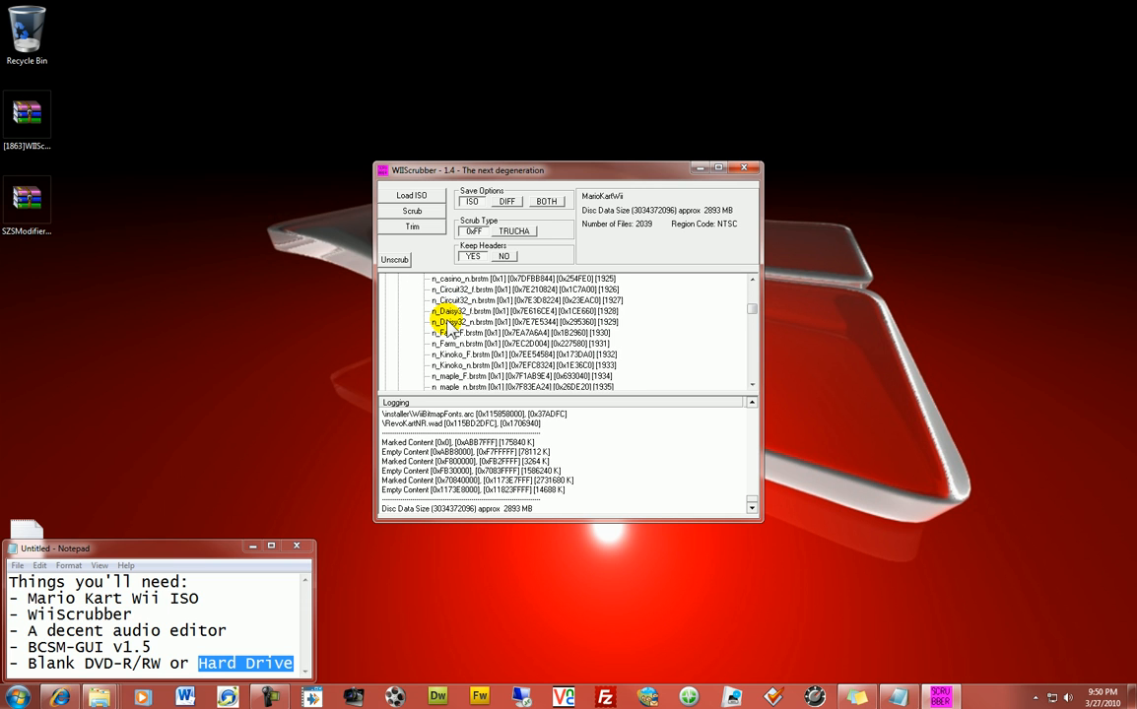
scroll("down", 3)
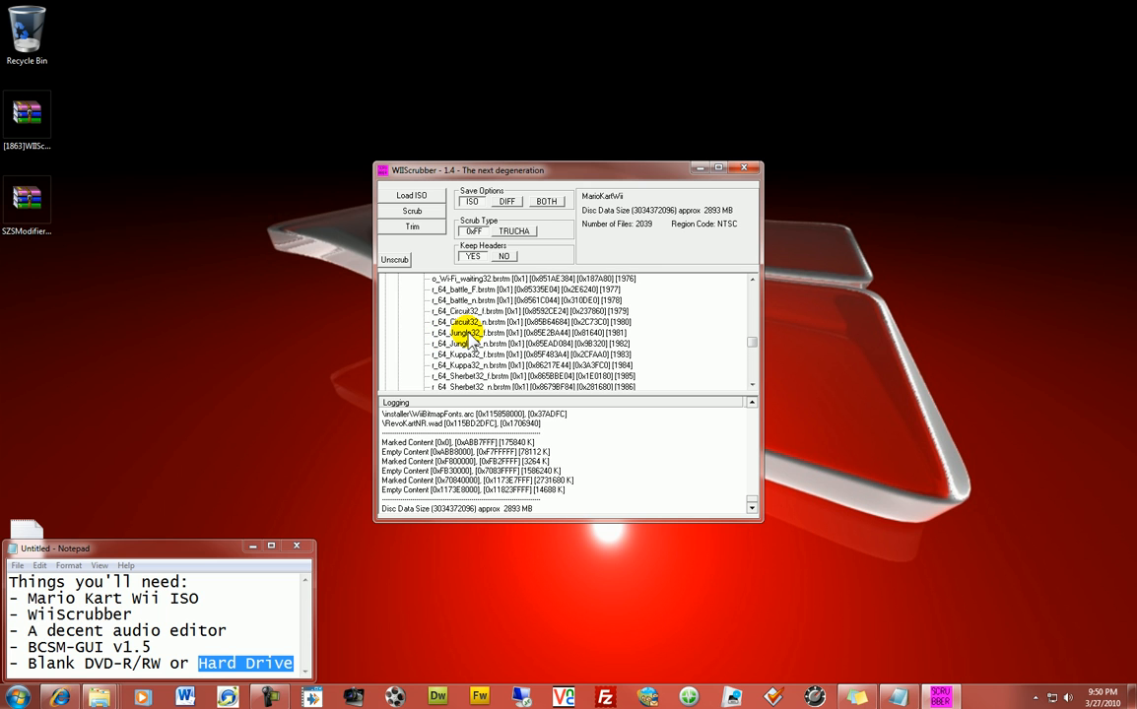
scroll("down", 3)
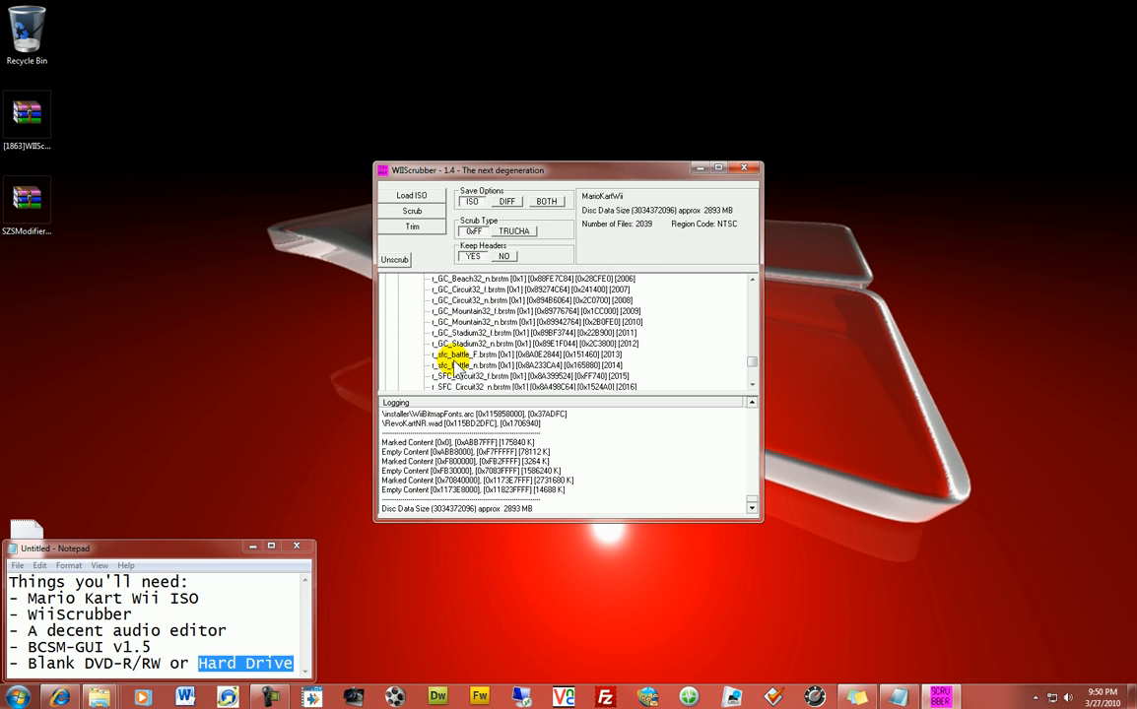
scroll("down", 3)
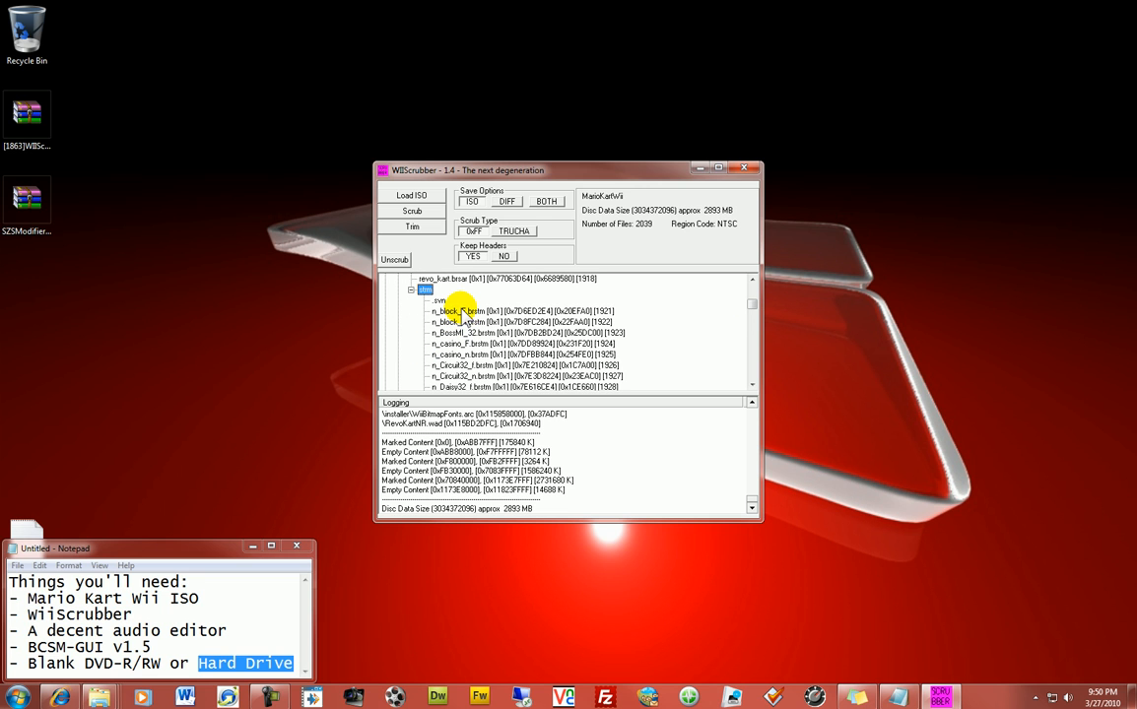
mouse_move(465, 315)
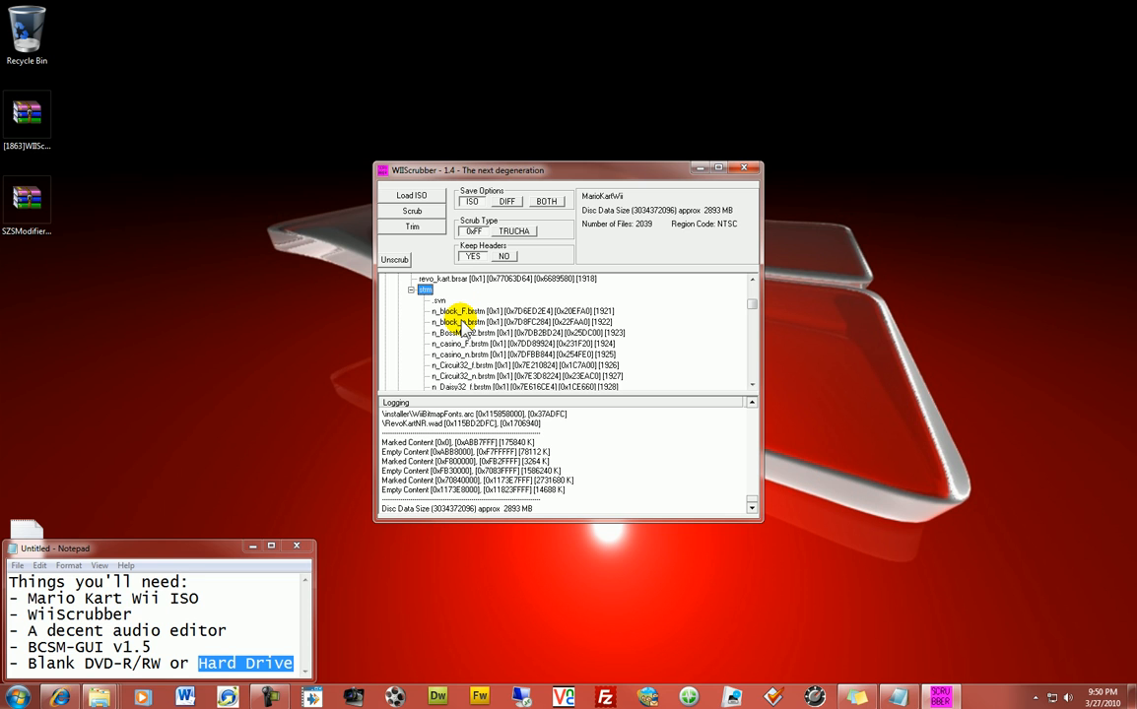
right_click(457, 324)
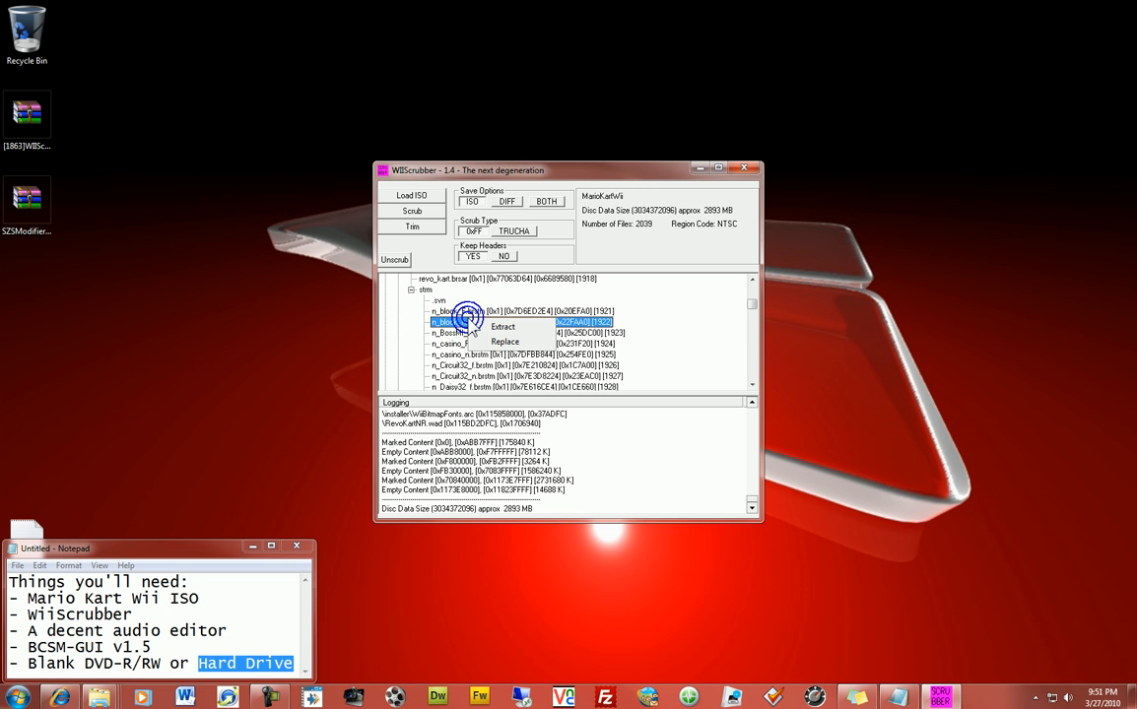
left_click(502, 327)
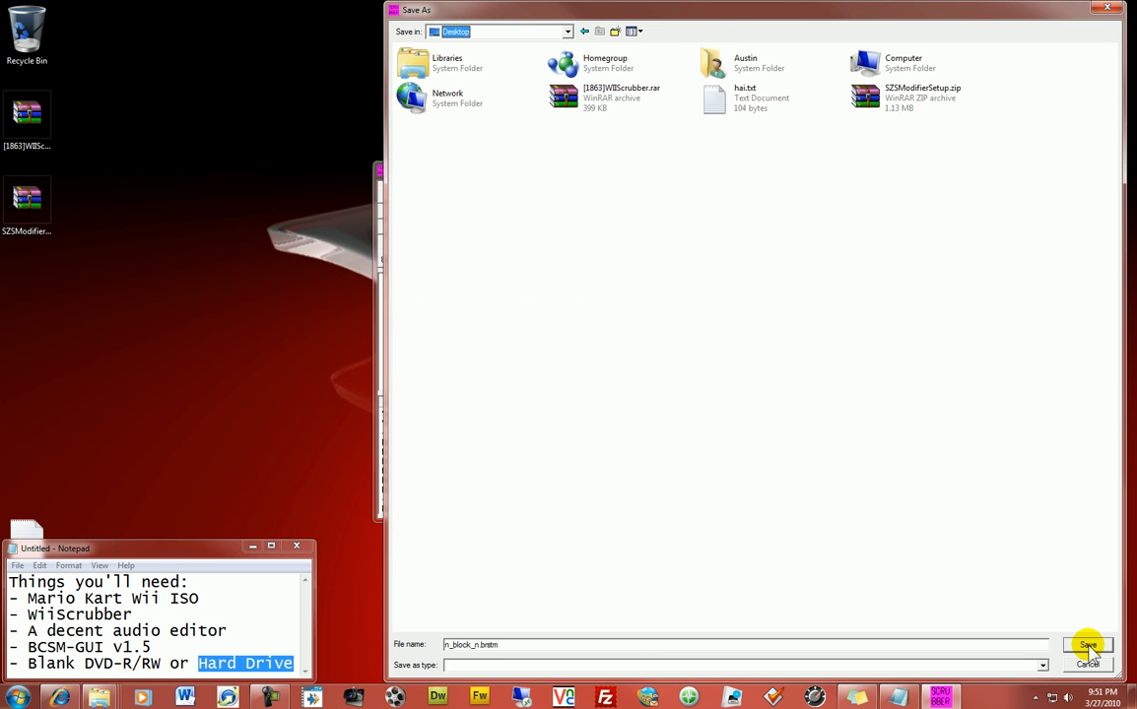
left_click(1087, 646)
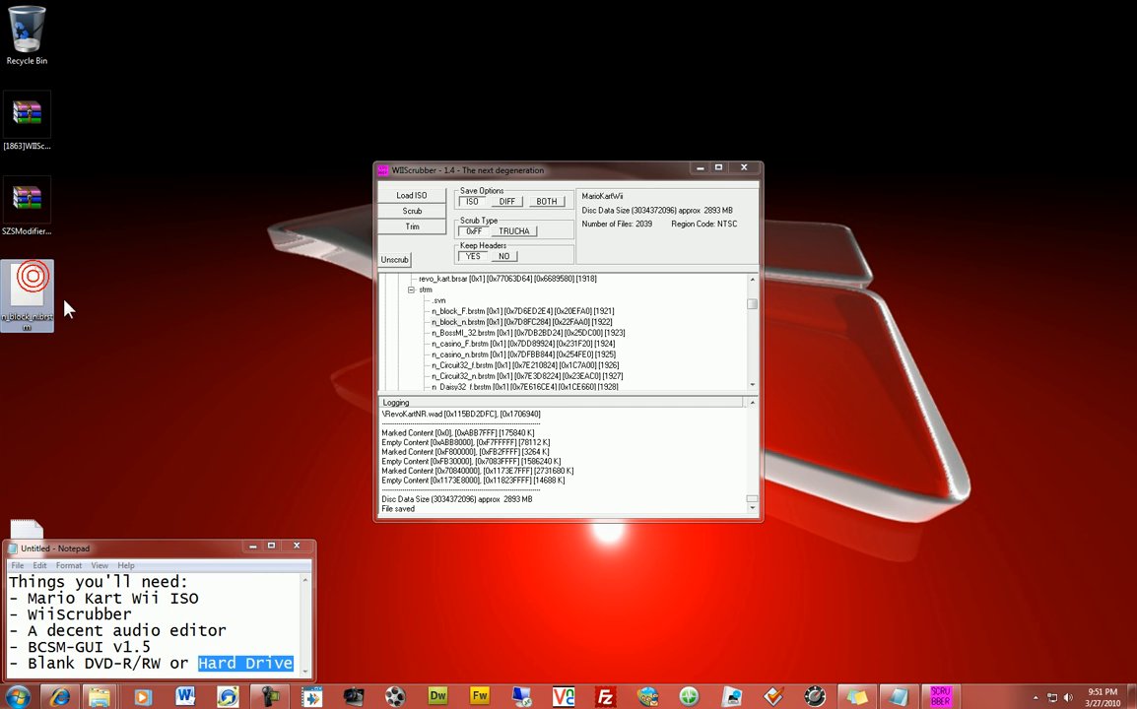
mouse_move(30, 296)
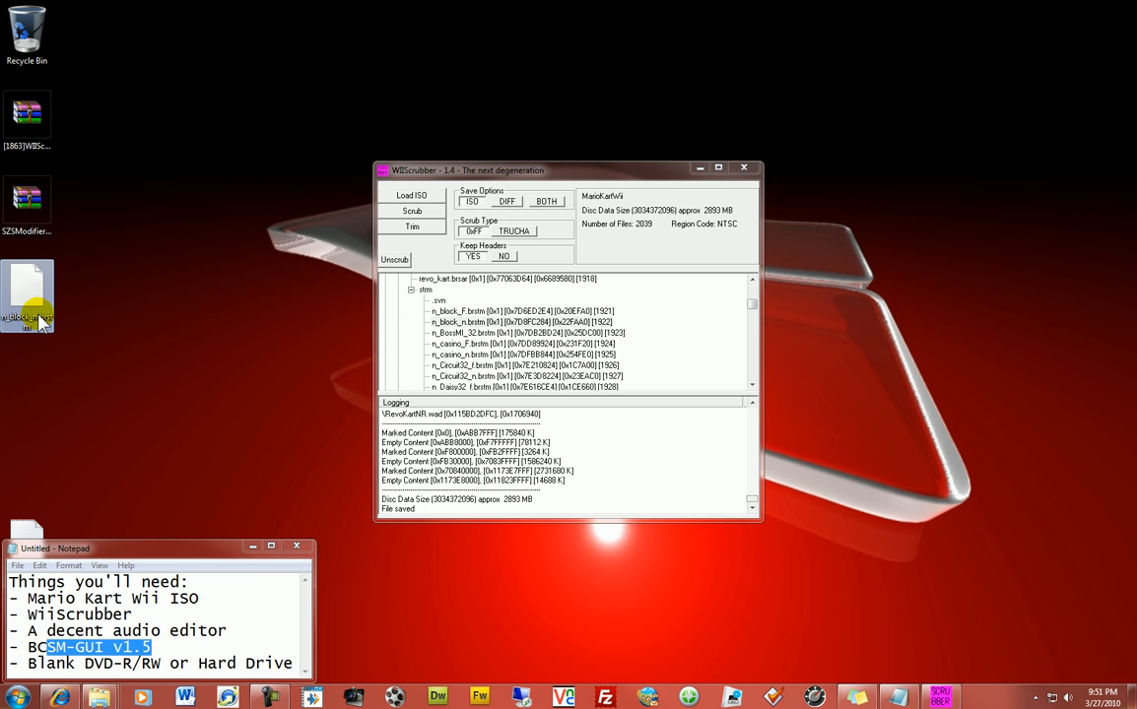
mouse_move(27, 295)
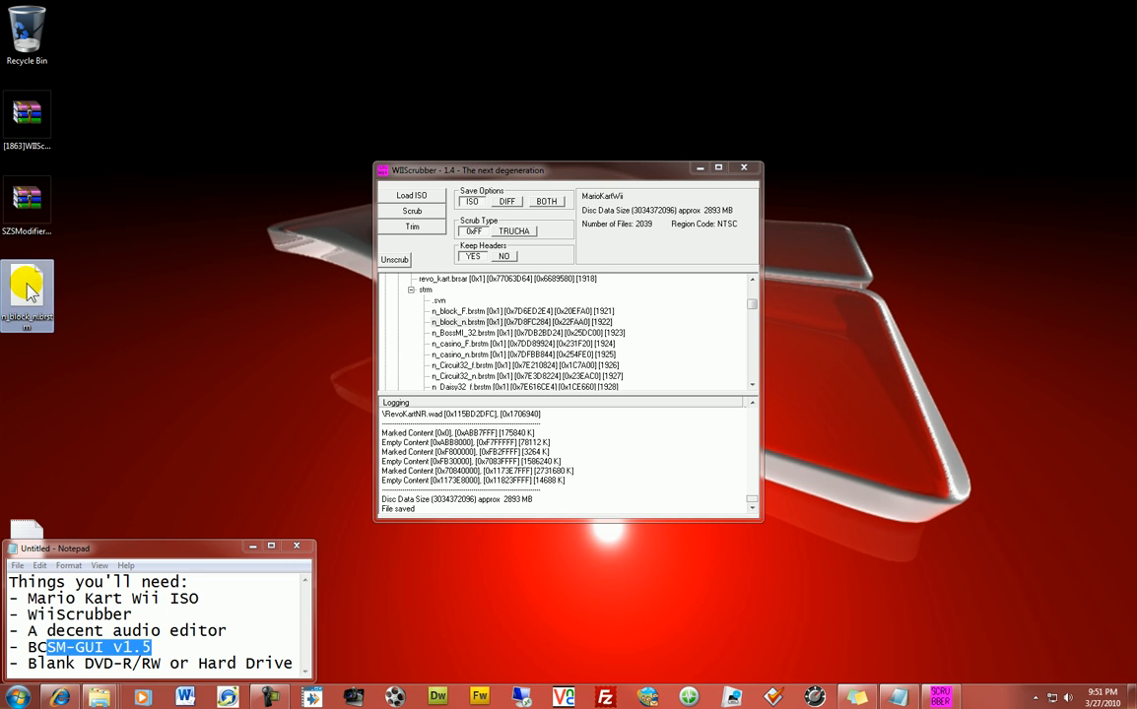
mouse_move(130, 339)
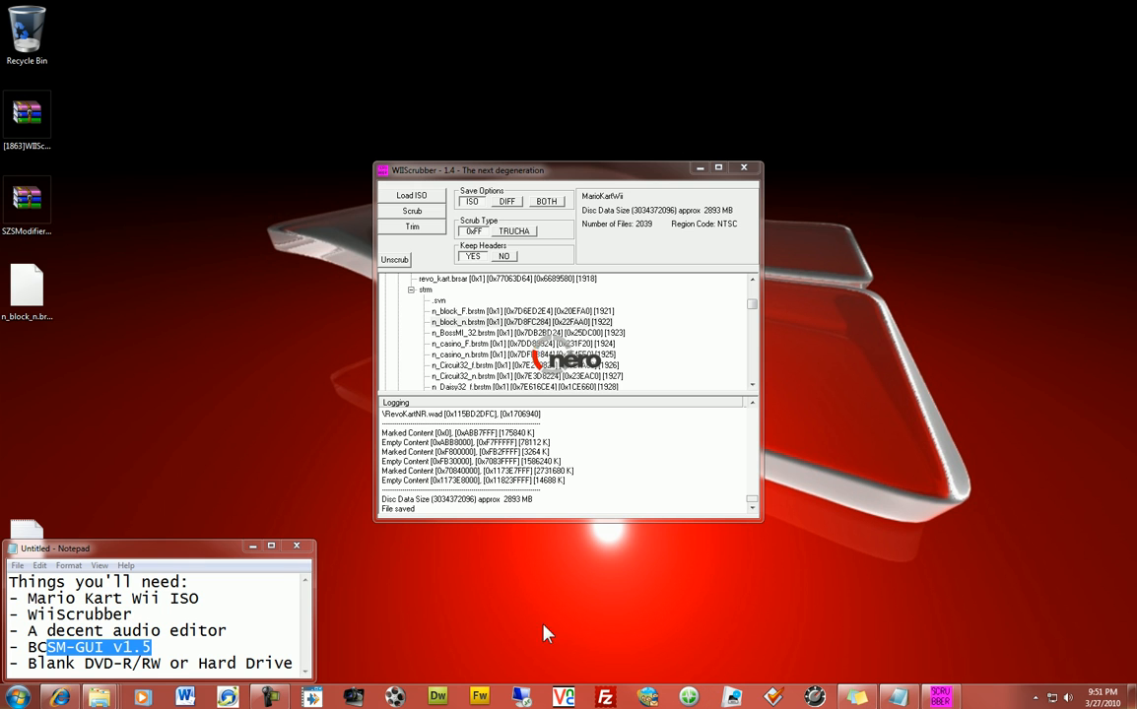
mouse_move(522, 623)
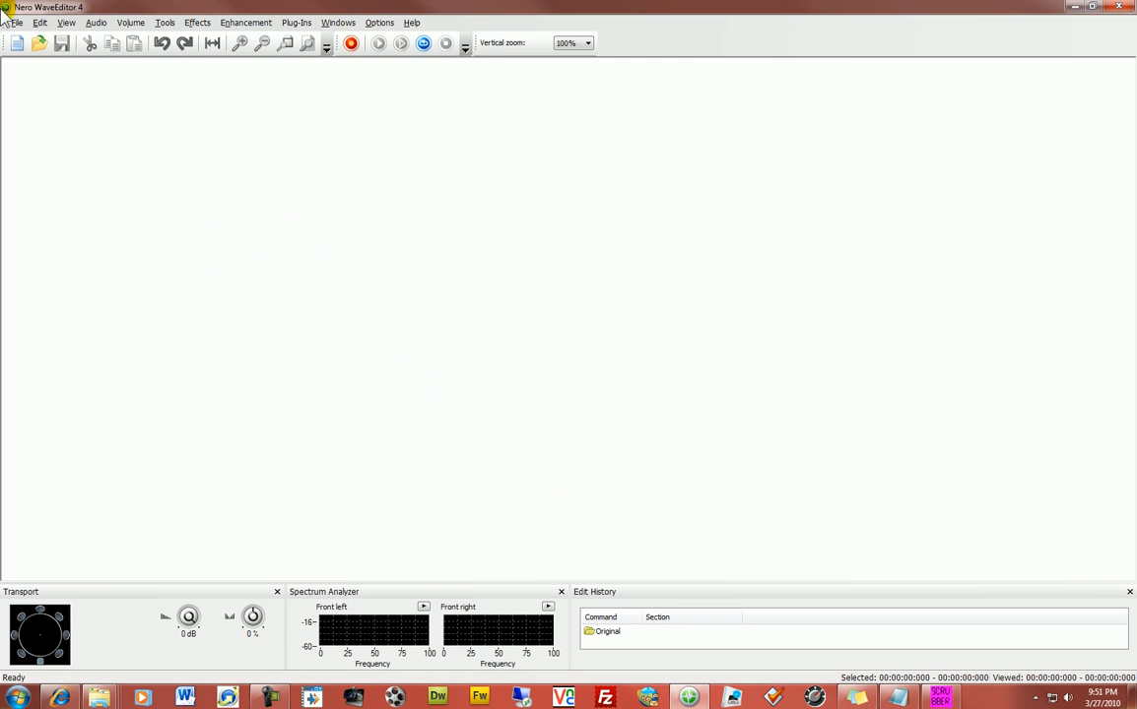
Browse from File > Open into Music > Video Game Music > Mario Party 1.
left_click(16, 22)
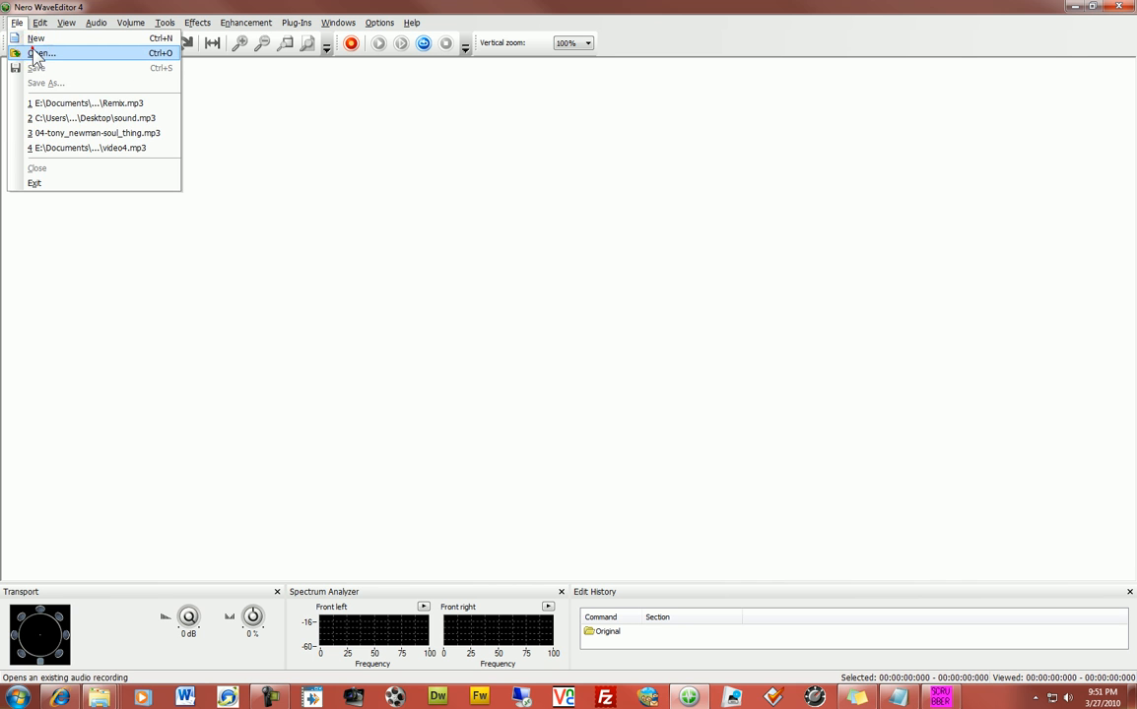
left_click(44, 53)
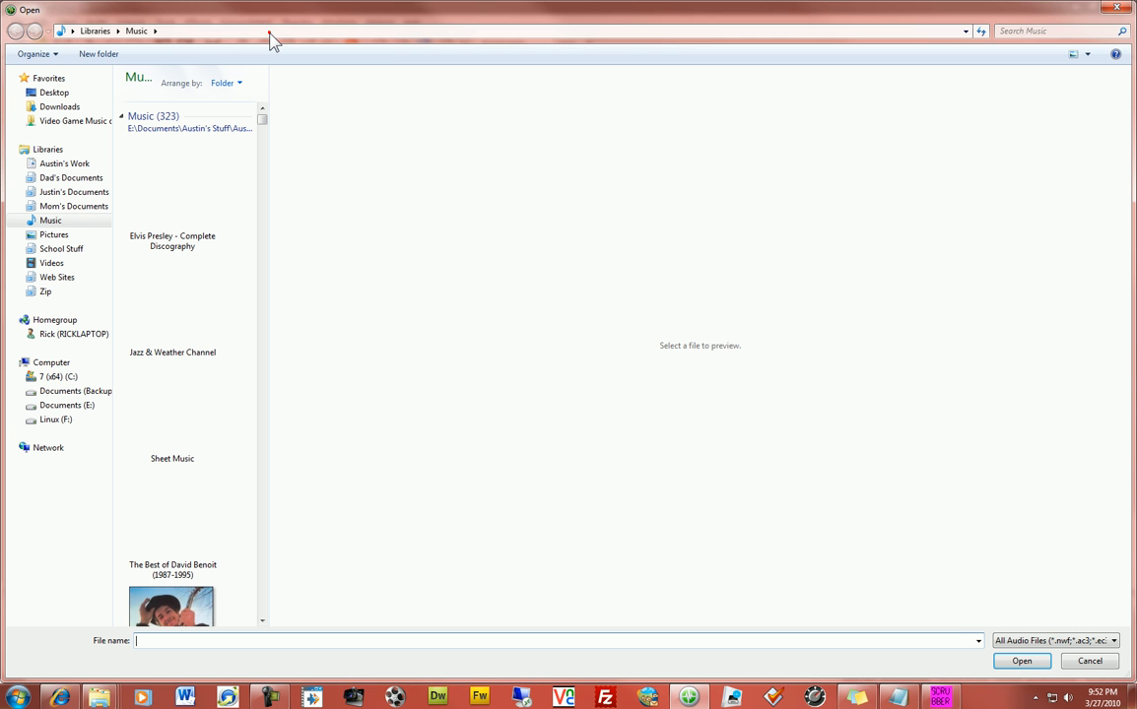
left_click(21, 221)
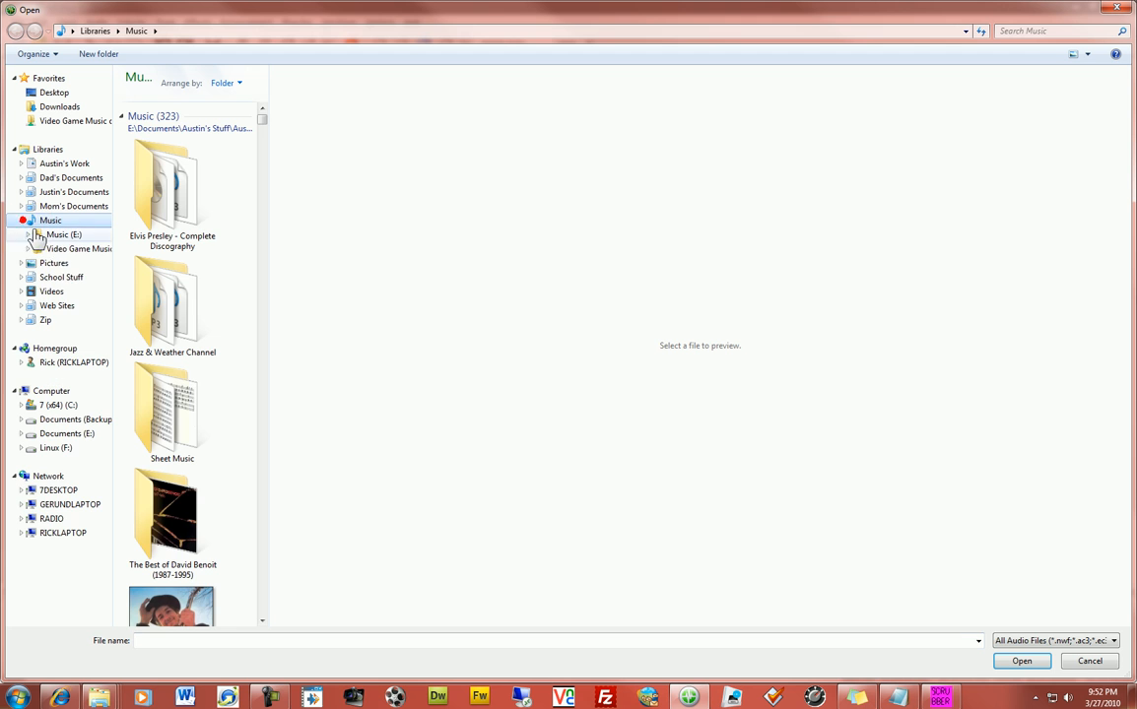
left_click(79, 249)
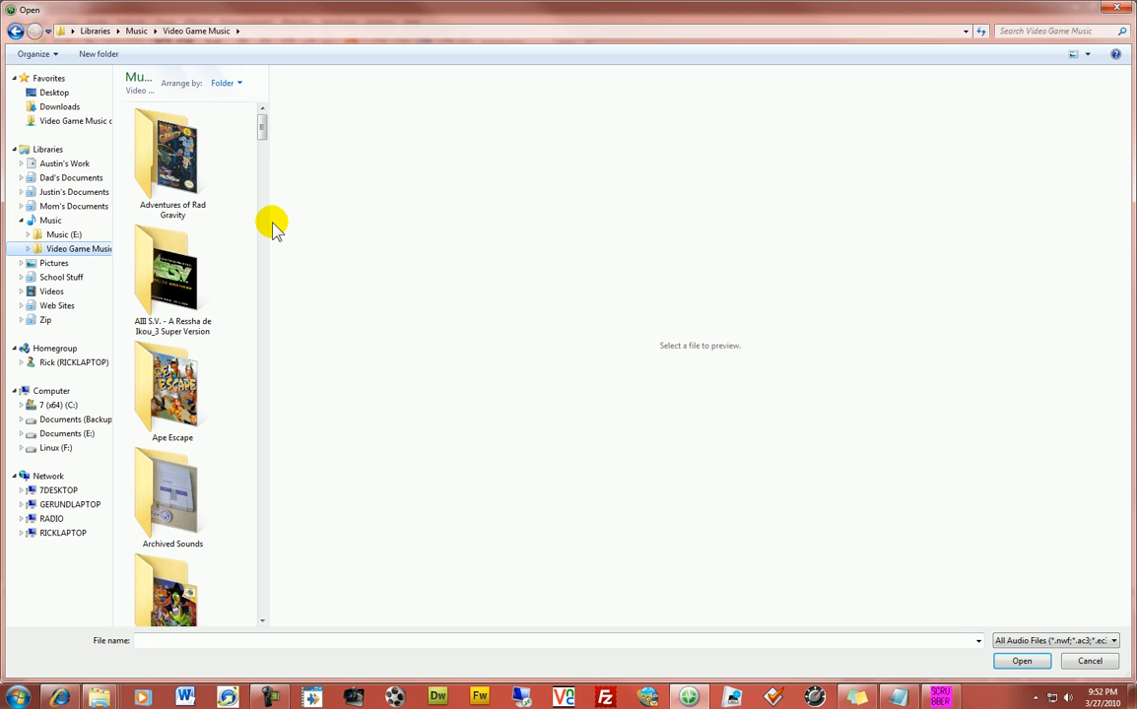
scroll("down", 3)
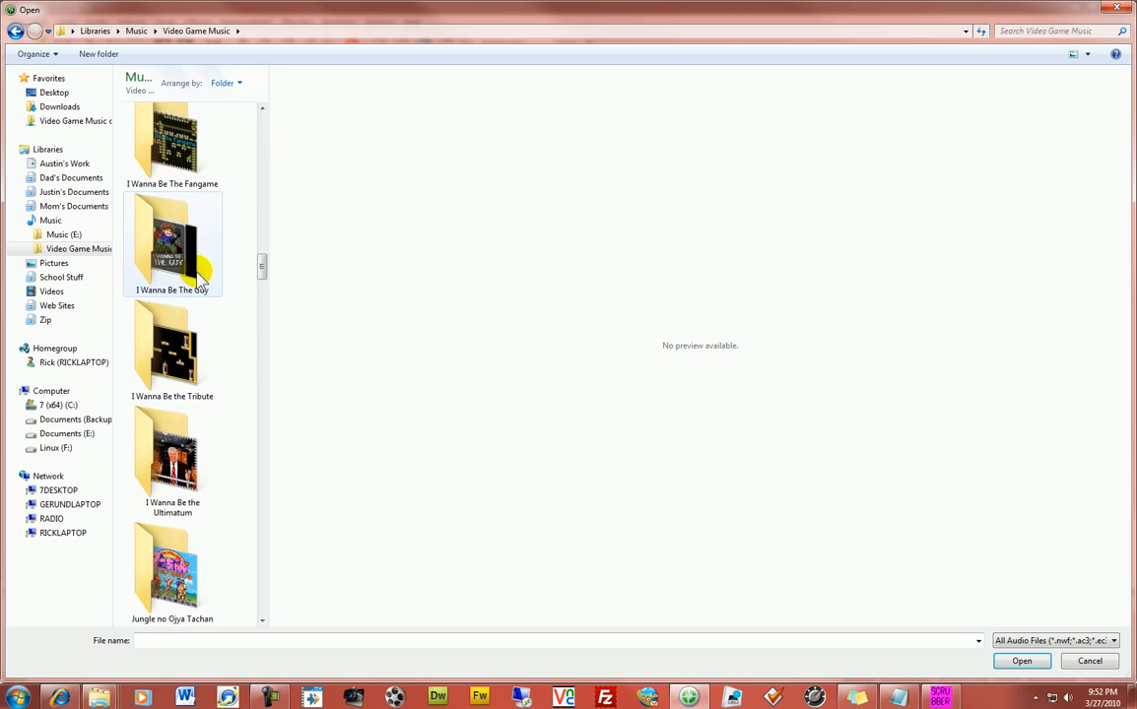
scroll("down", 3)
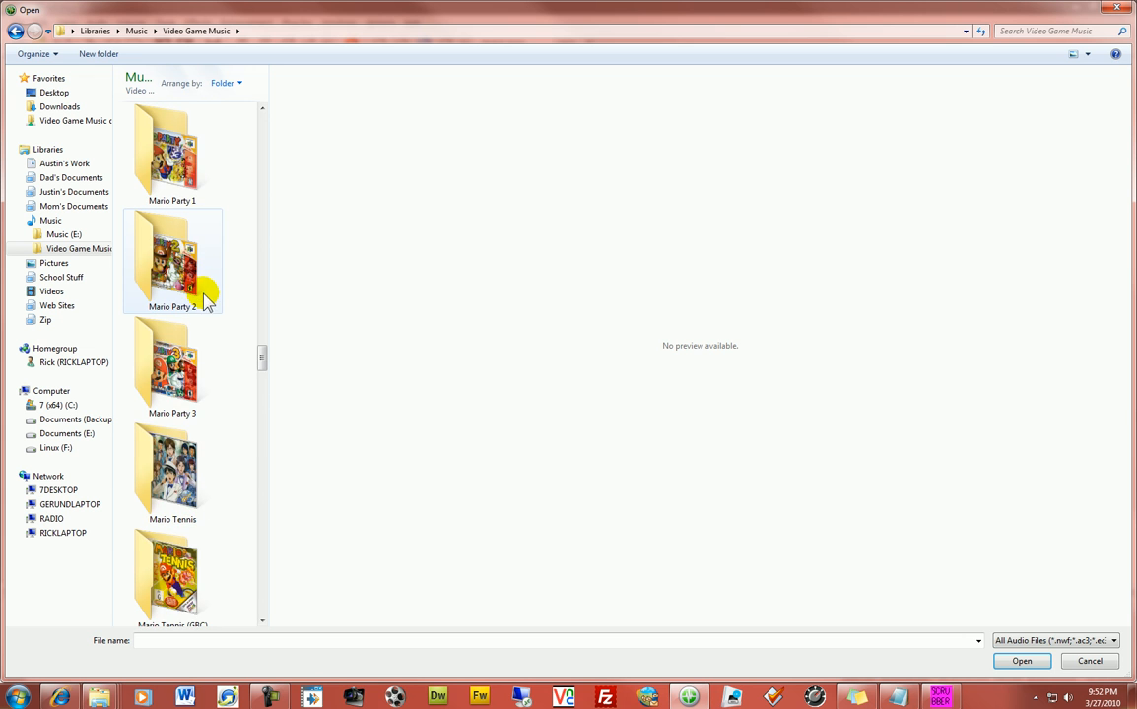
left_click(173, 157)
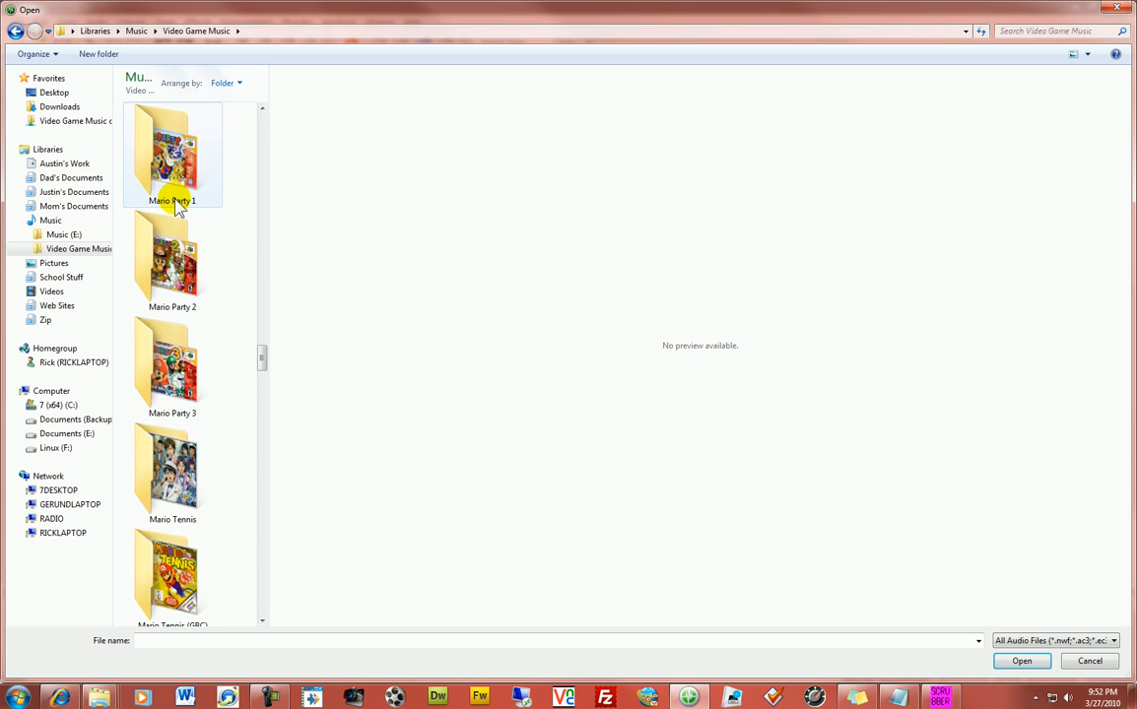
double_click(174, 154)
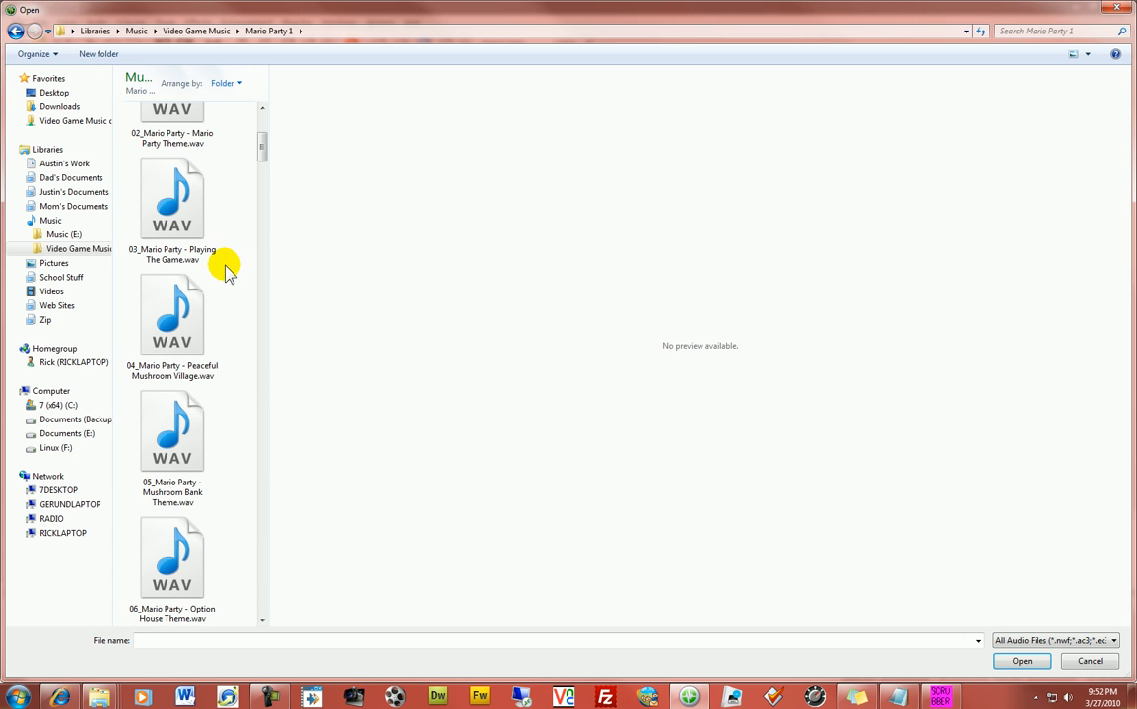
Load 14 Mario Party - Tropical Island.wav so its waveform appears in the editor.
scroll("down", 3)
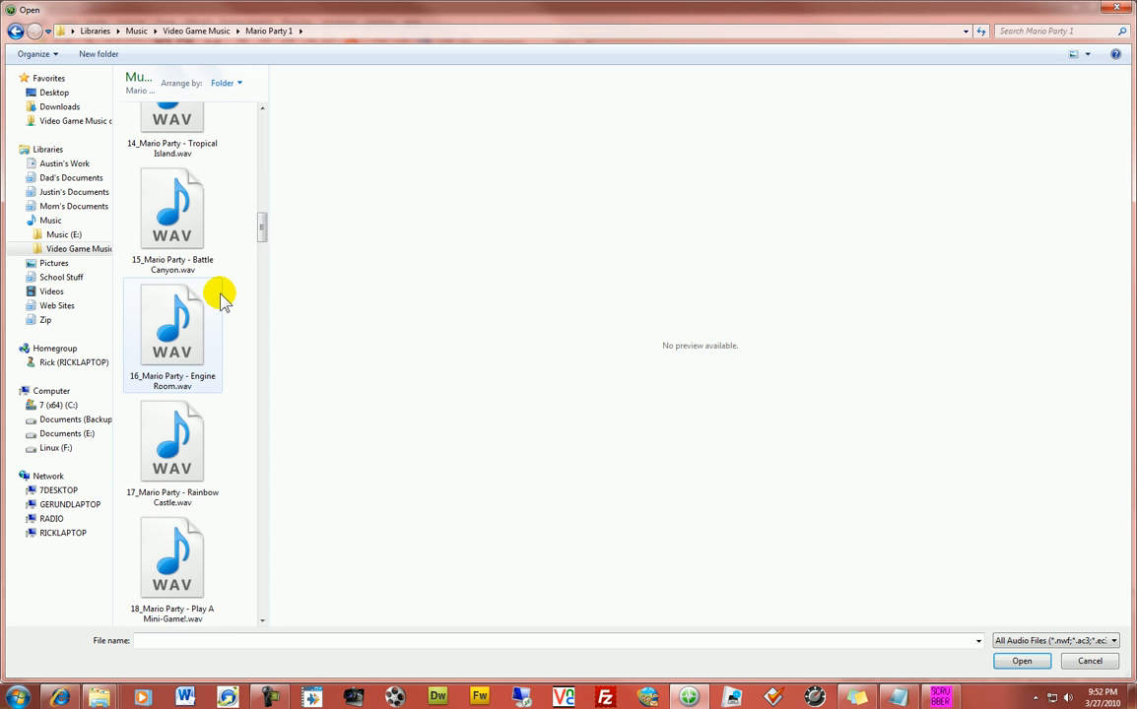
scroll("down", 3)
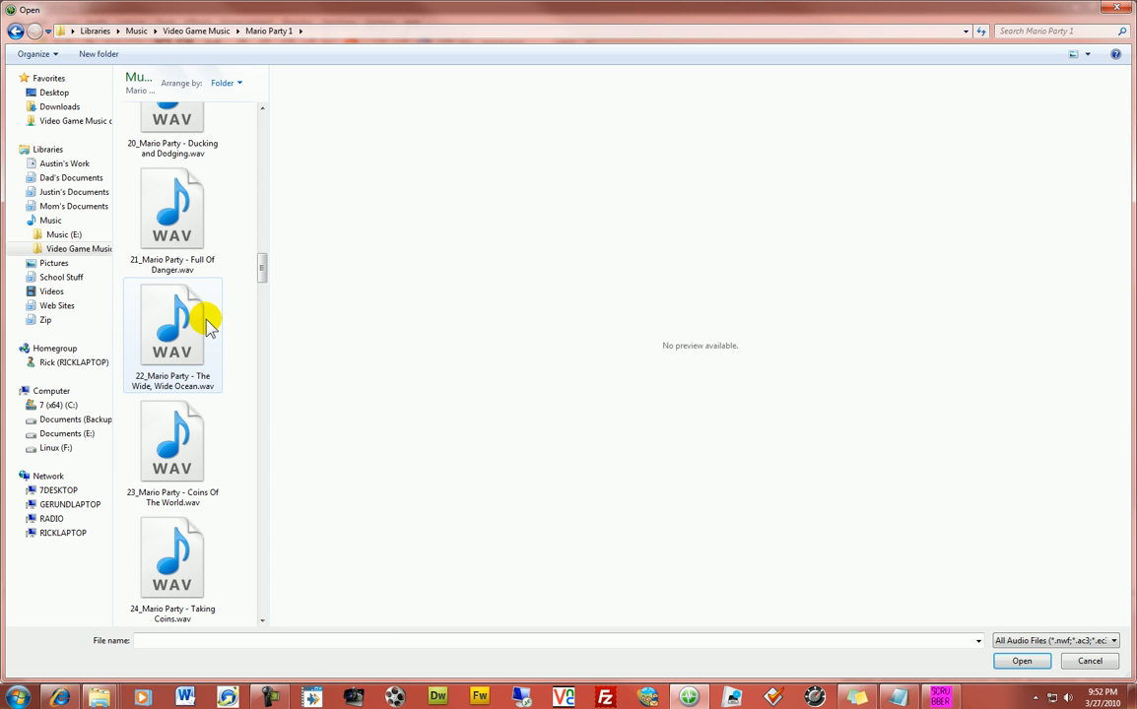
scroll("up", 3)
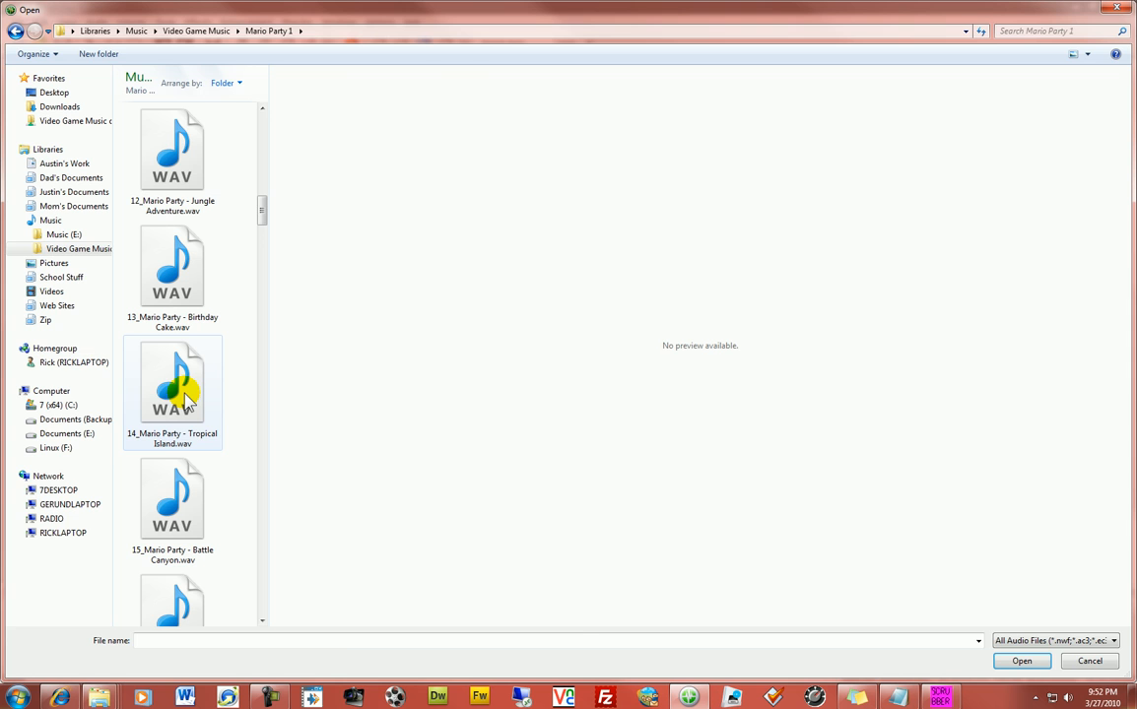
double_click(173, 384)
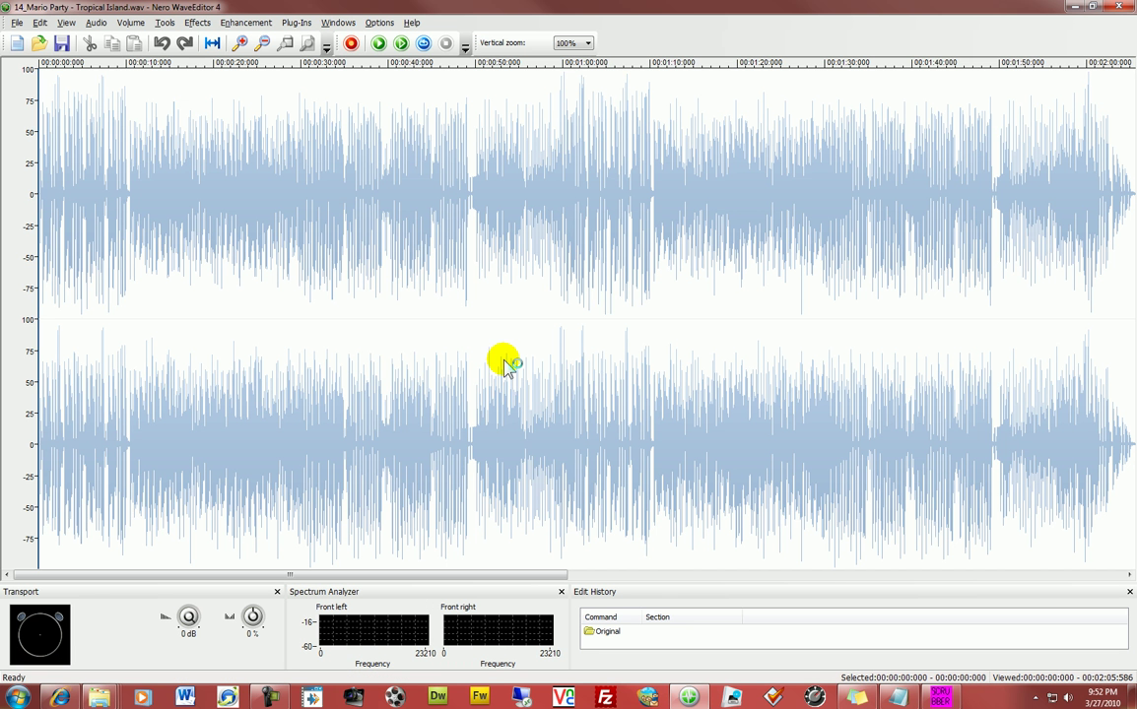
mouse_move(225, 182)
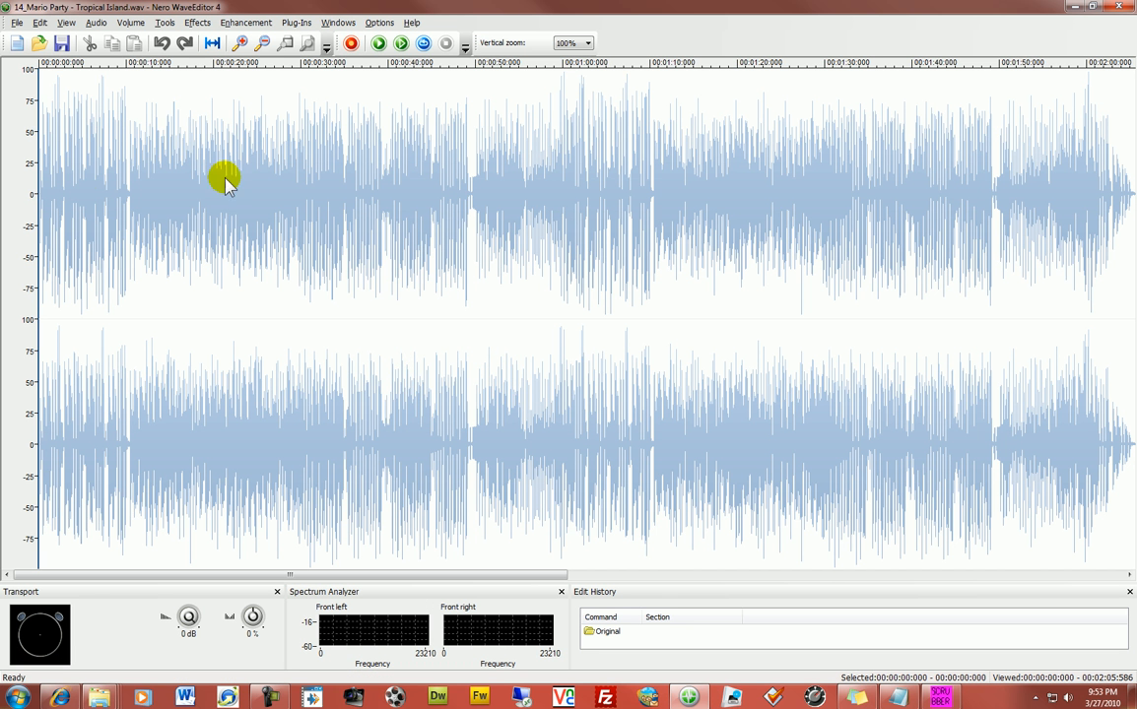
mouse_move(115, 156)
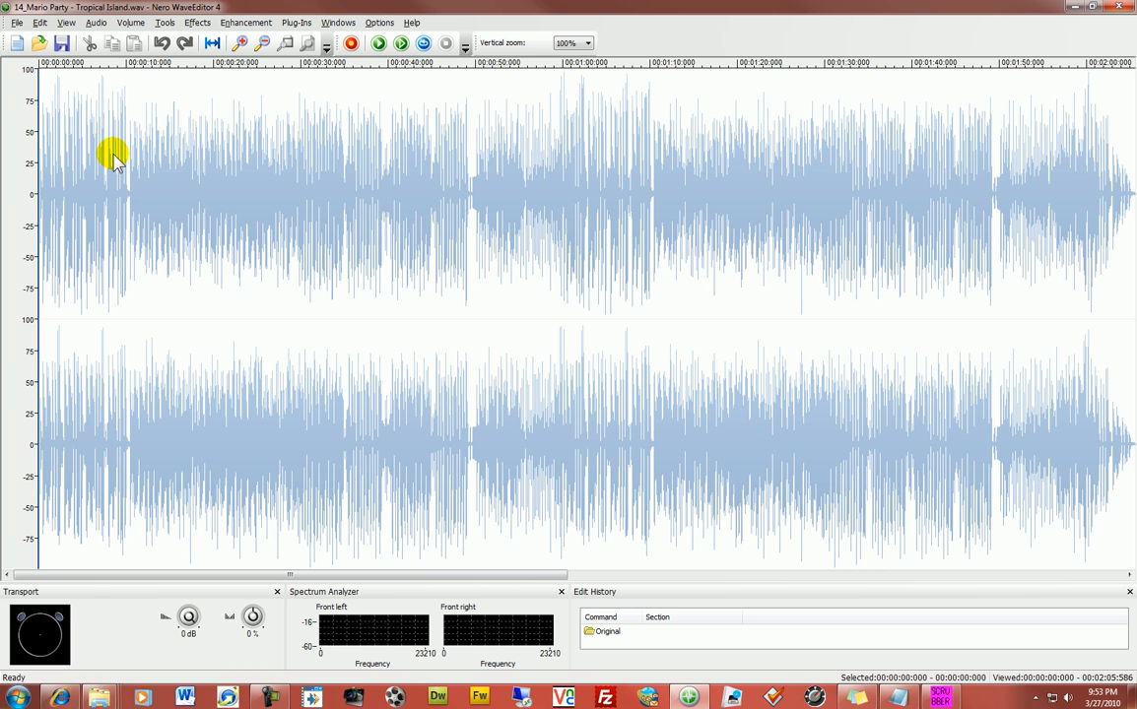
mouse_move(96, 24)
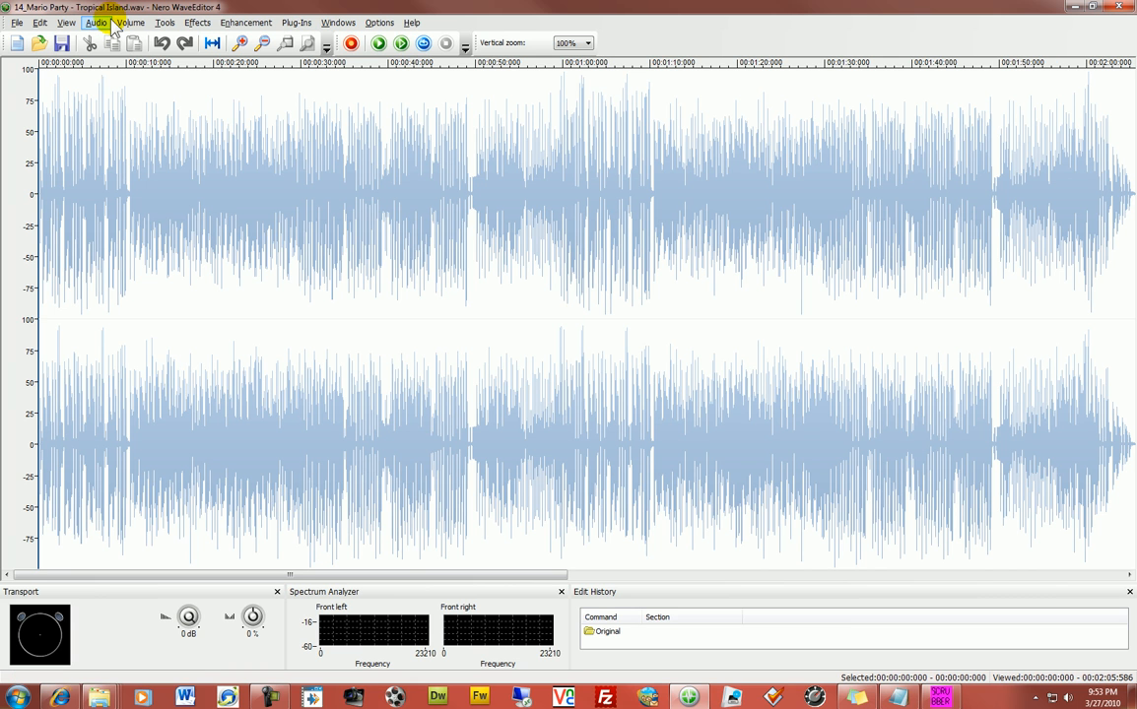
mouse_move(16, 24)
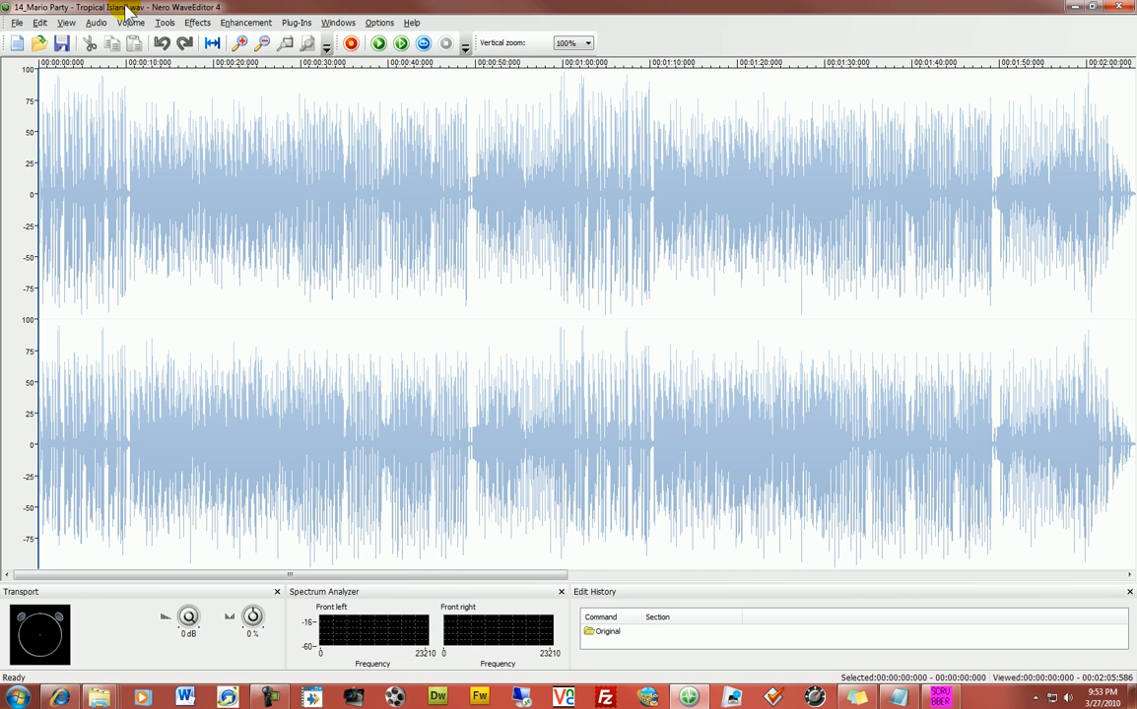
Glance at the Tools menu, then select the entire Tropical Island waveform with Ctrl+A.
left_click(164, 21)
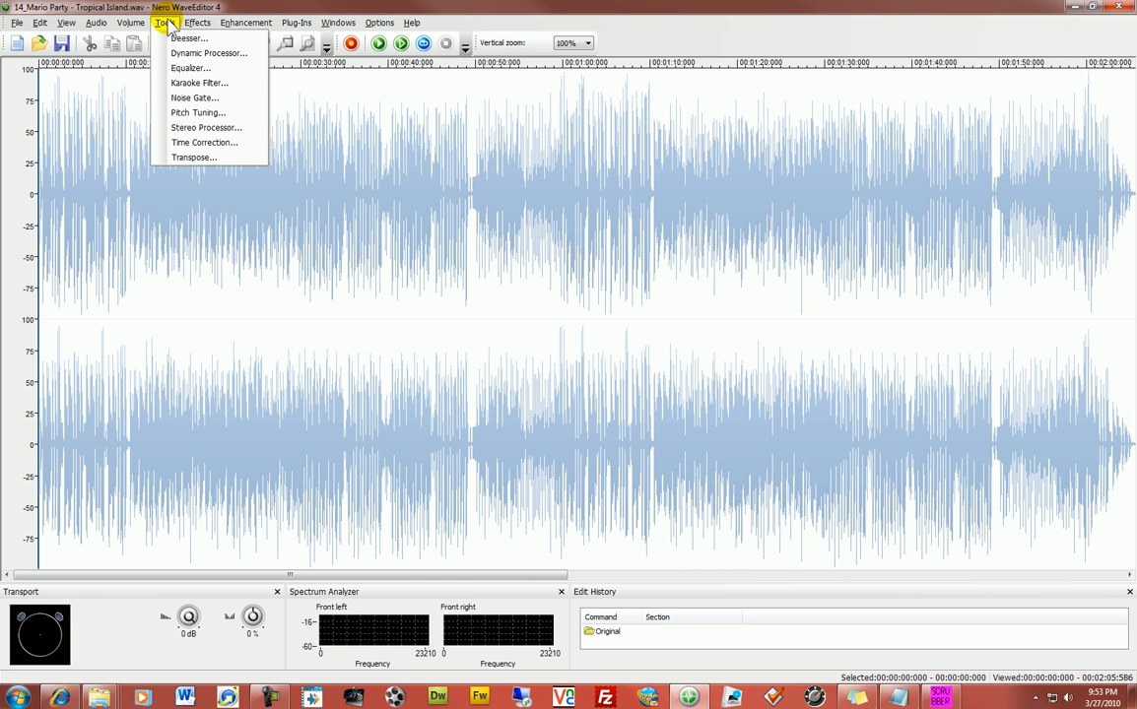
left_click(511, 173)
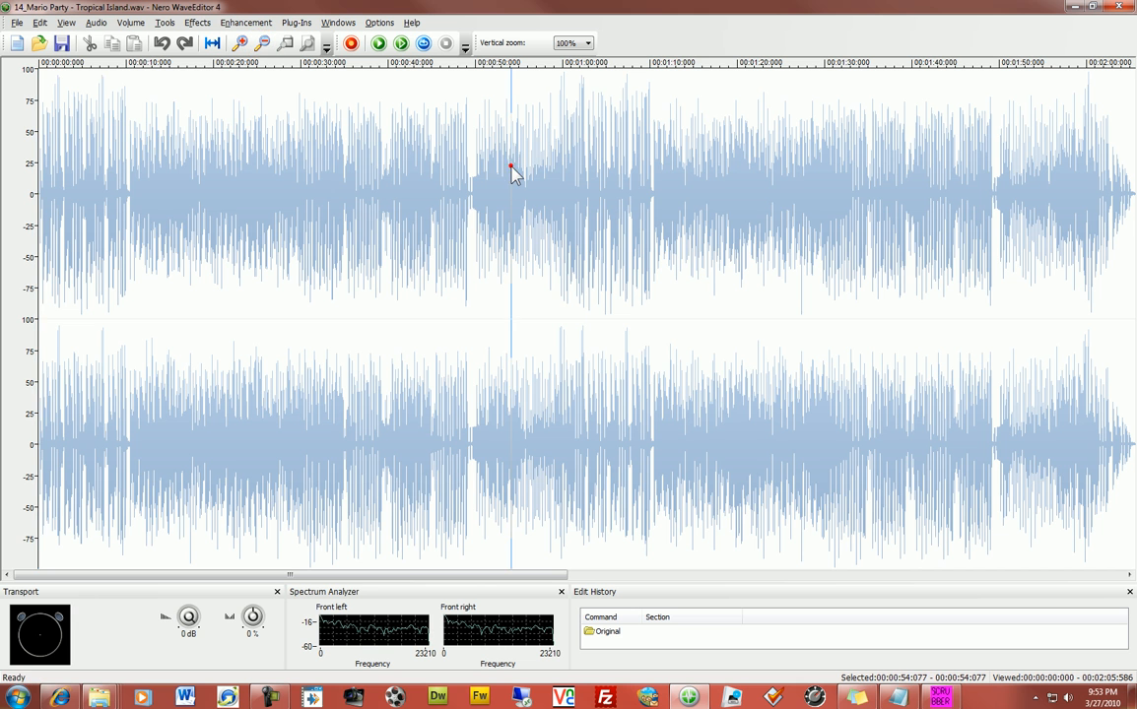
key("ctrl+a")
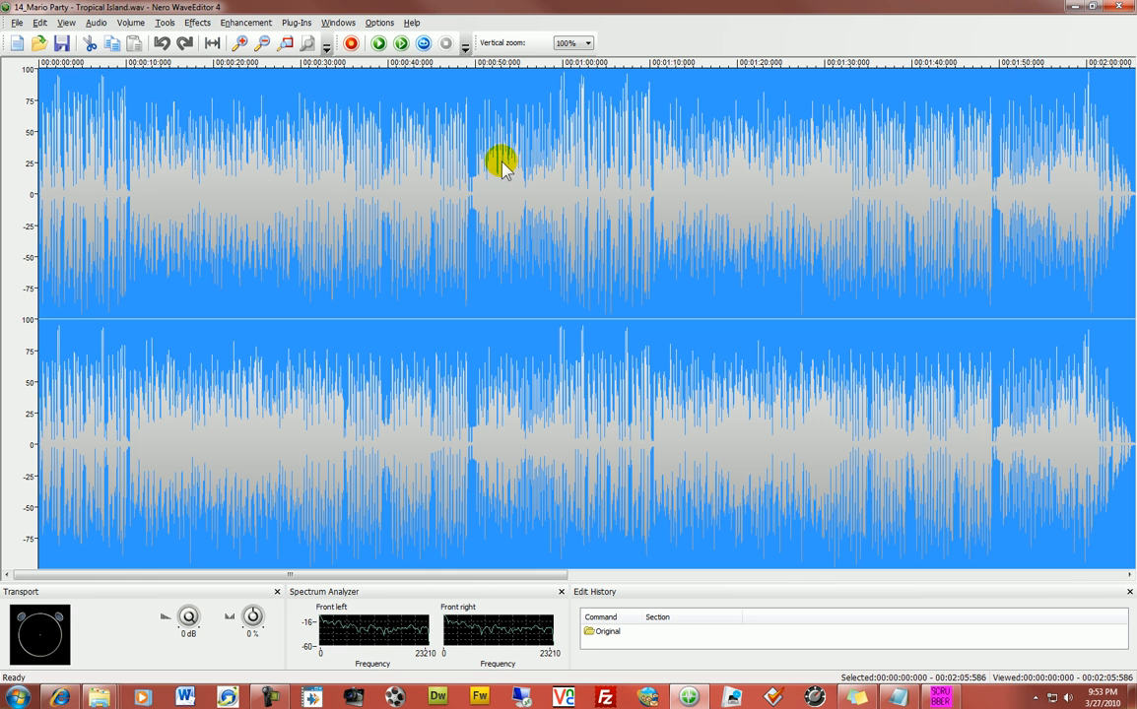
Save the track as an mp3 under the suggested ds peach gardens file name.
left_click(16, 21)
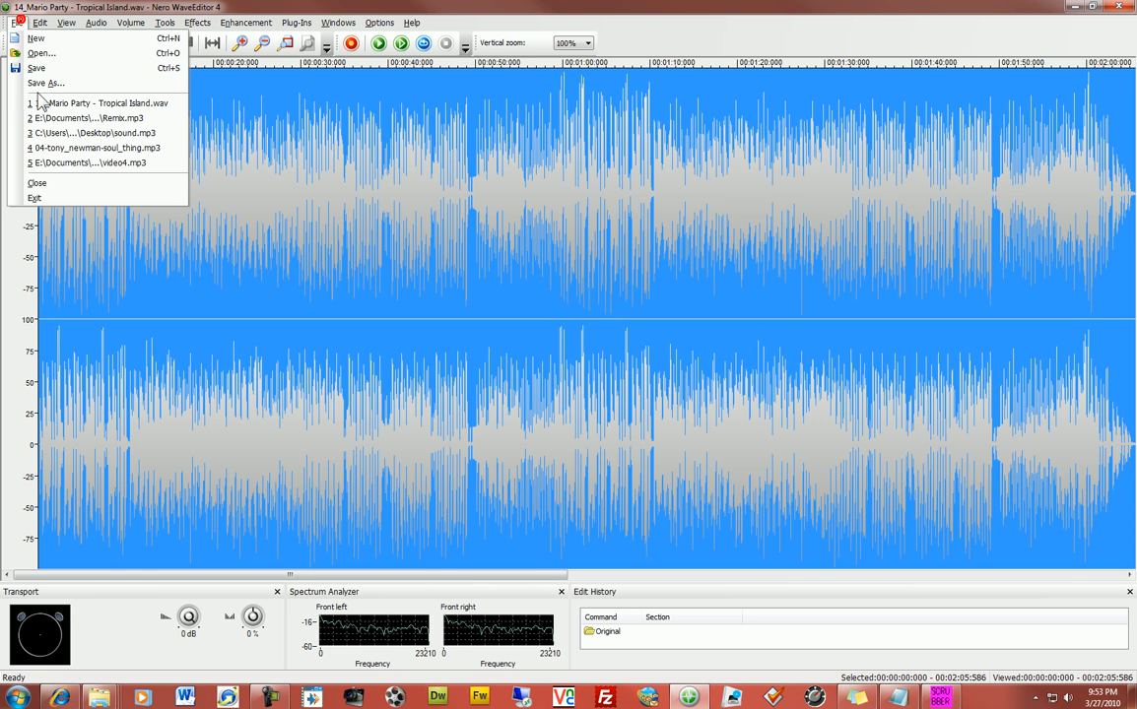
left_click(45, 83)
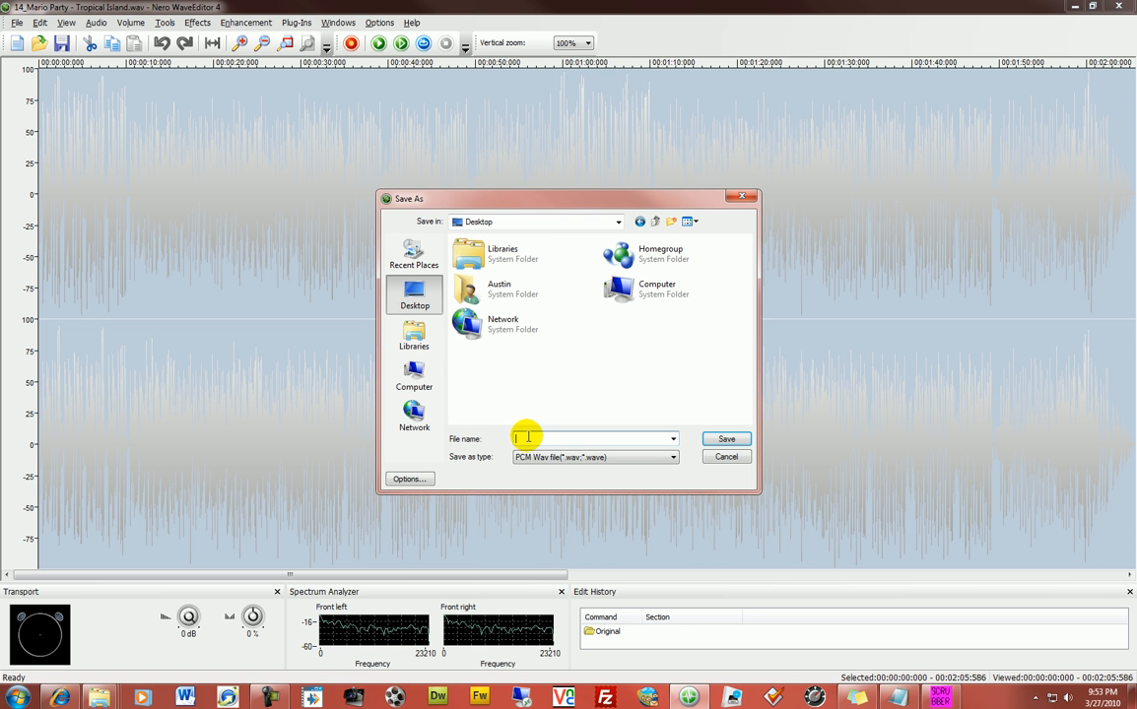
left_click(673, 457)
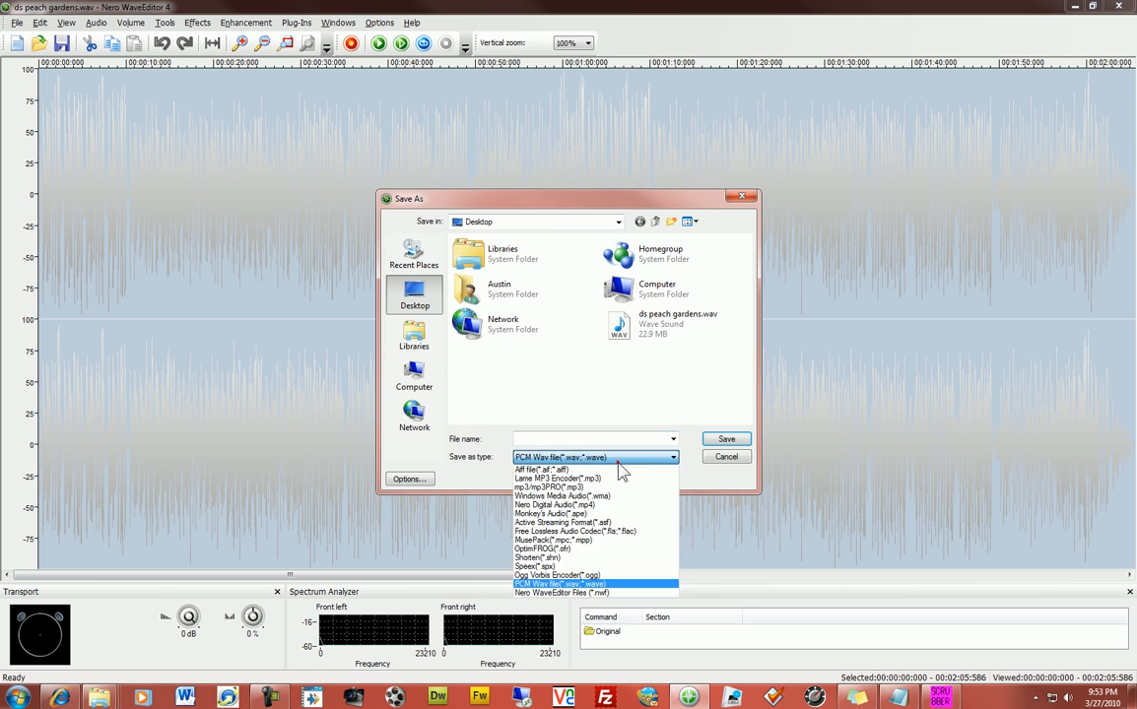
mouse_move(595, 488)
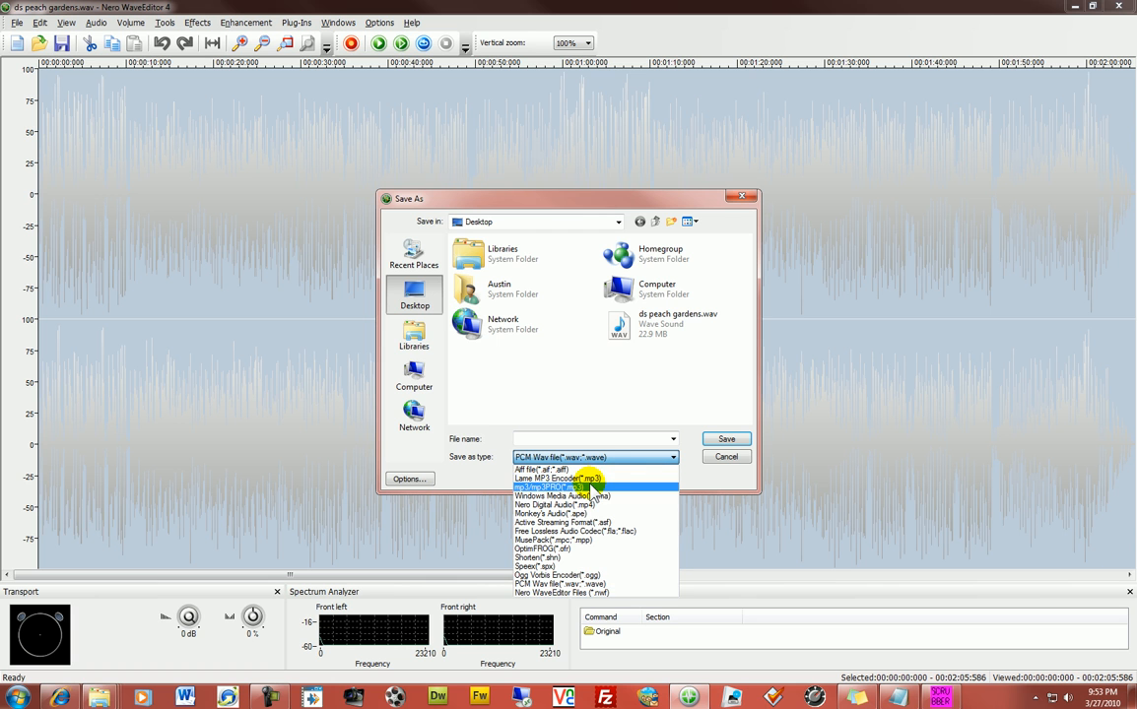
left_click(556, 489)
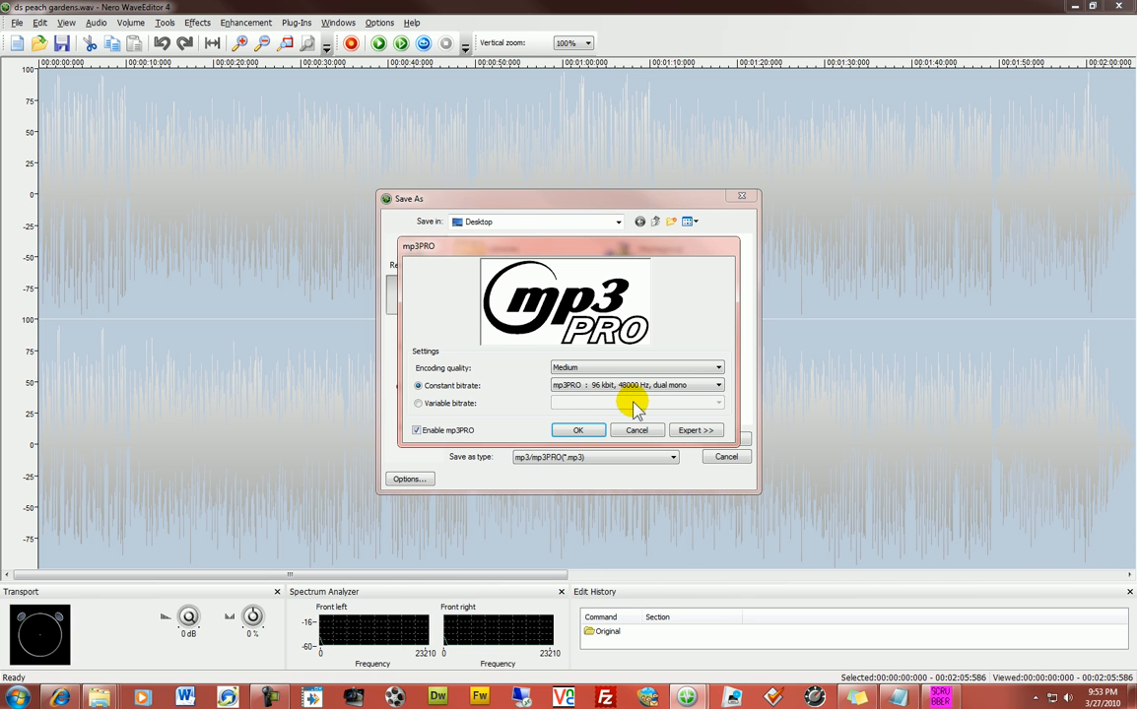
left_click(717, 384)
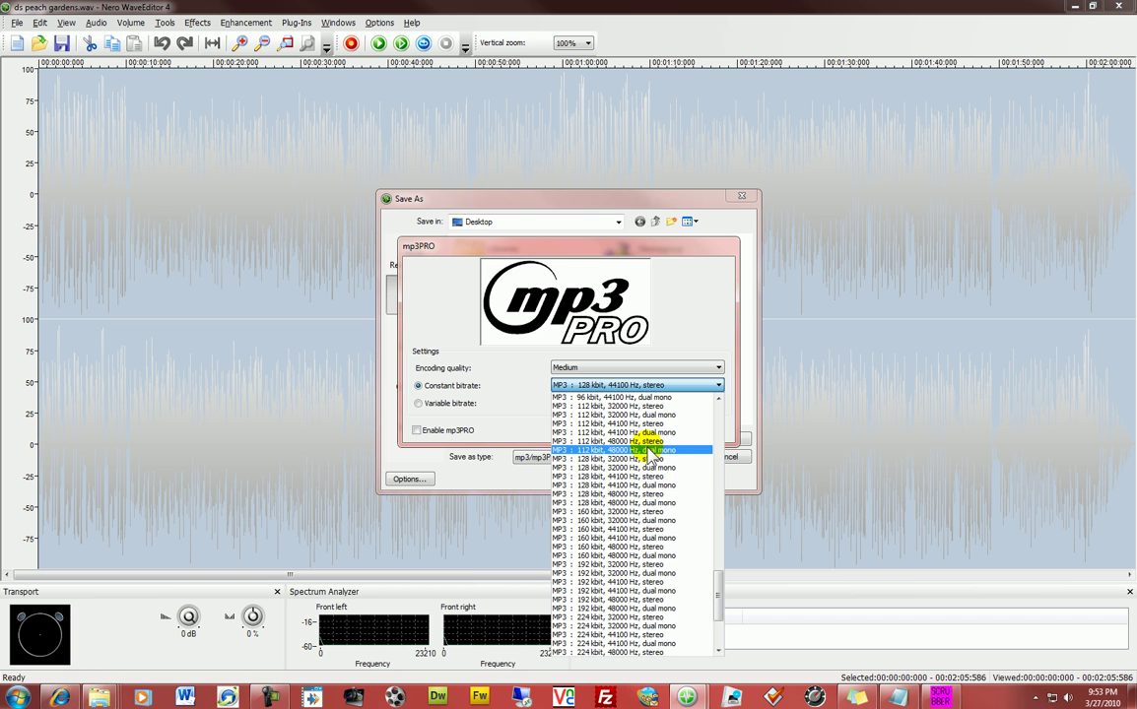
scroll("up", 3)
type("ds peach gar")
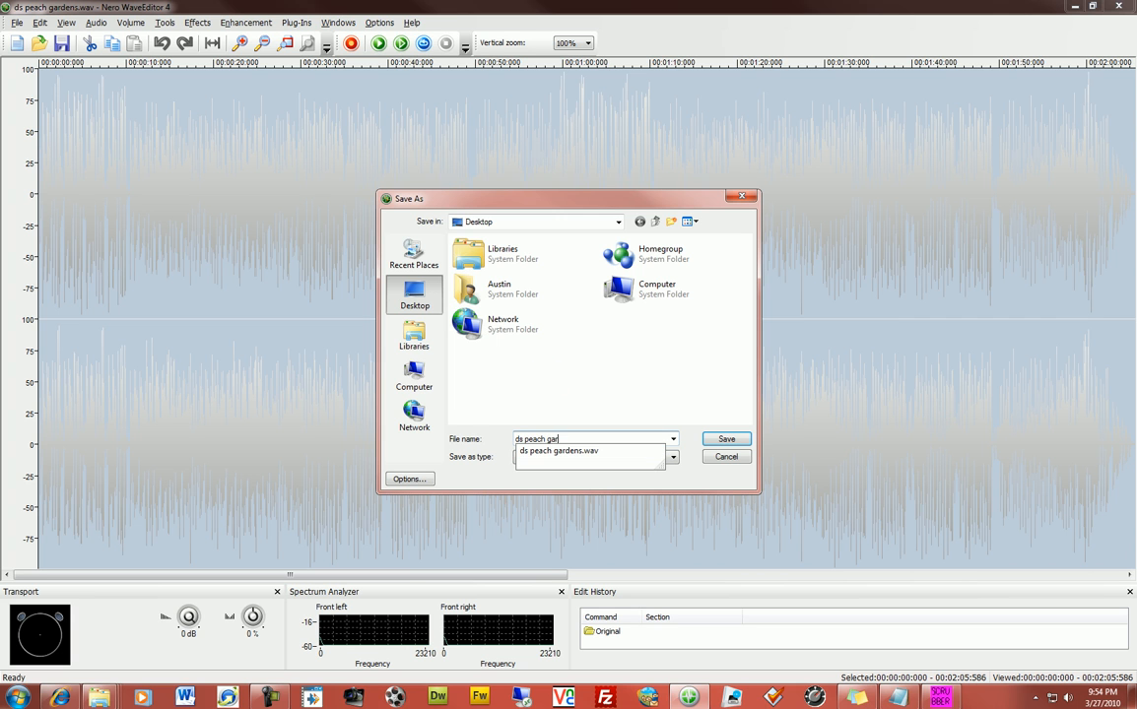
left_click(726, 437)
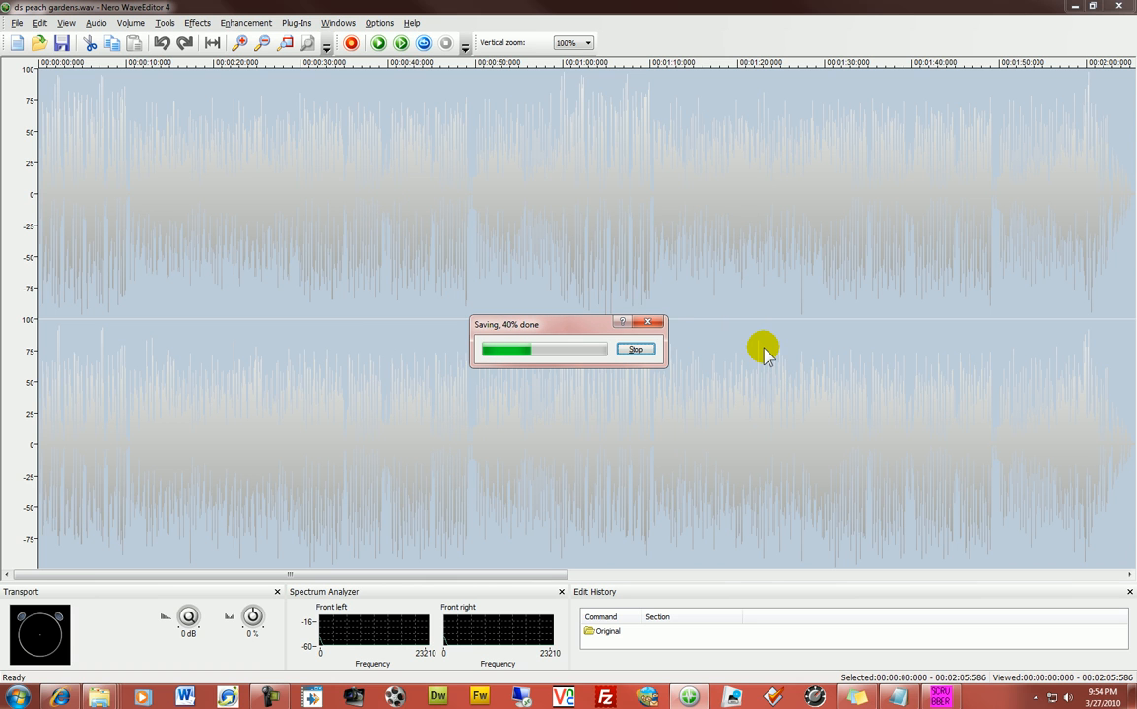
mouse_move(700, 455)
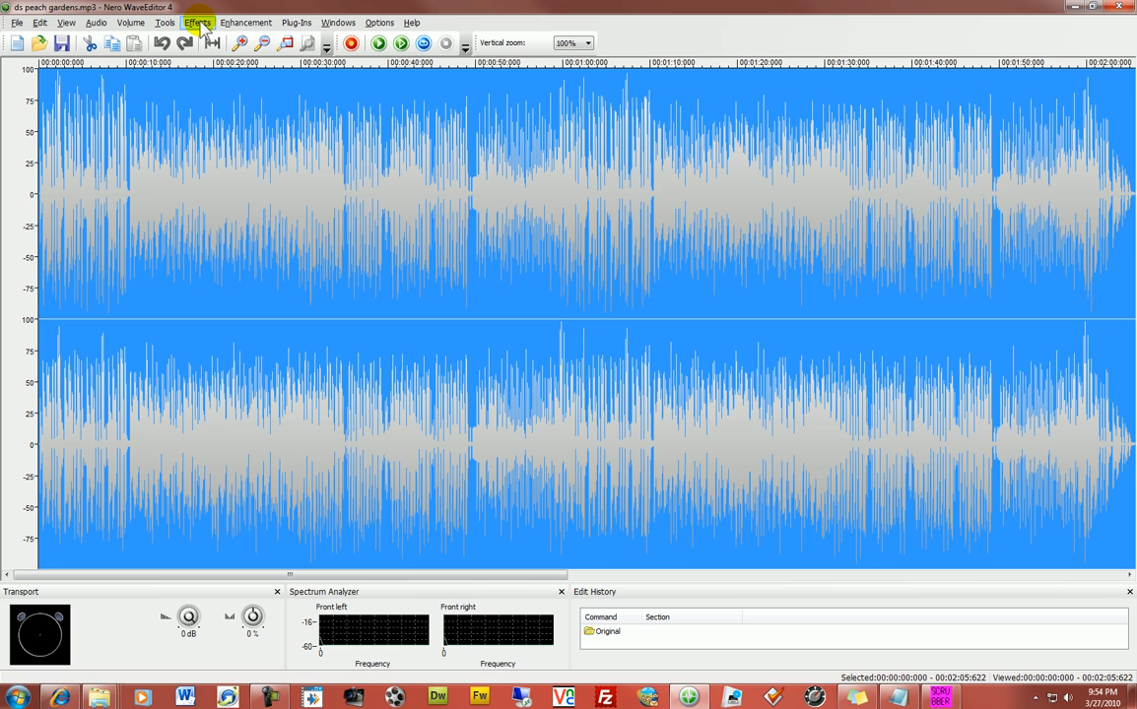
Apply the Loudness effect with the gain slider raised and fine-tuned, boosting the whole track.
left_click(197, 22)
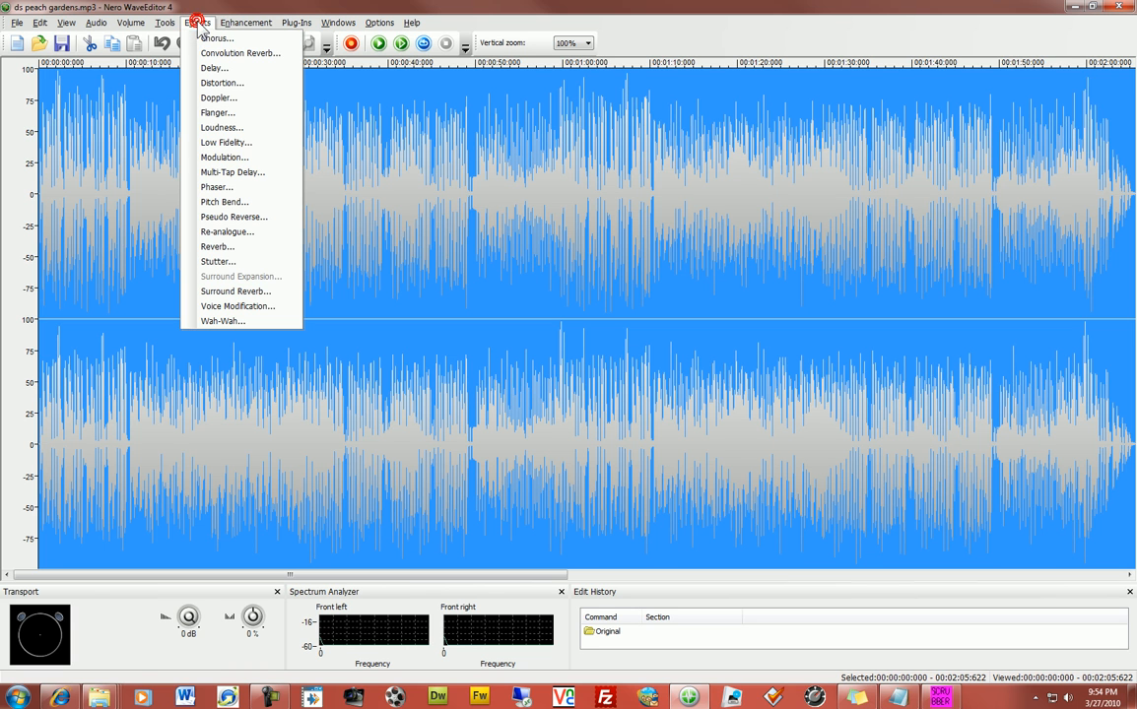
mouse_move(221, 141)
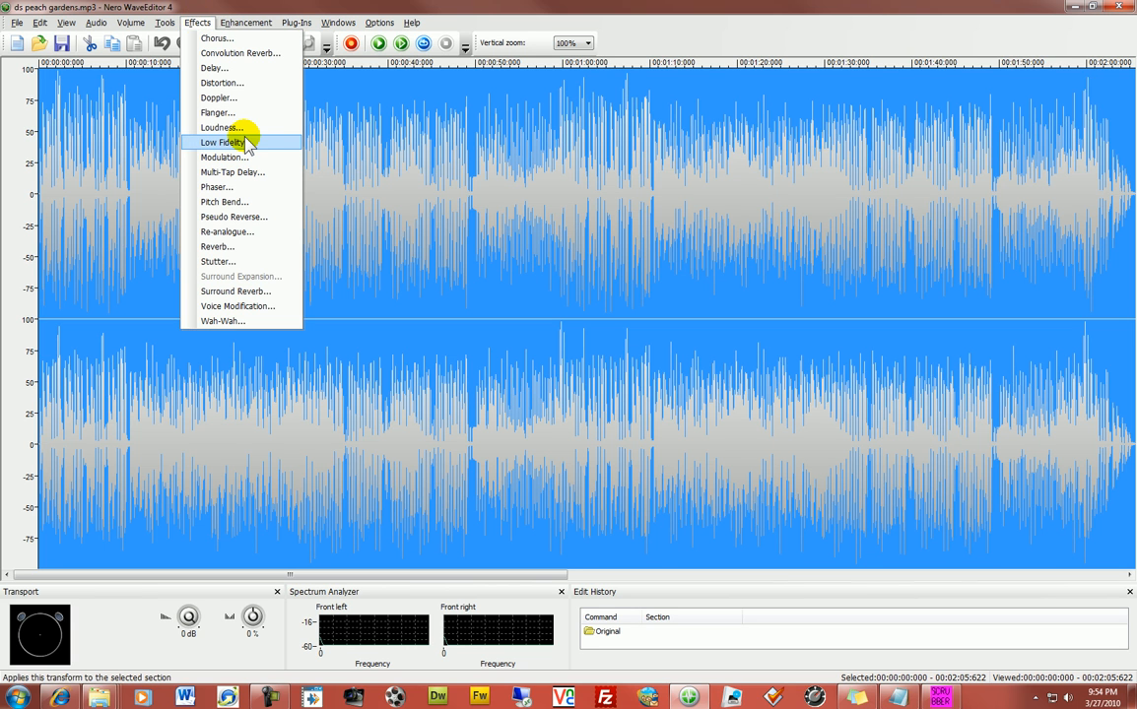
left_click(221, 126)
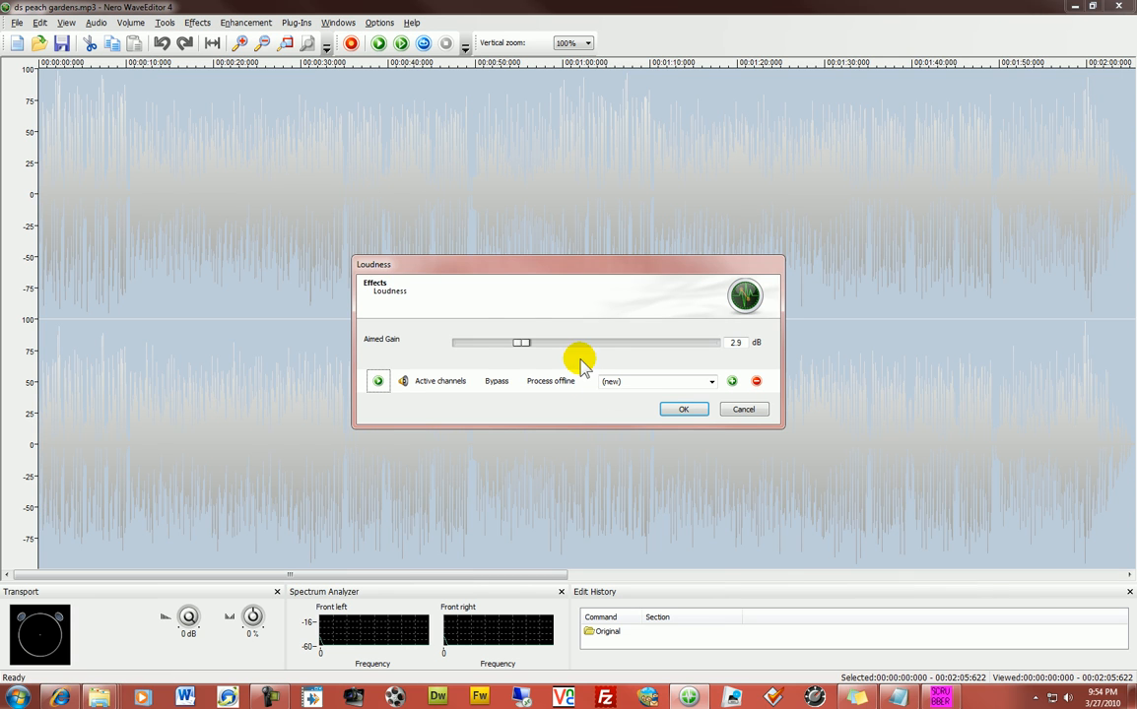
mouse_move(528, 347)
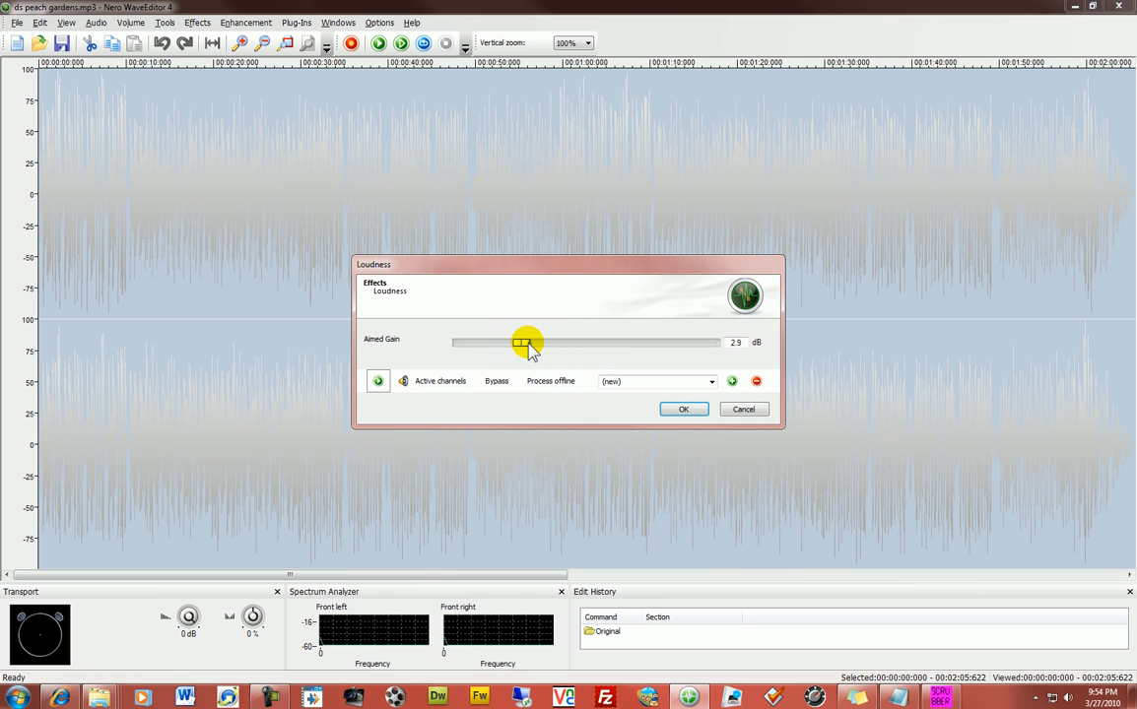
left_click_drag(528, 343, 516, 342)
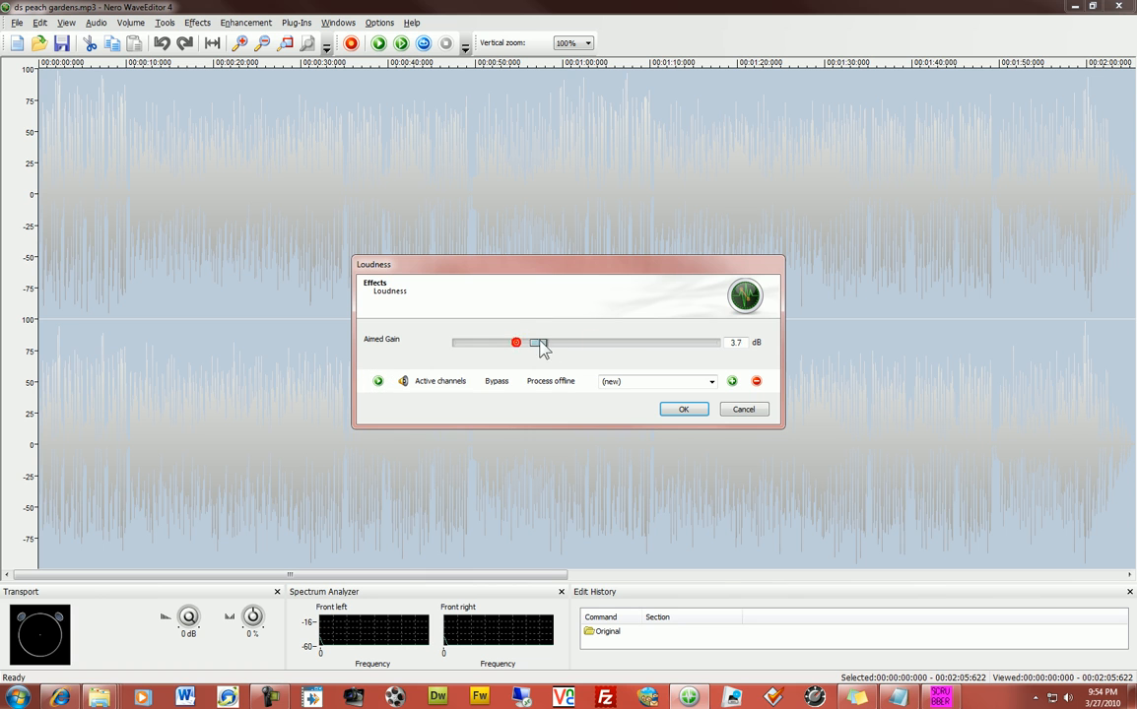
left_click_drag(516, 343, 628, 343)
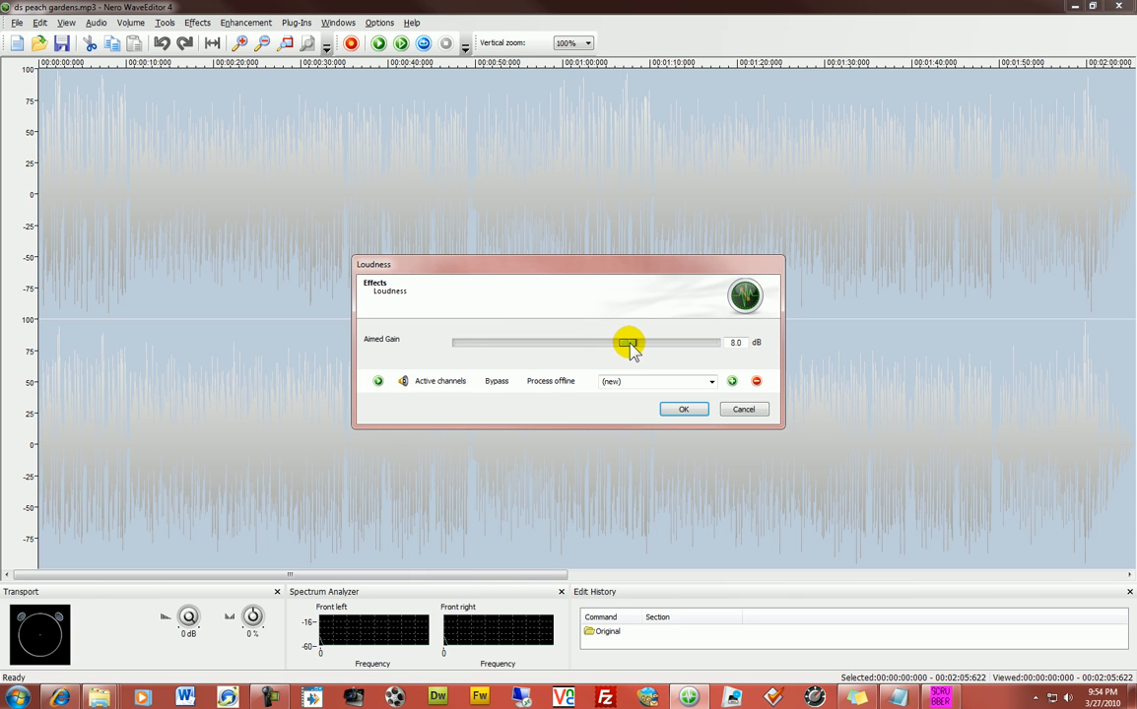
left_click_drag(628, 343, 630, 343)
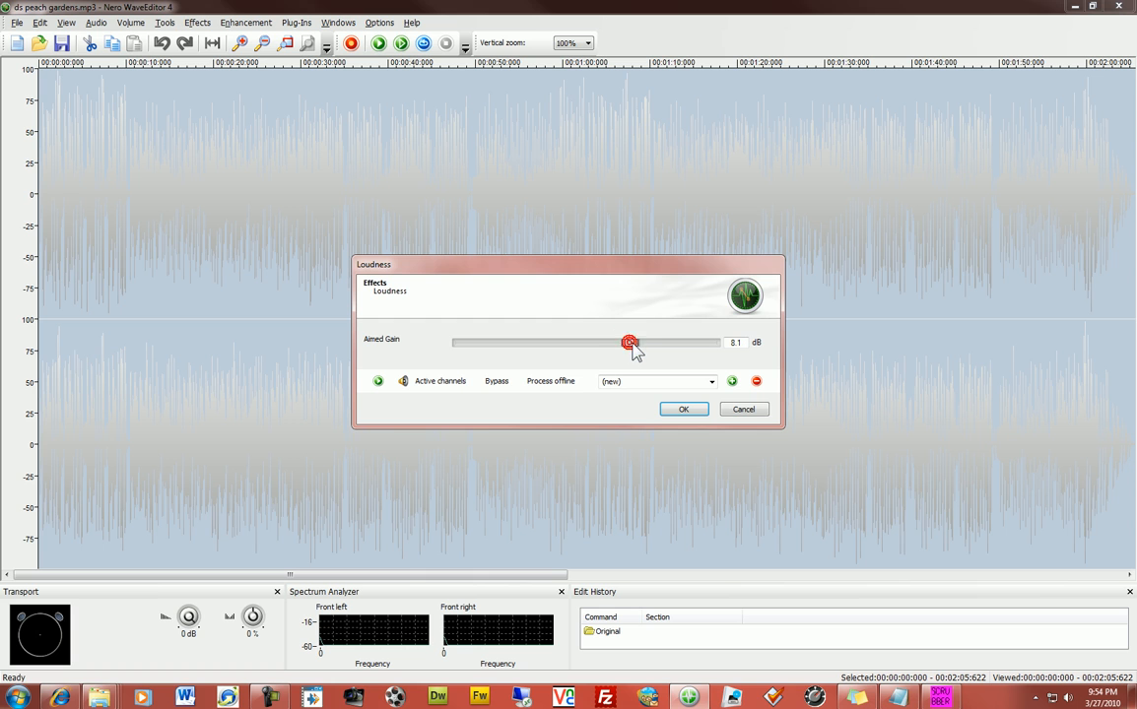
left_click_drag(630, 342, 618, 343)
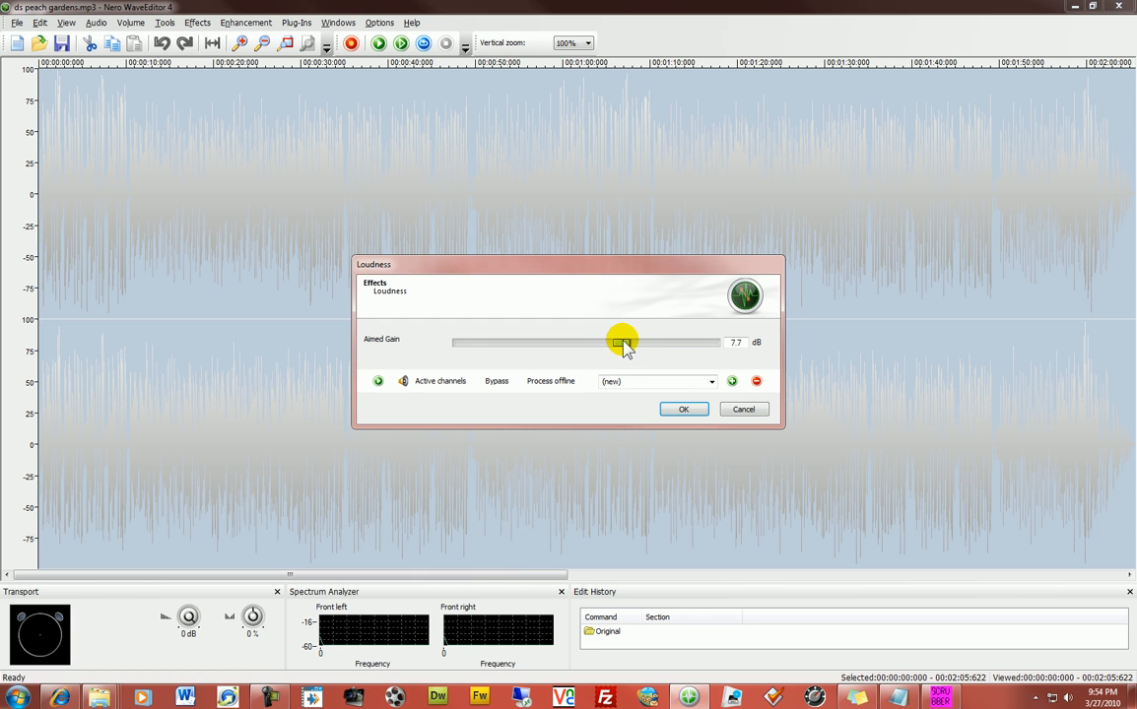
left_click_drag(618, 343, 630, 343)
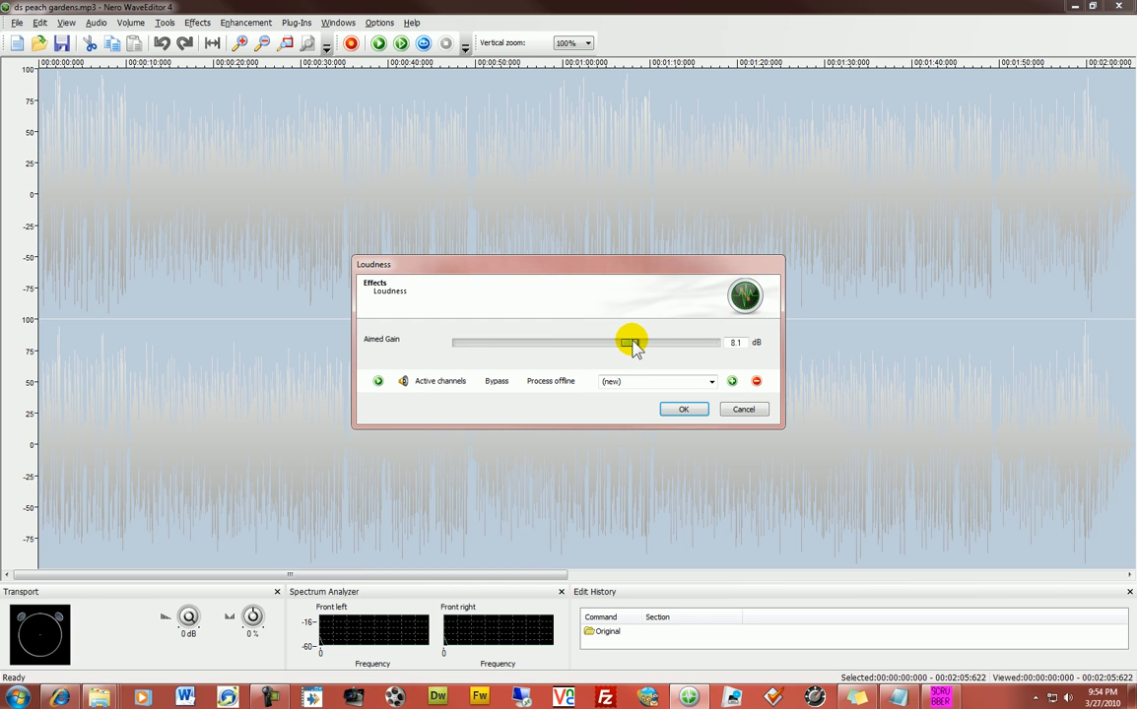
left_click_drag(632, 343, 626, 343)
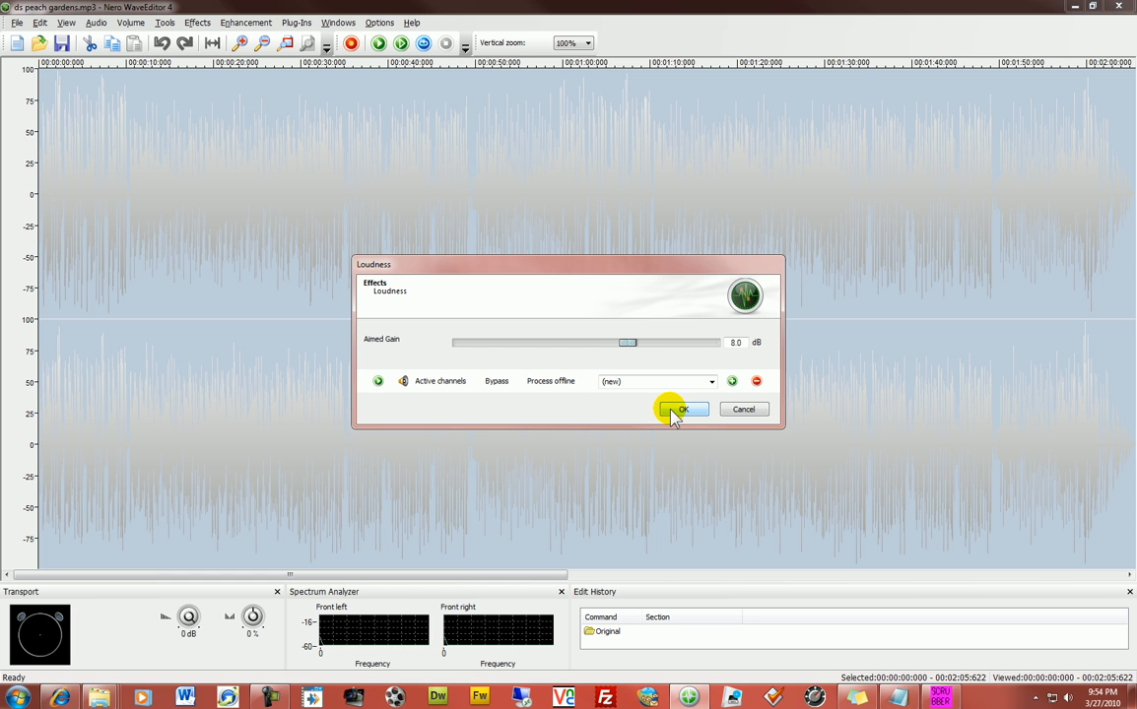
left_click(681, 407)
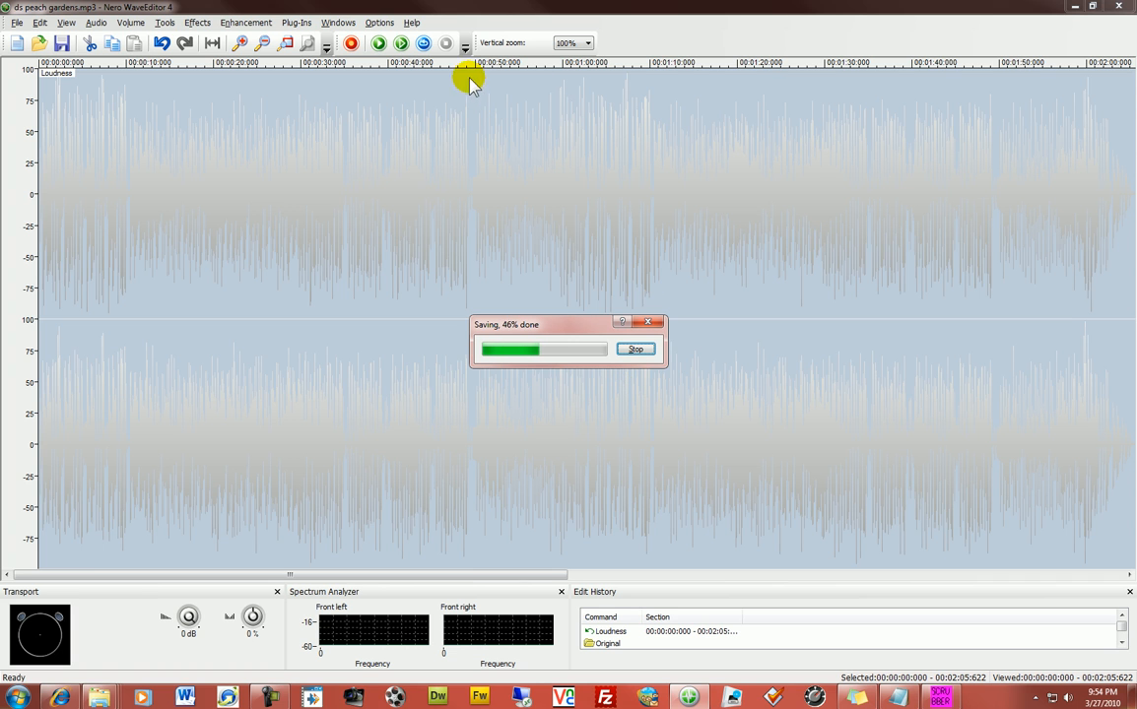
mouse_move(117, 89)
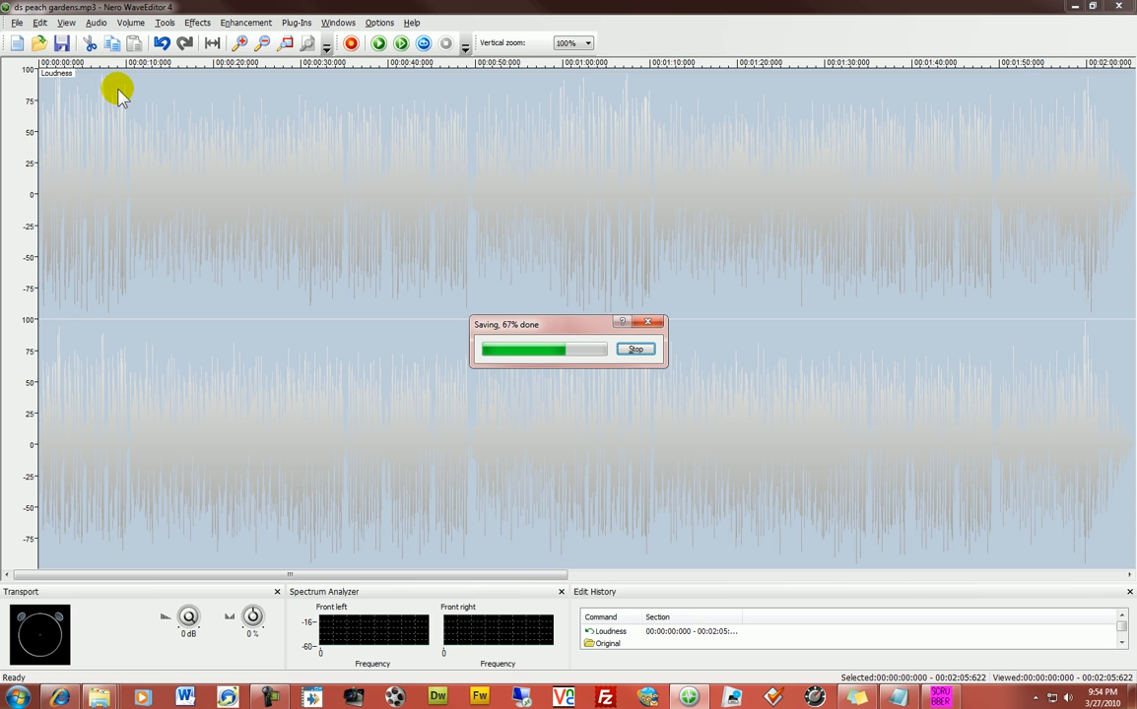
mouse_move(193, 103)
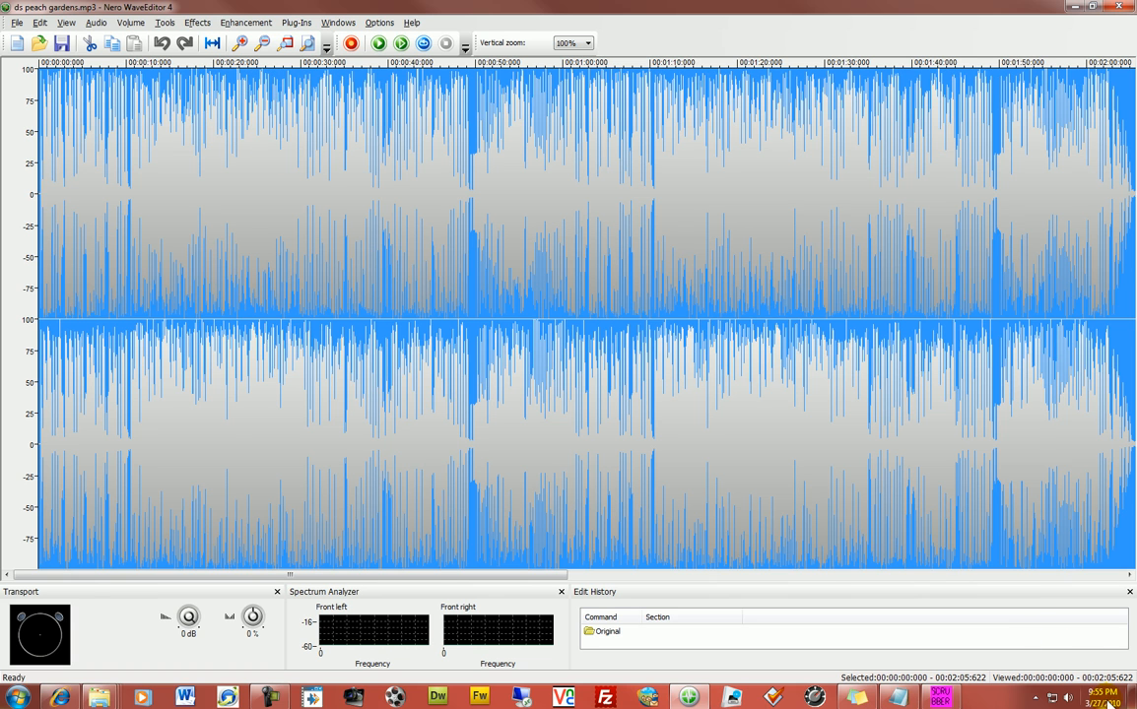
Check and set the system playback volume from the speaker tray icon.
left_click(1068, 697)
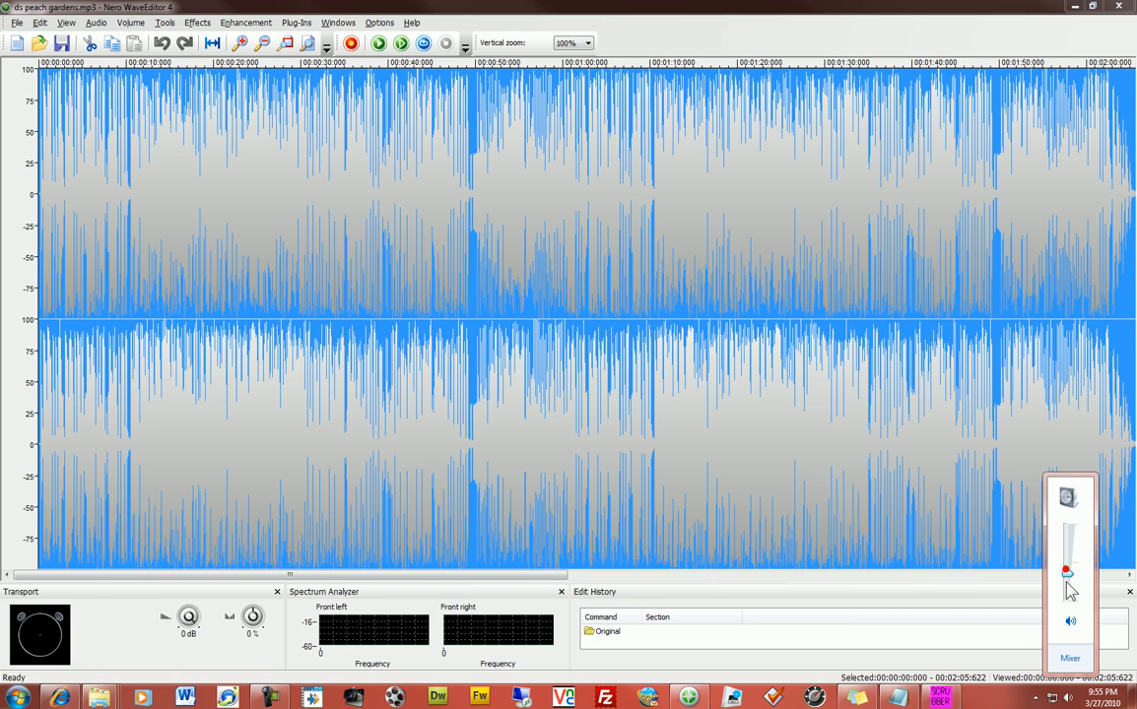
left_click(378, 44)
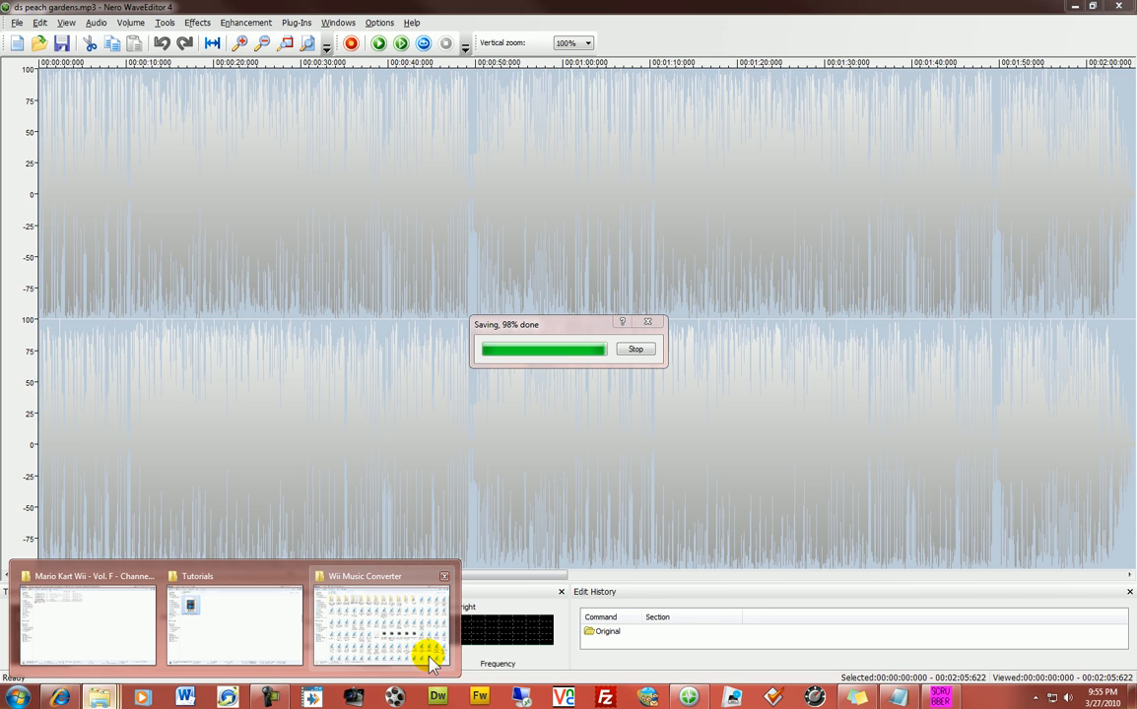
Launch BCSM-GUI.exe from its folder and bring up its Convert MP3's -> BRSTM window.
left_click(378, 626)
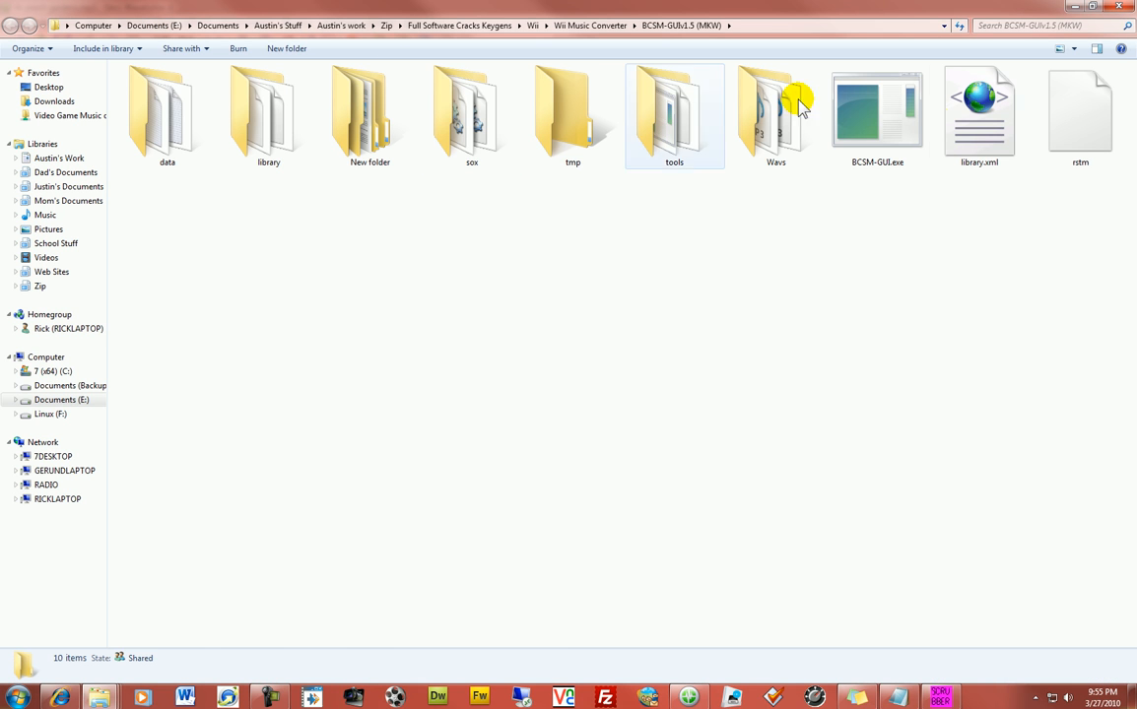
left_click(877, 118)
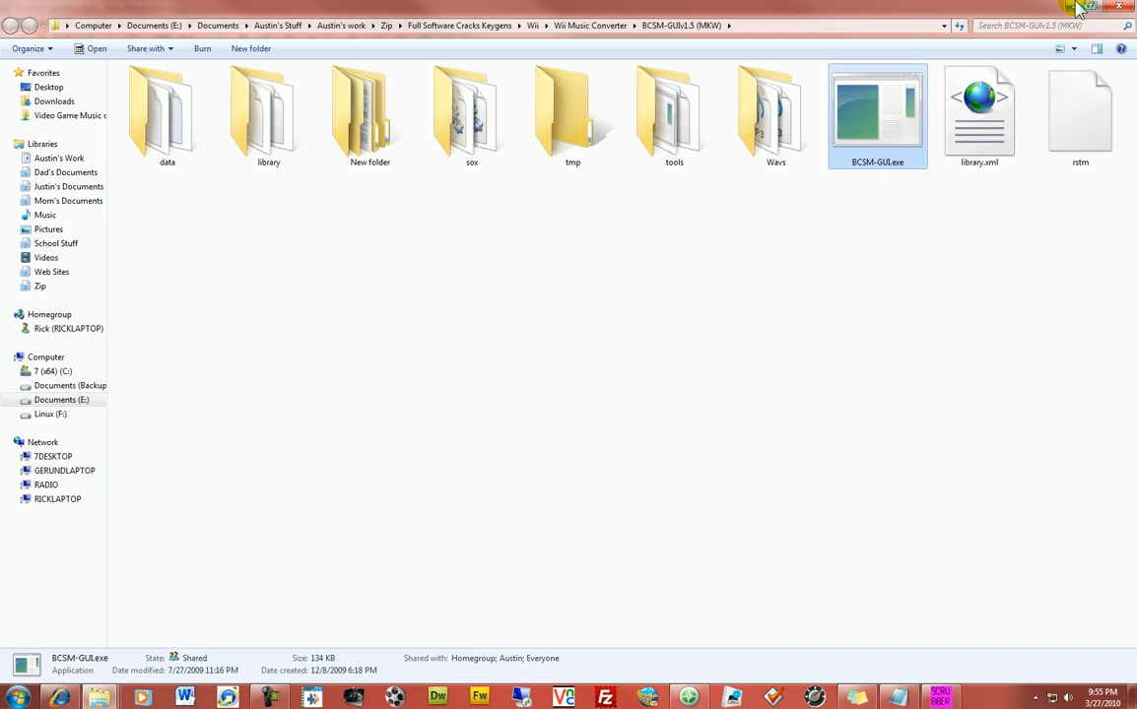
double_click(876, 112)
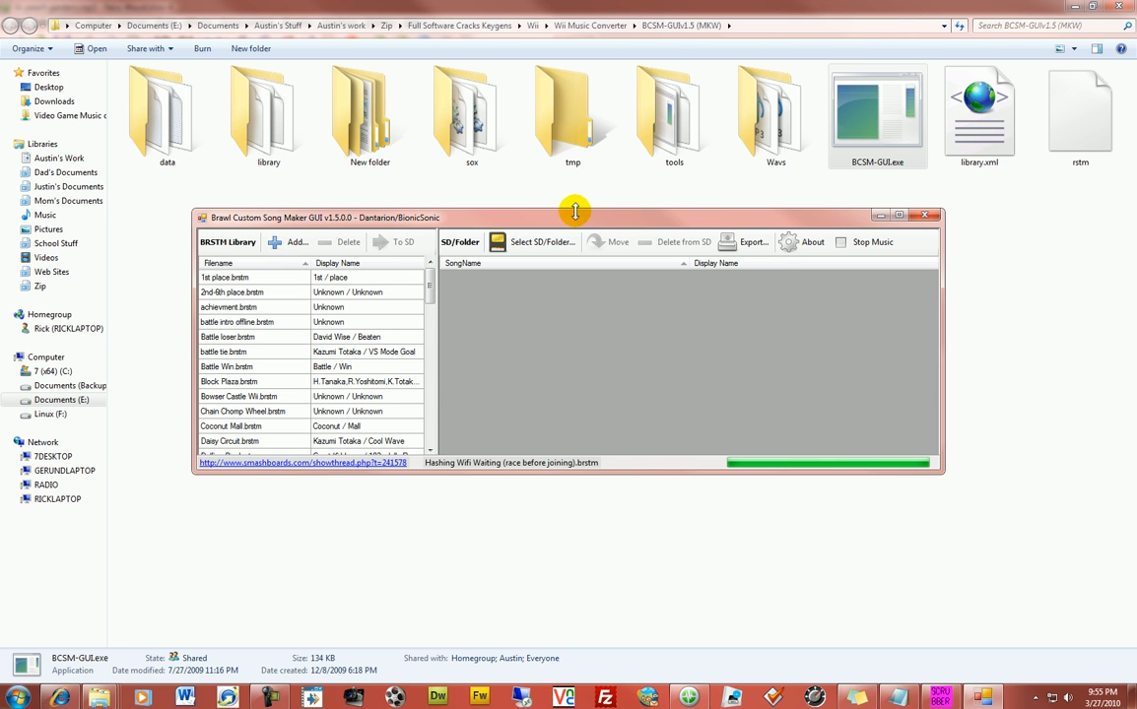
left_click_drag(575, 217, 575, 256)
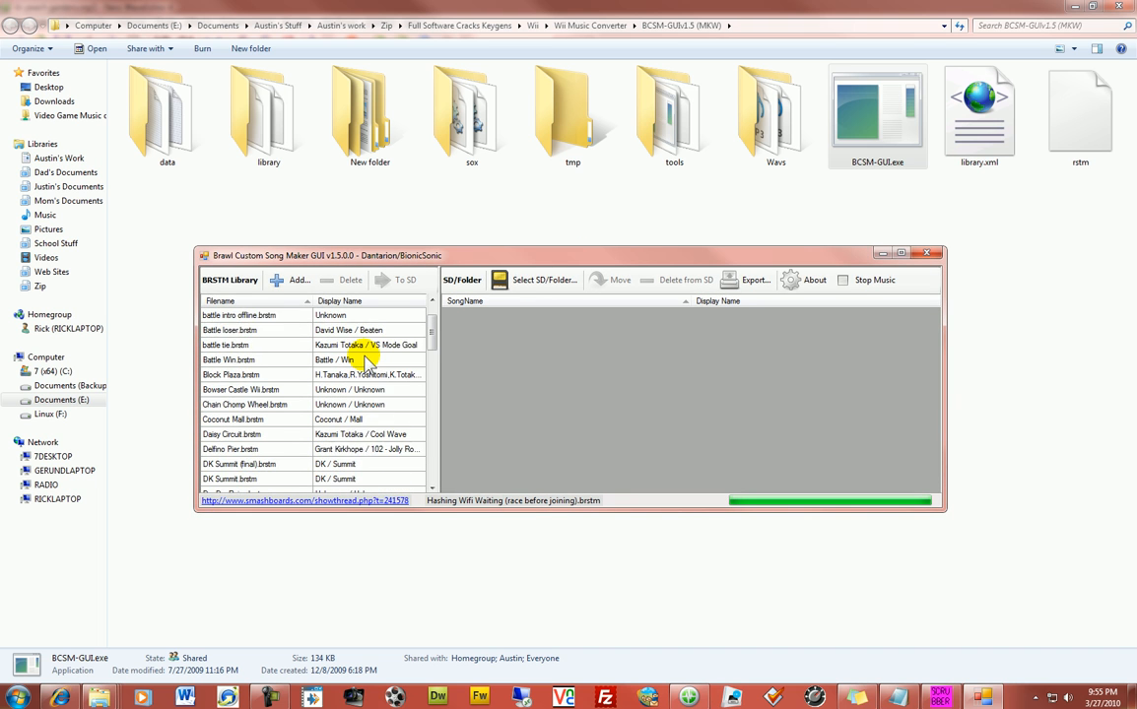
left_click_drag(325, 256, 354, 224)
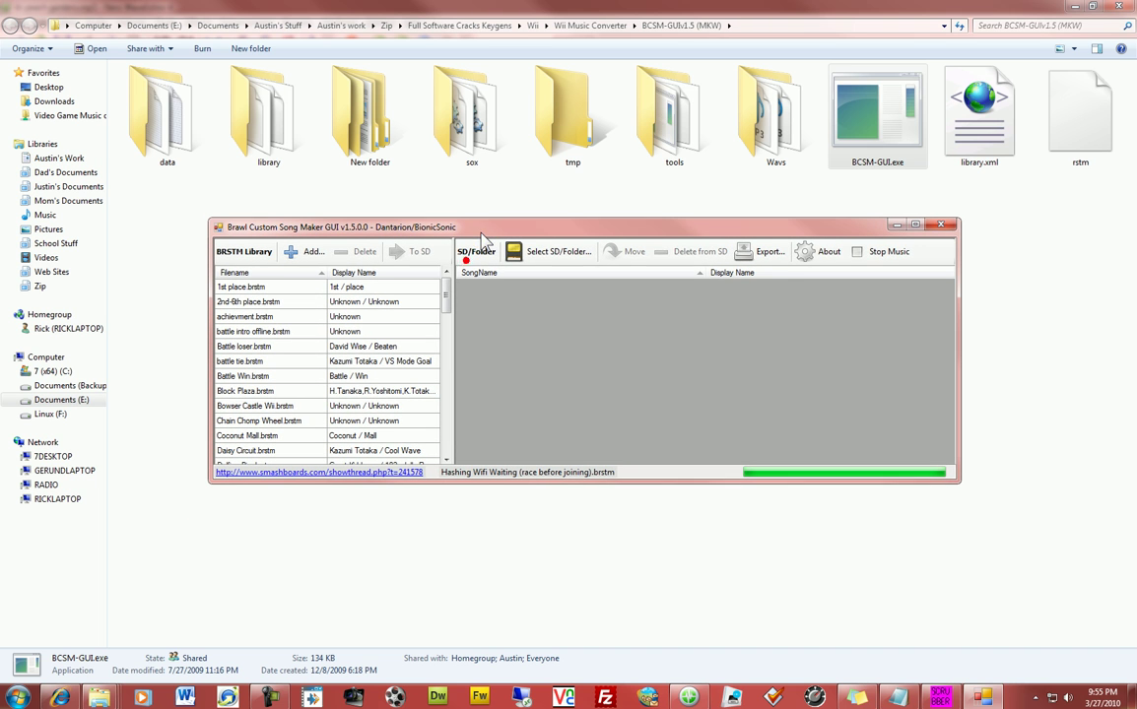
left_click(477, 249)
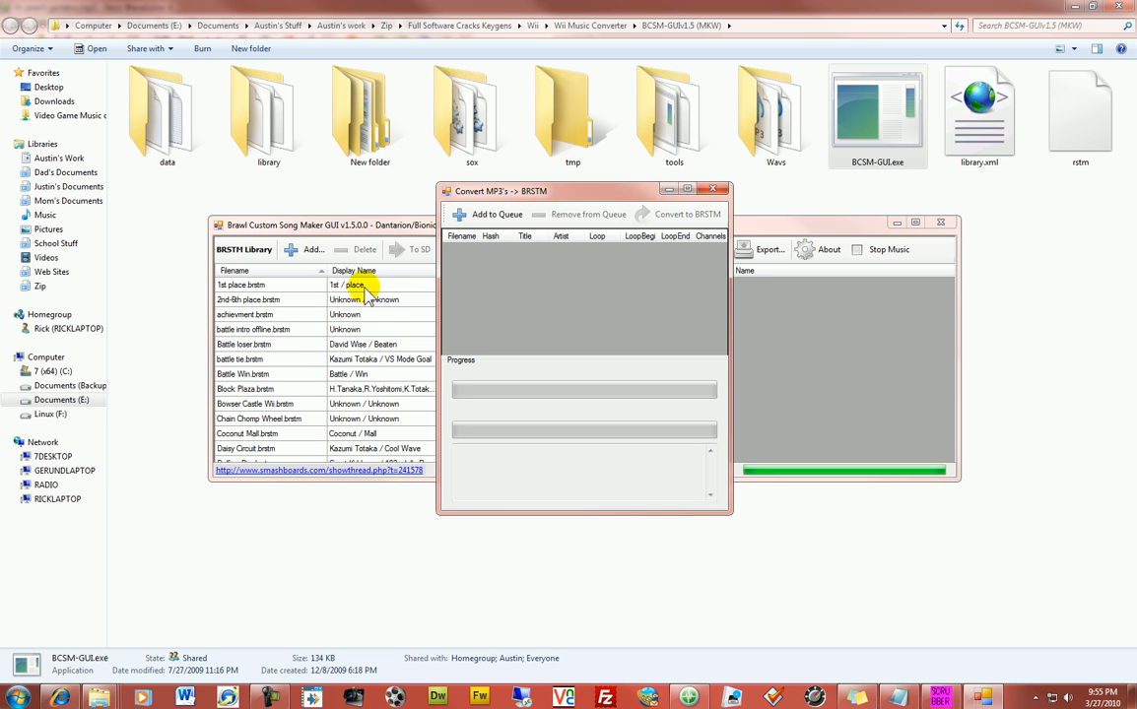
mouse_move(1054, 10)
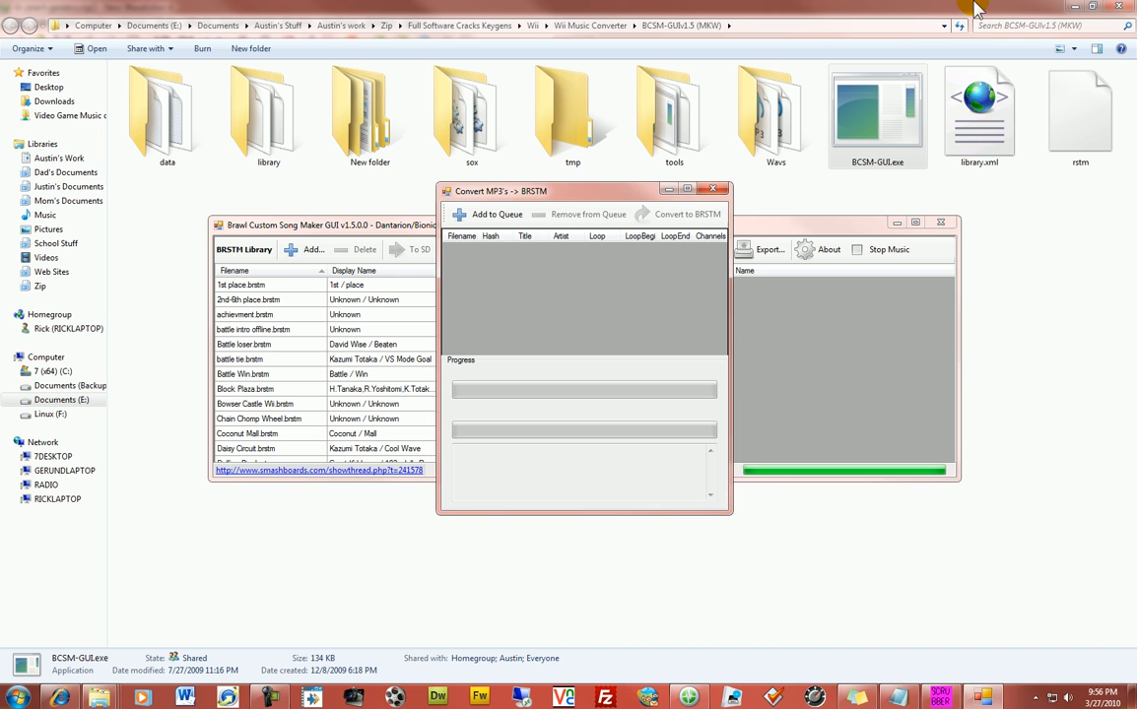
left_click_drag(583, 191, 660, 189)
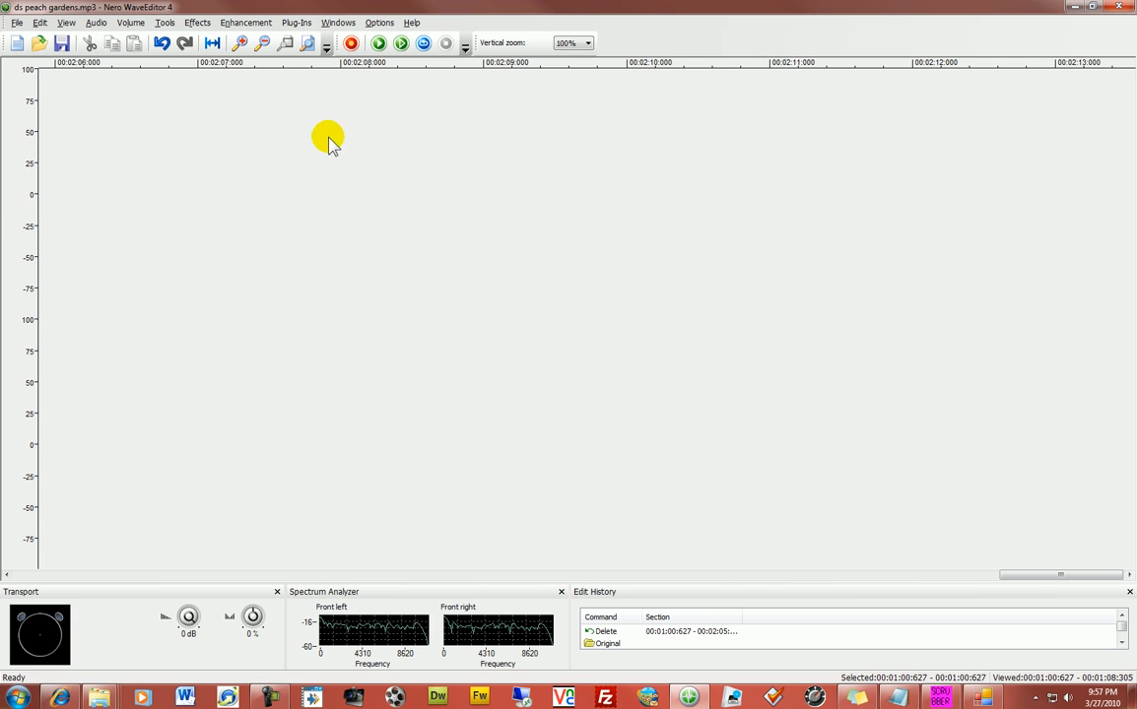
Save the trimmed ds peach gardens track from the File menu.
left_click(16, 21)
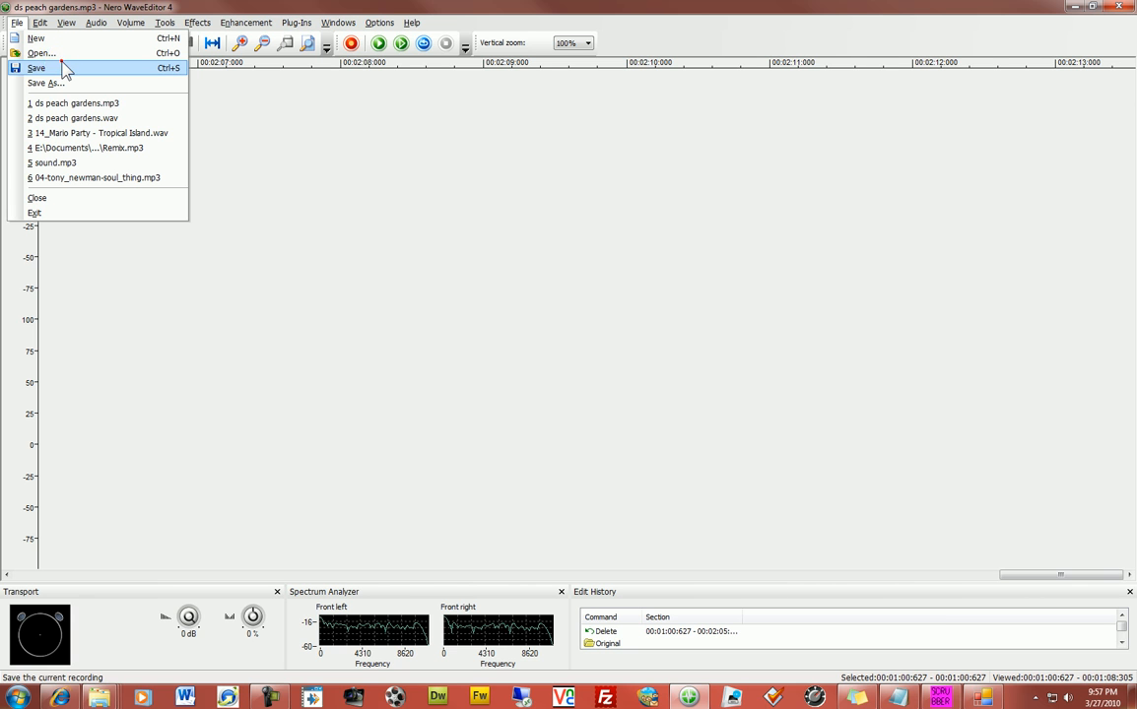
left_click(35, 67)
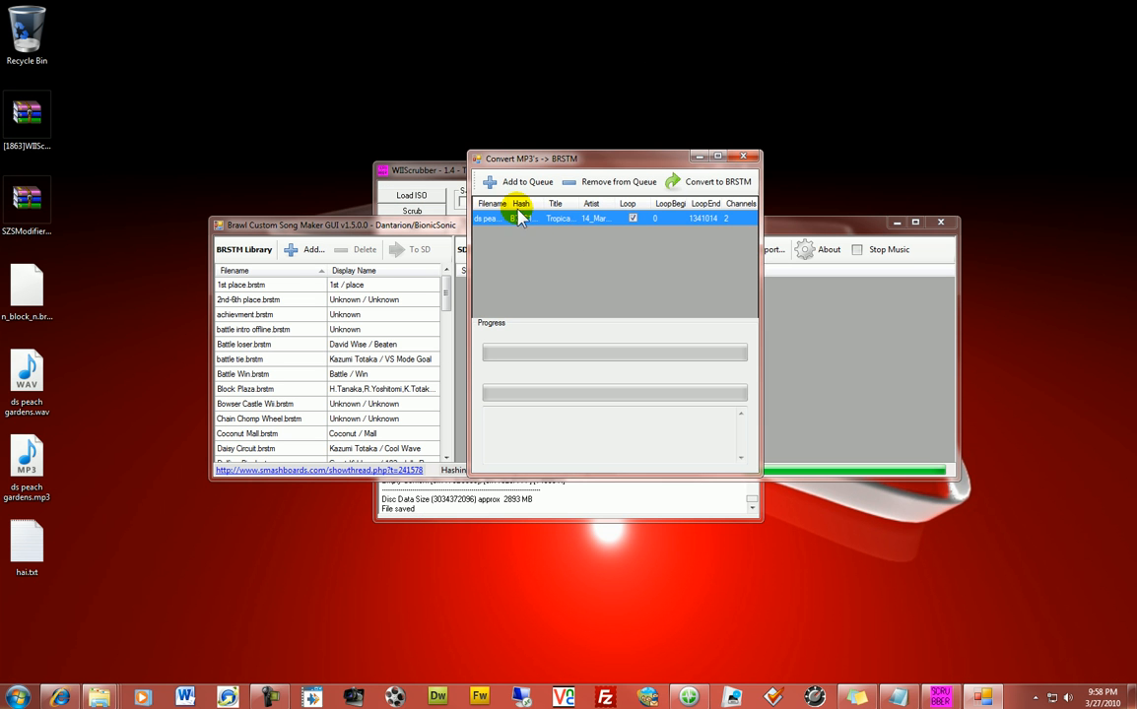
Select the queued ds peach gardens entry while the BRSTM conversion finalizes.
left_click_drag(611, 158, 660, 177)
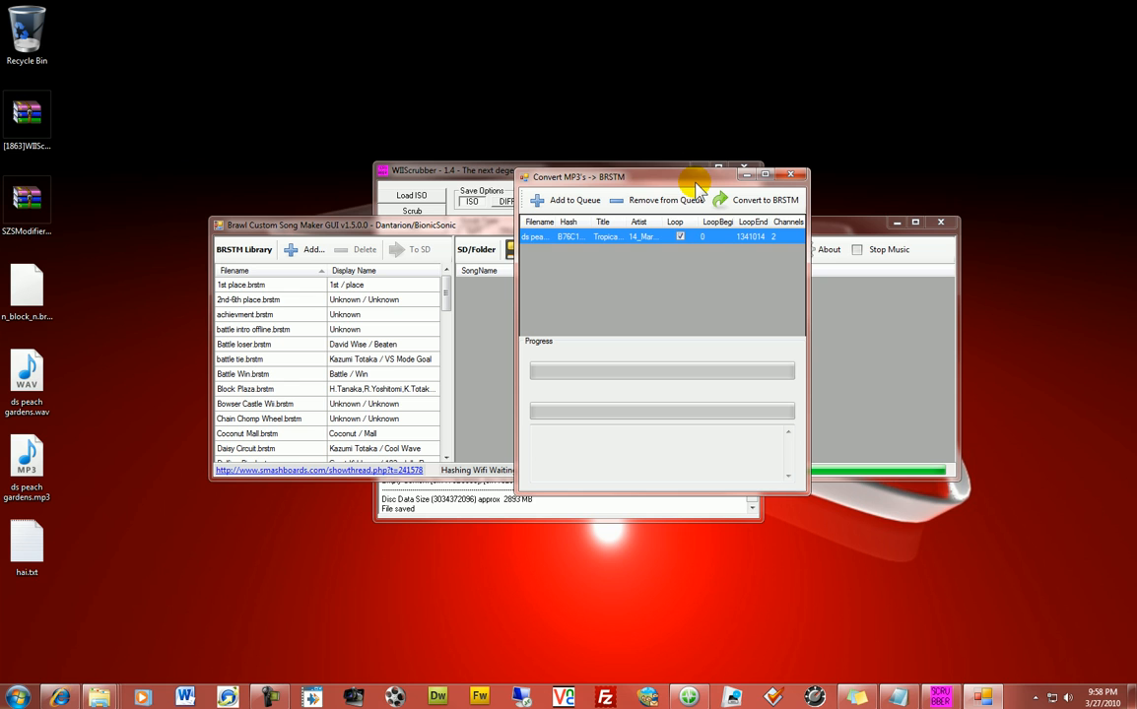
mouse_move(99, 698)
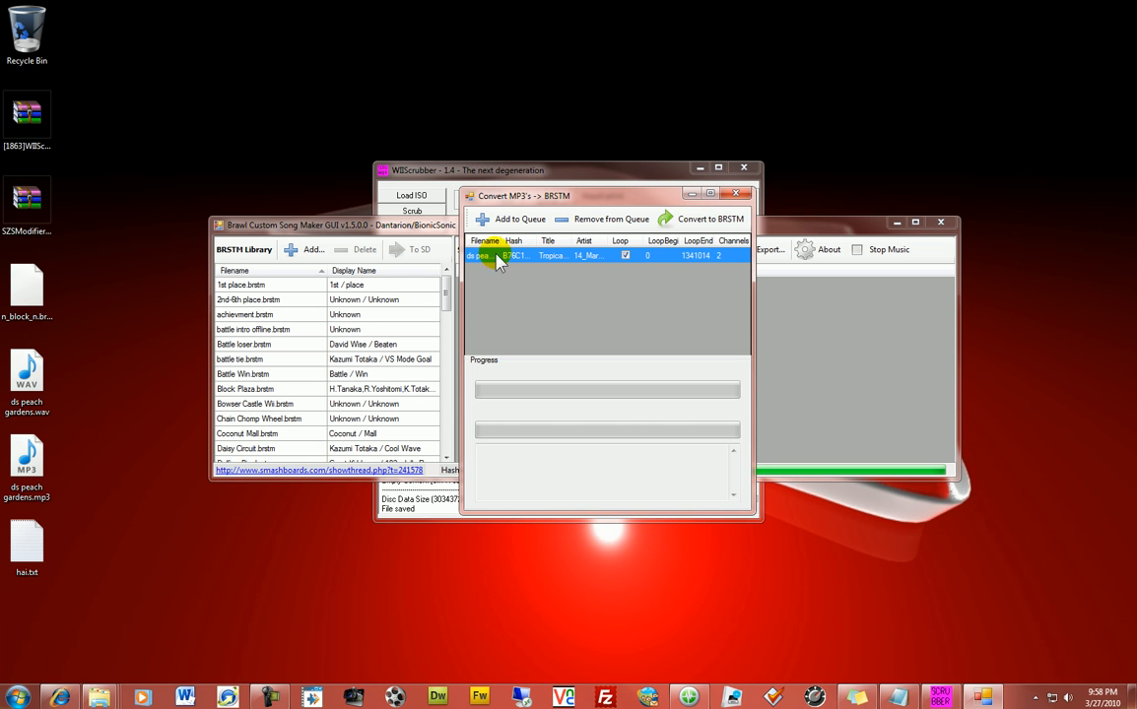
left_click(710, 219)
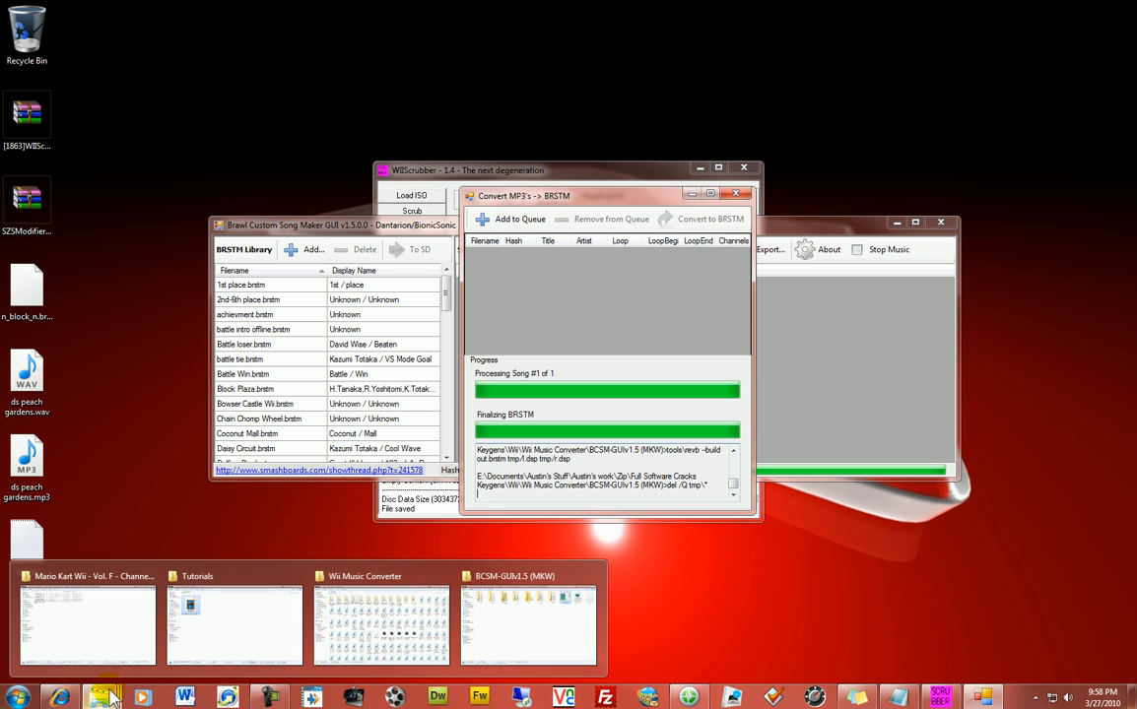
Open the BCSM-GUI library folder and pick the converted ds peach gardens.brstm file.
left_click(528, 626)
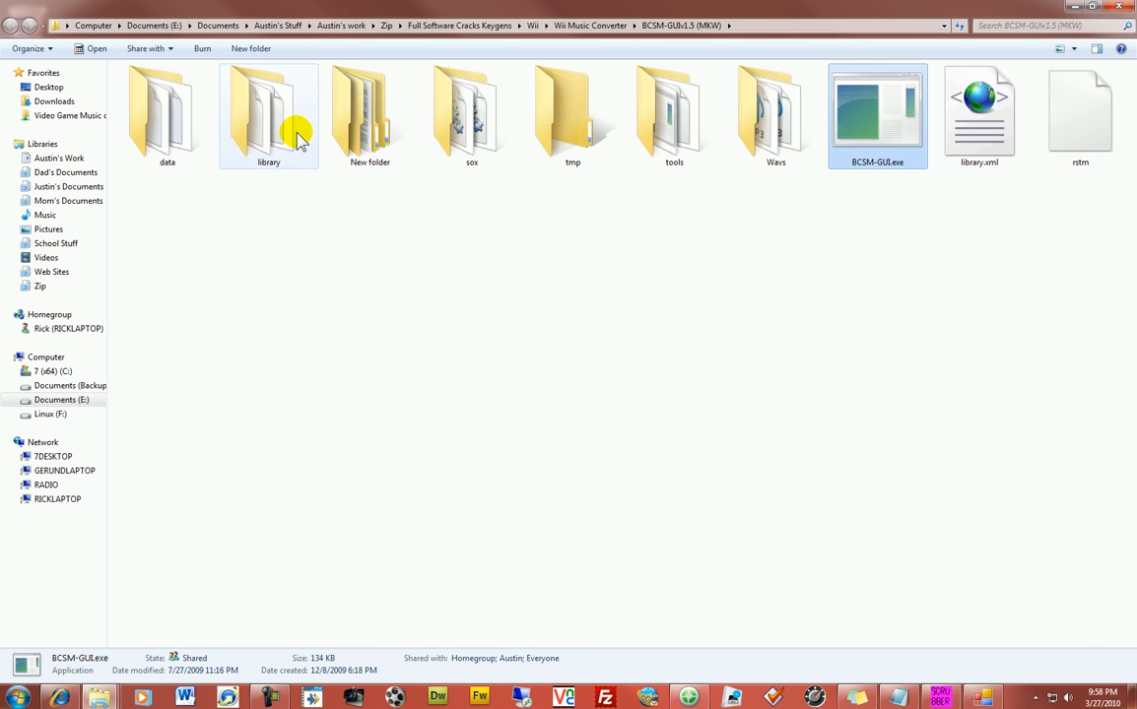
double_click(268, 112)
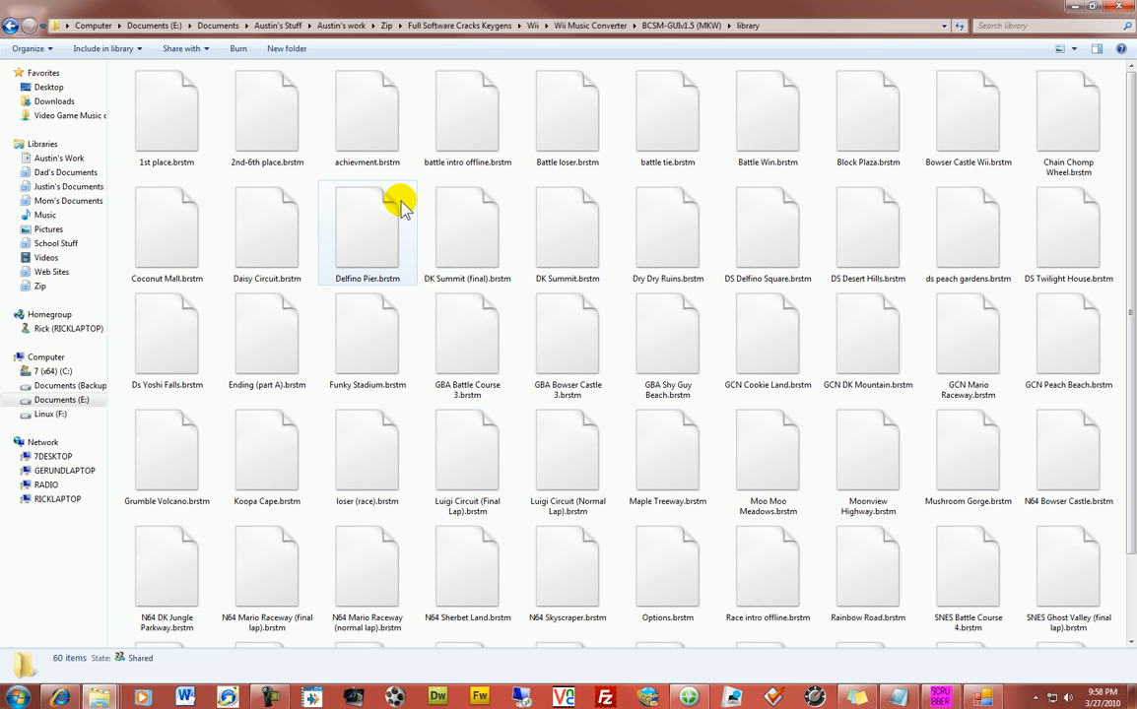
left_click(969, 227)
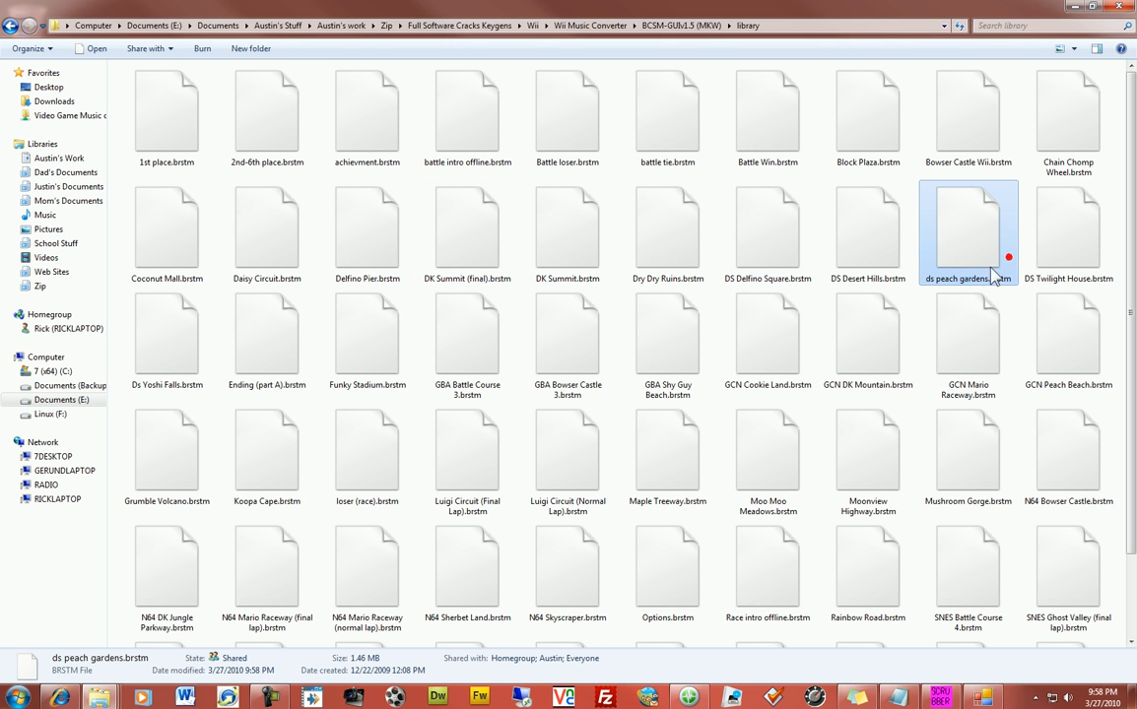
mouse_move(768, 339)
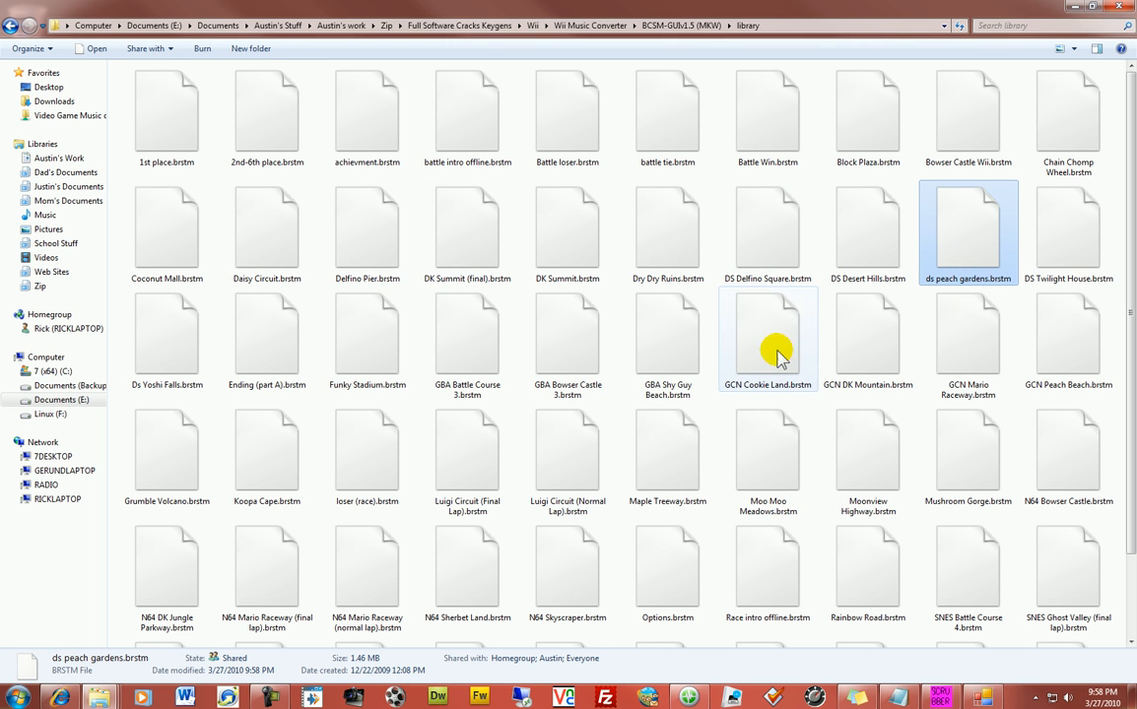
mouse_move(1034, 8)
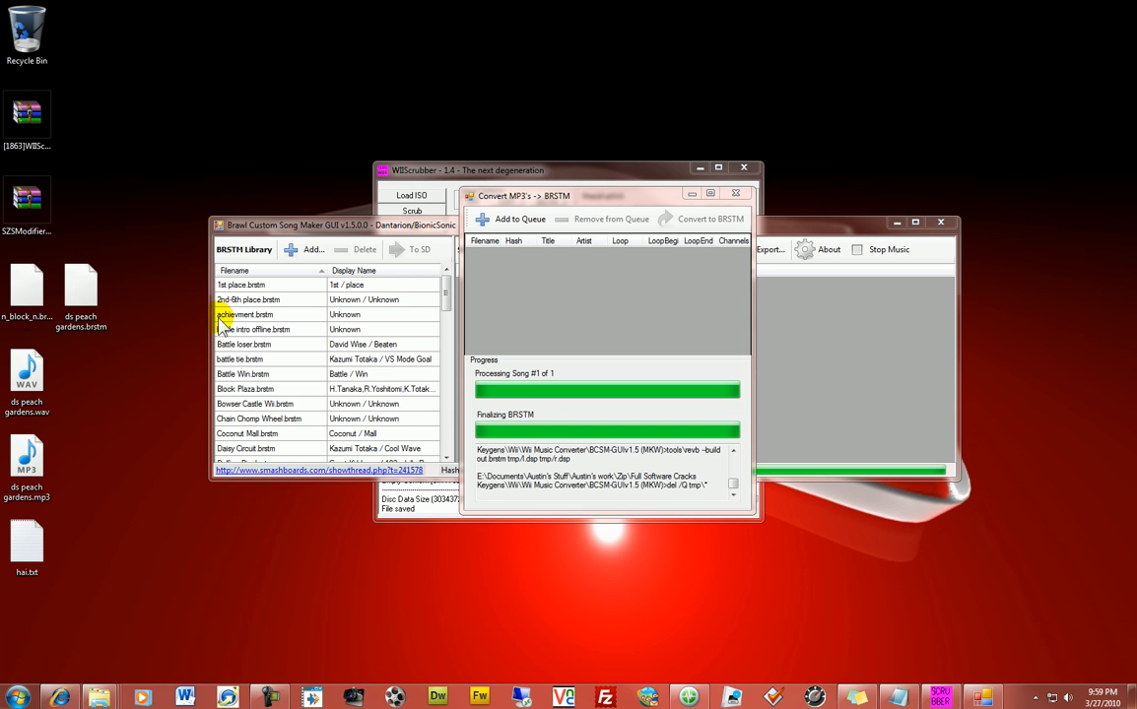
Replace the n_DS_Garden brstm entry in the ISO with ds peach gardens.brstm and acknowledge success.
left_click(737, 193)
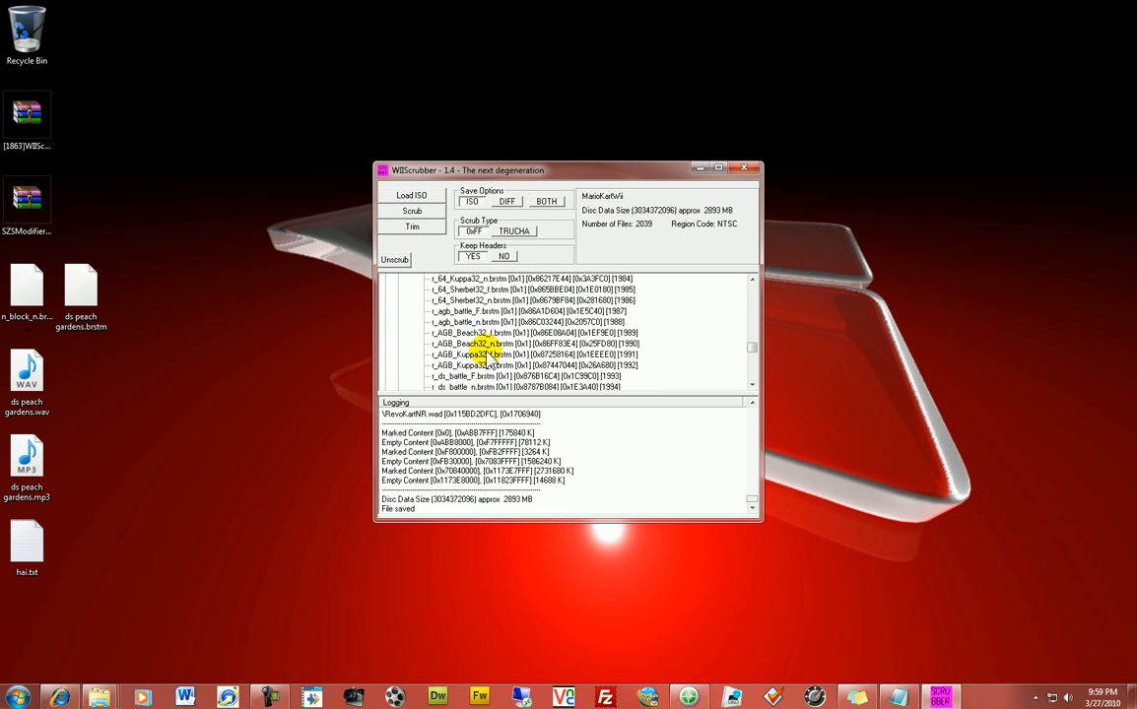
scroll("down", 3)
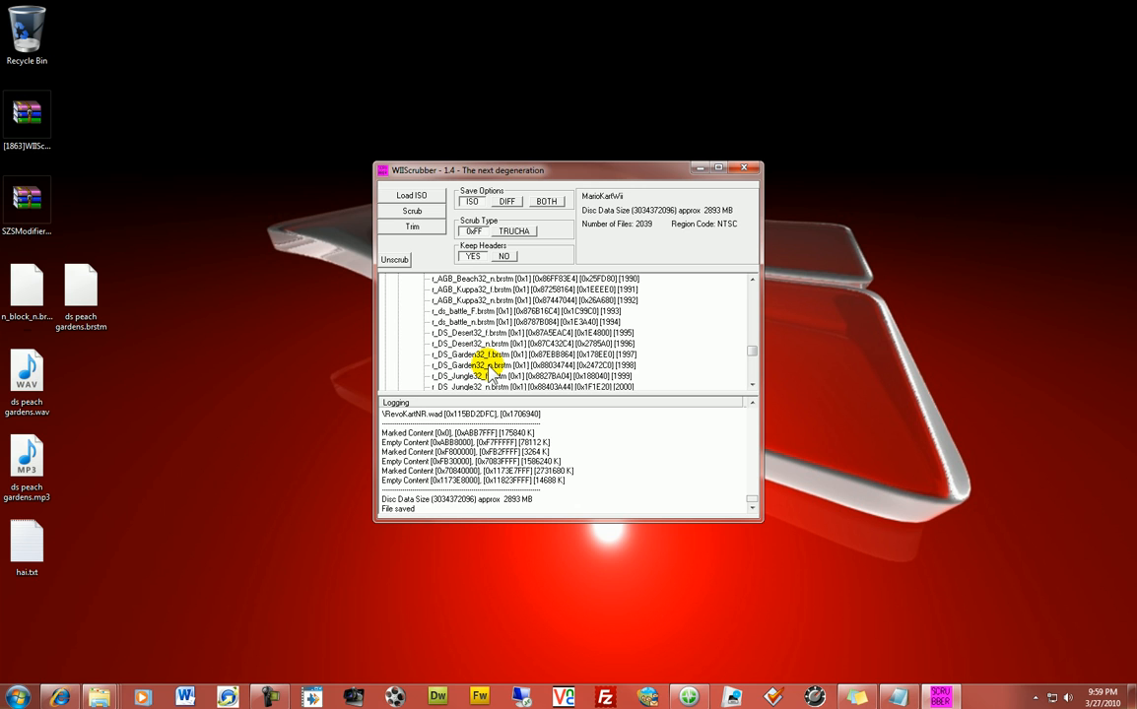
right_click(483, 365)
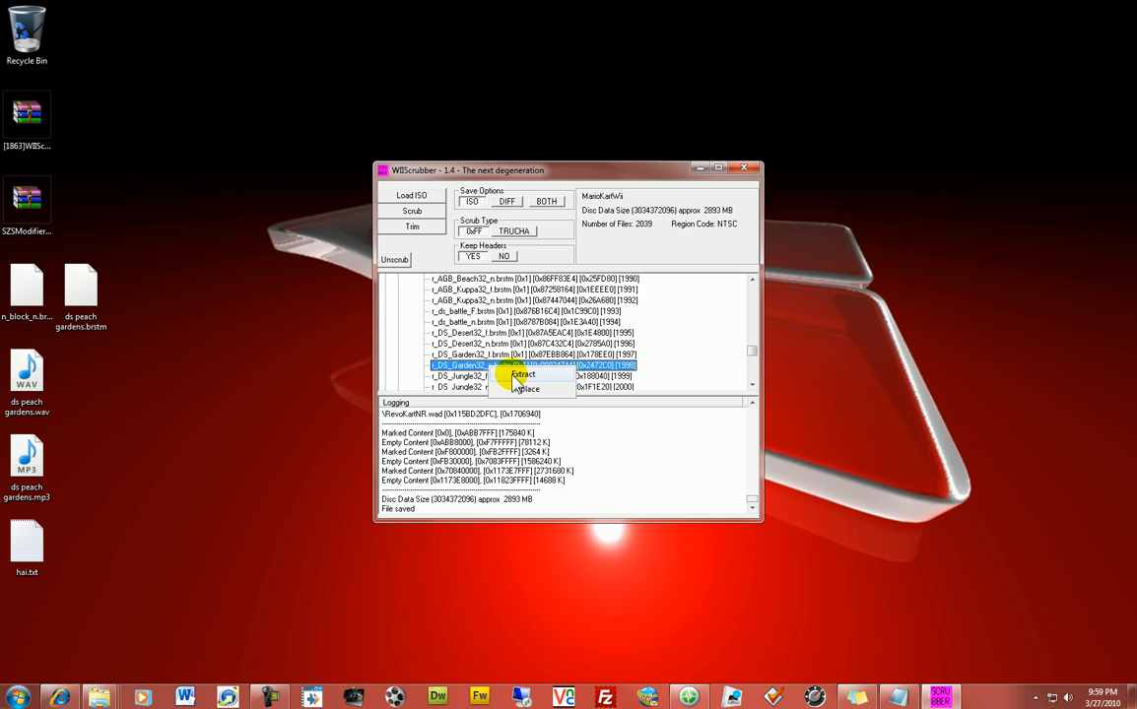
left_click(528, 386)
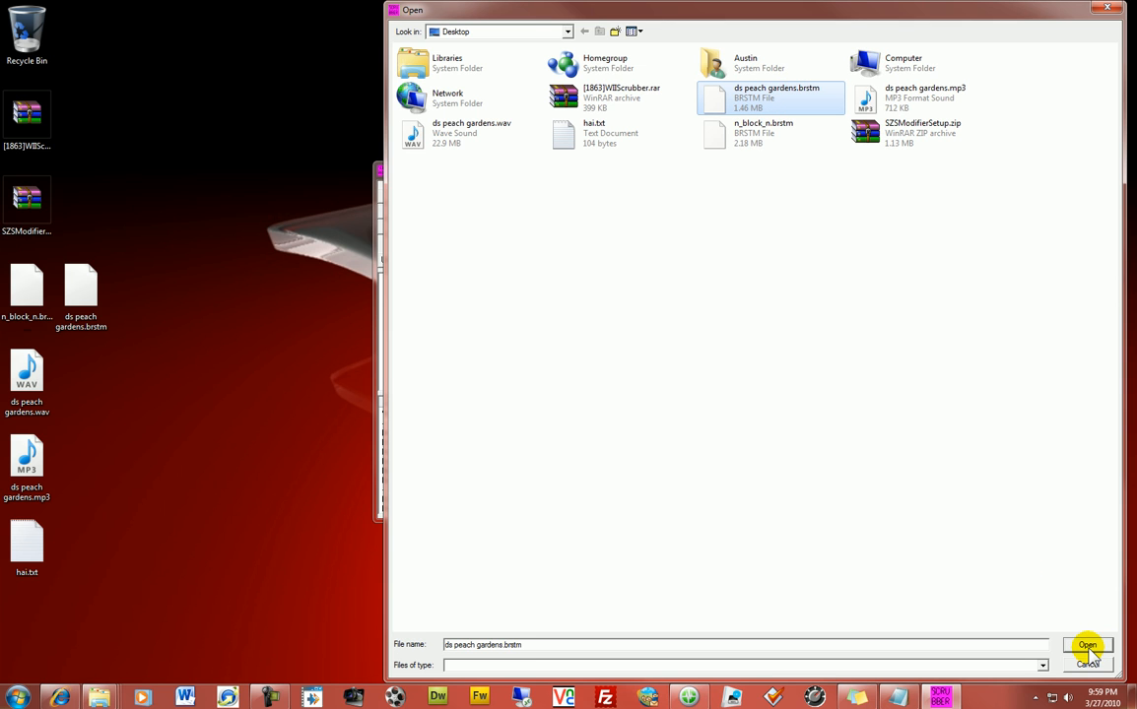
mouse_move(1072, 673)
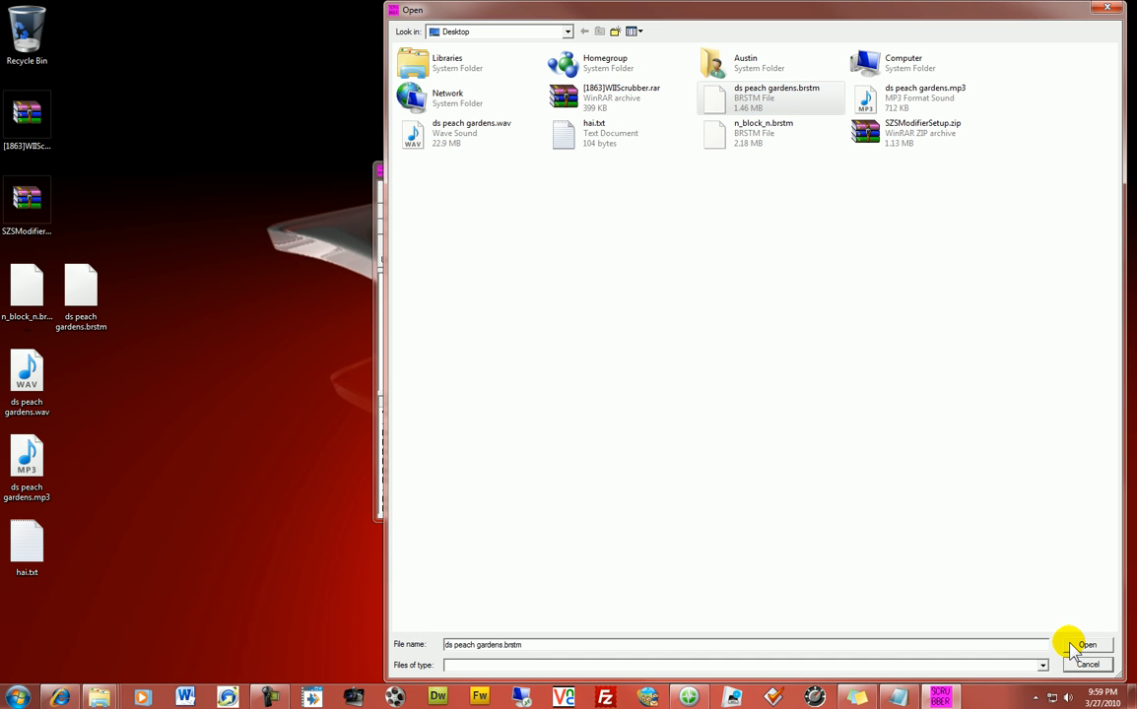
left_click(1088, 644)
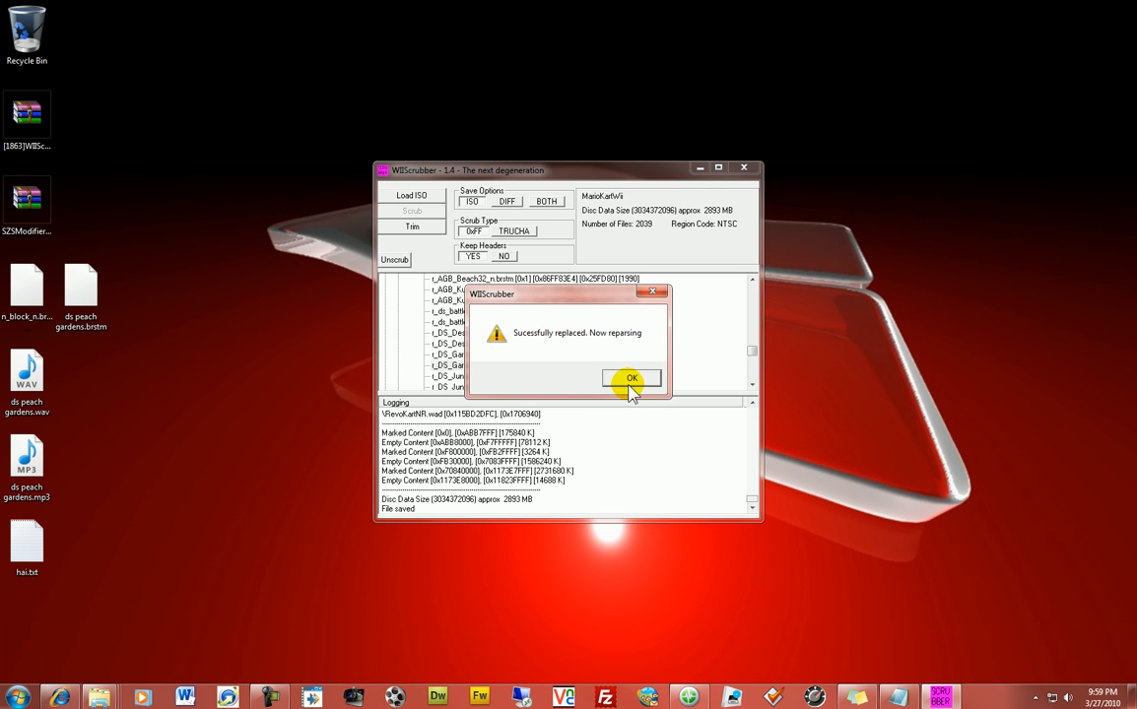
left_click(630, 378)
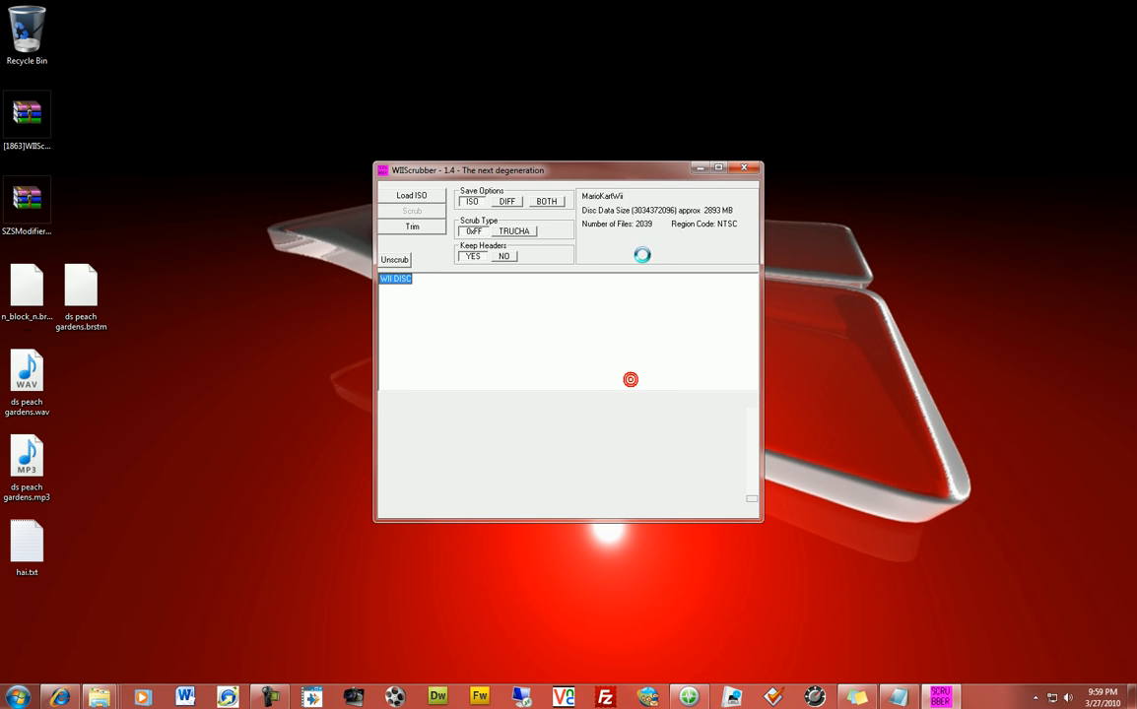
Exit WiiScrubber, confirming the close prompt with Yes.
left_click(744, 166)
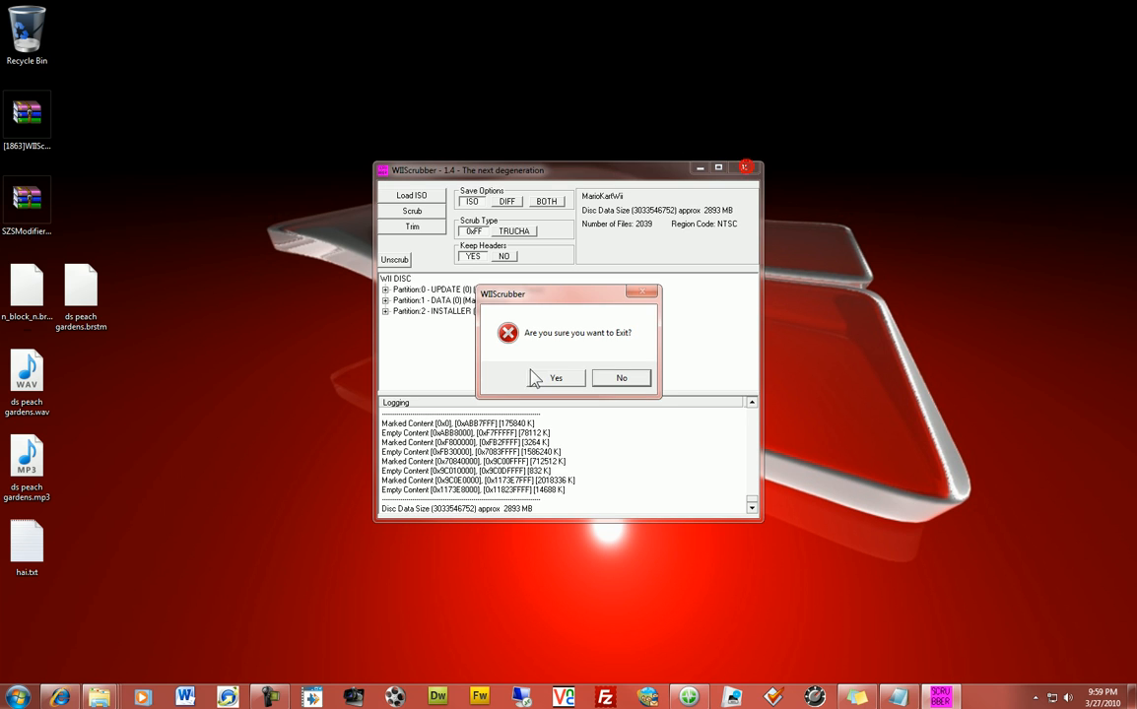
left_click(556, 378)
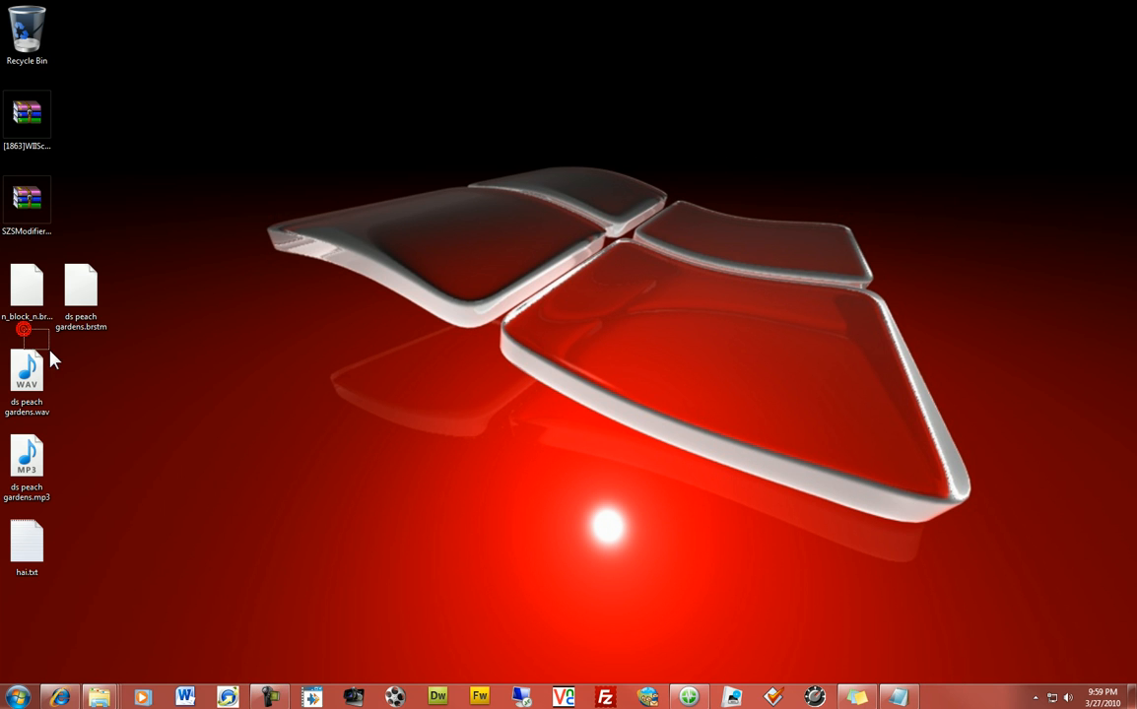
mouse_move(217, 367)
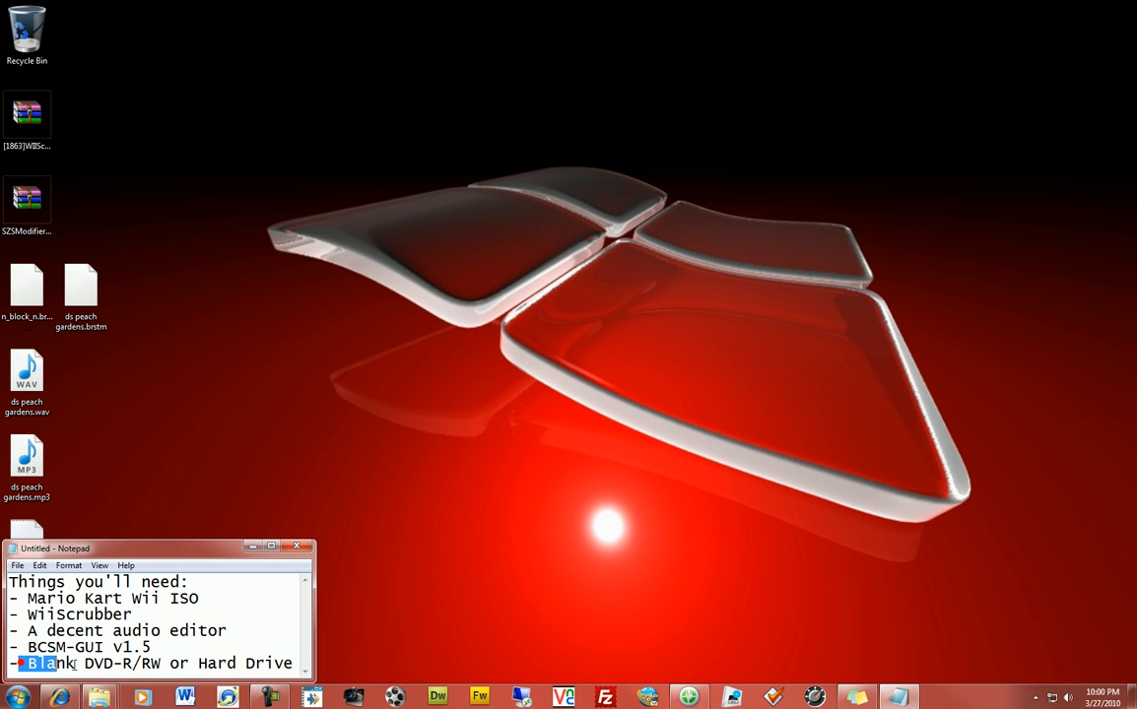
Highlight the word Blank in the last item of the Things you'll need list.
left_click_drag(29, 662, 161, 662)
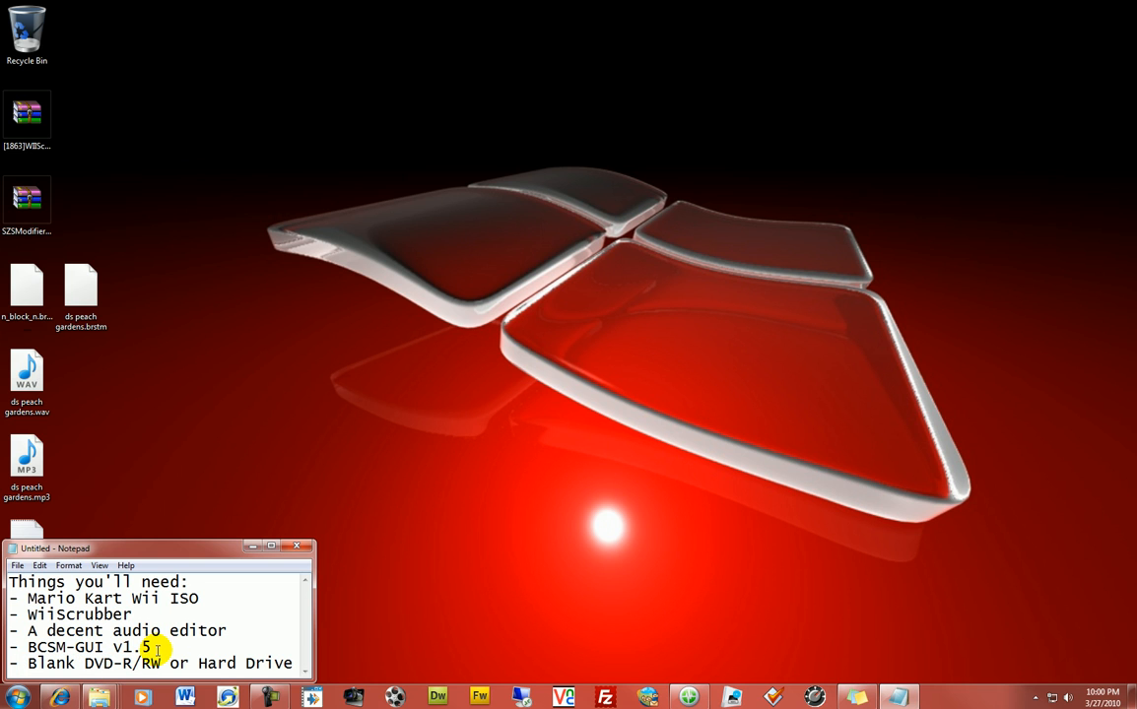
mouse_move(174, 650)
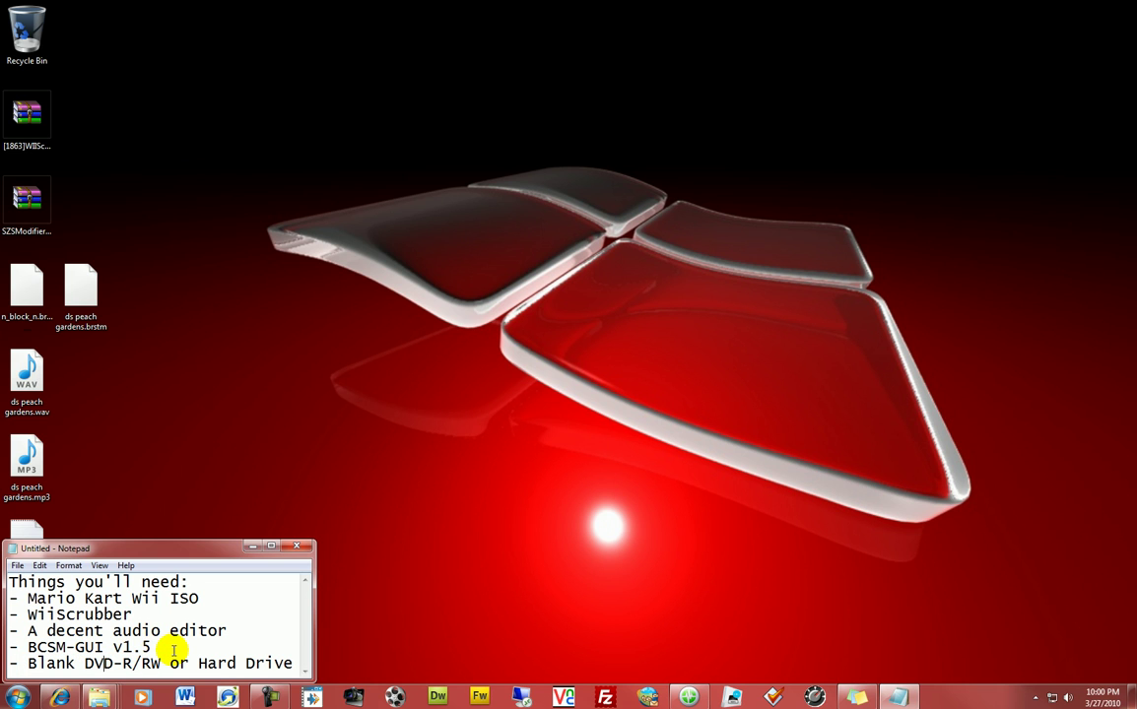
mouse_move(161, 662)
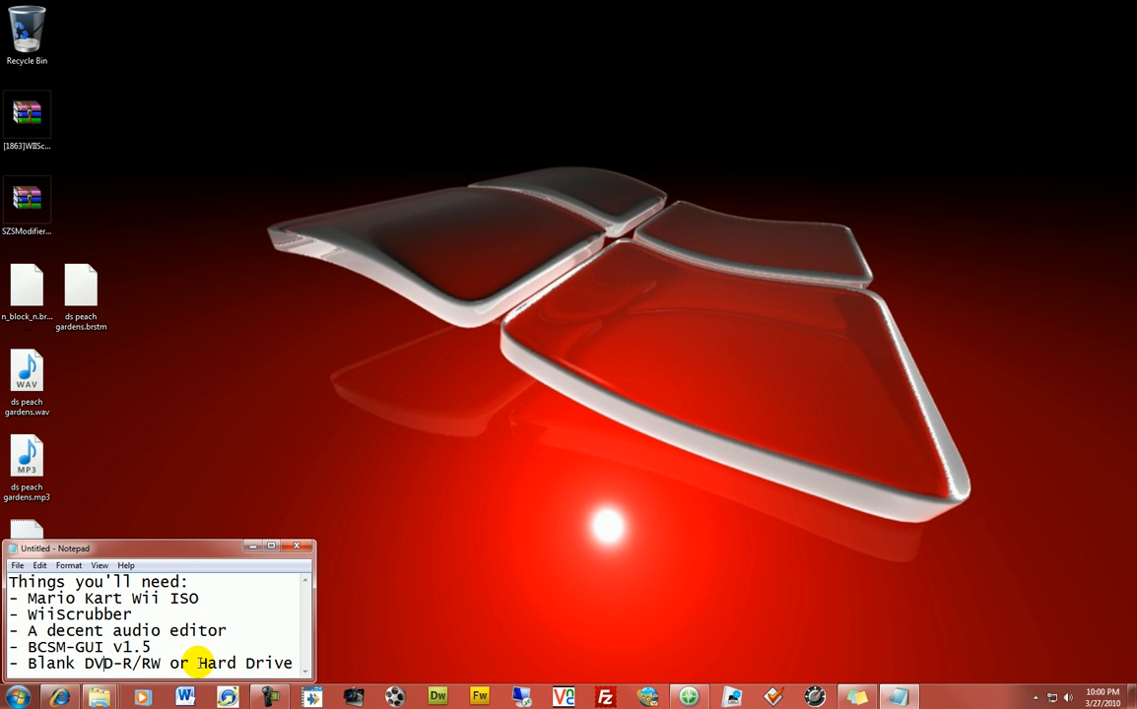
mouse_move(739, 698)
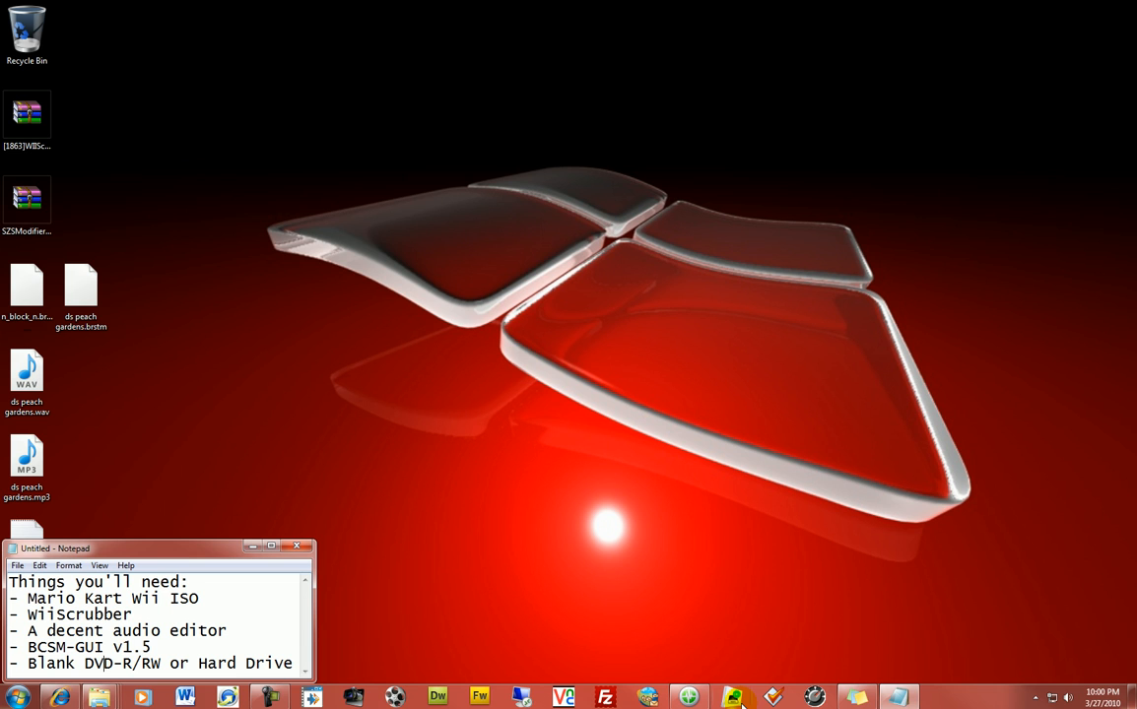
mouse_move(193, 559)
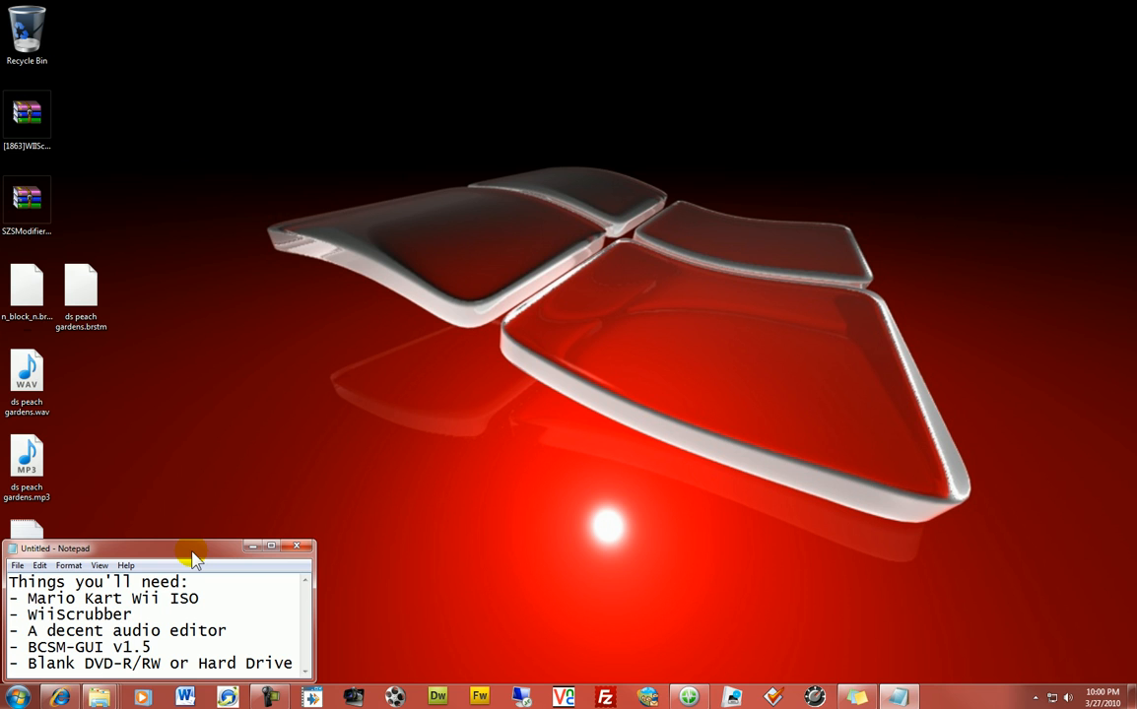
mouse_move(177, 567)
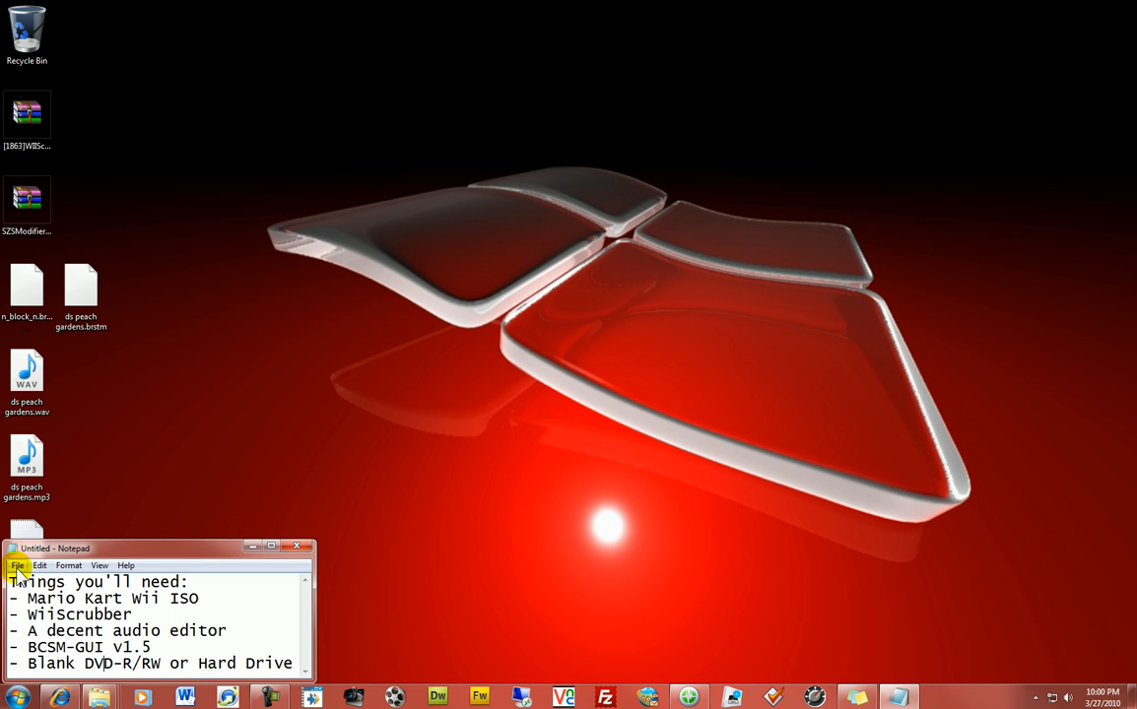
mouse_move(81, 575)
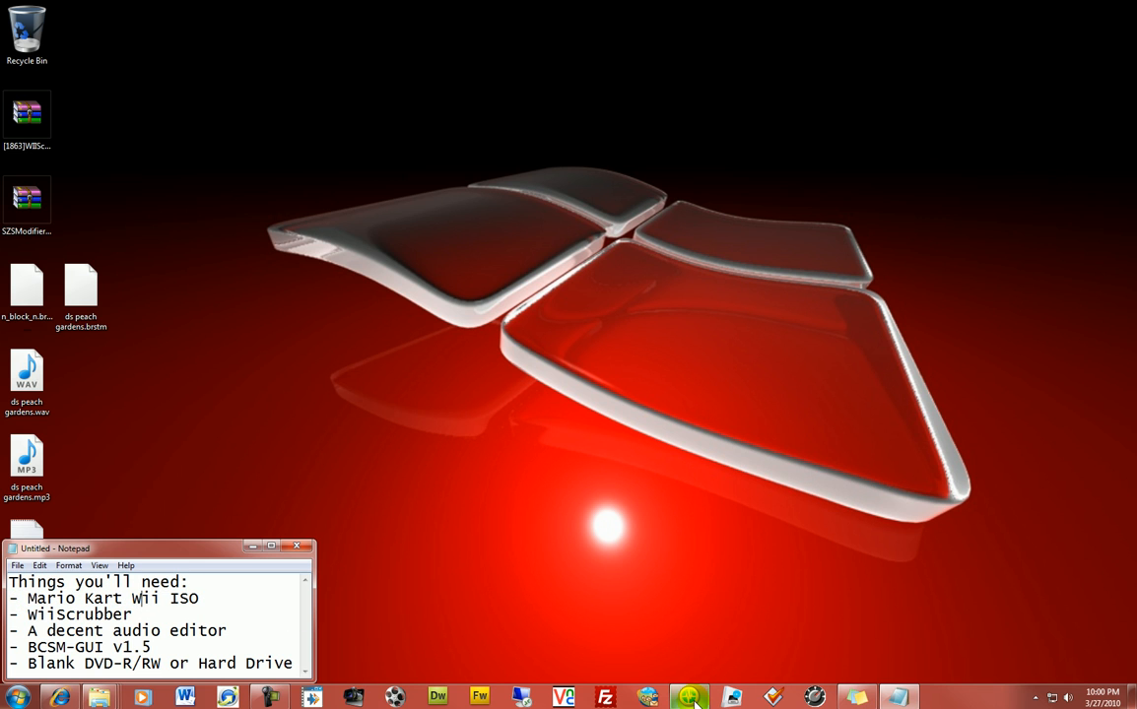
mouse_move(106, 459)
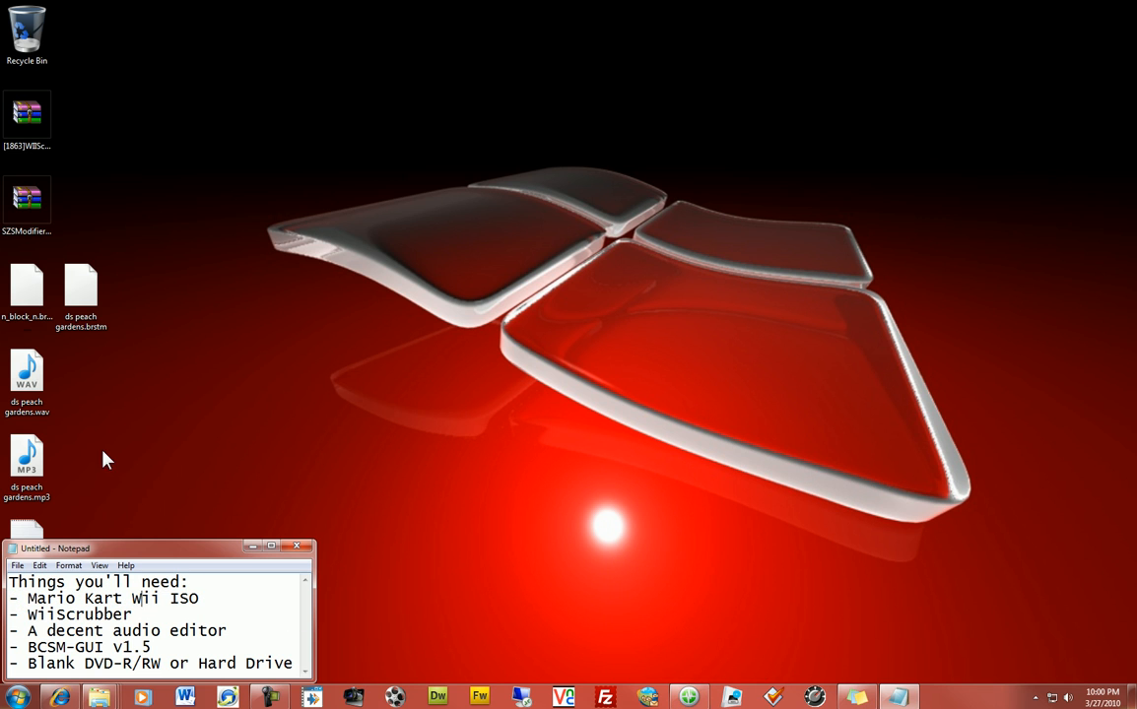
mouse_move(174, 556)
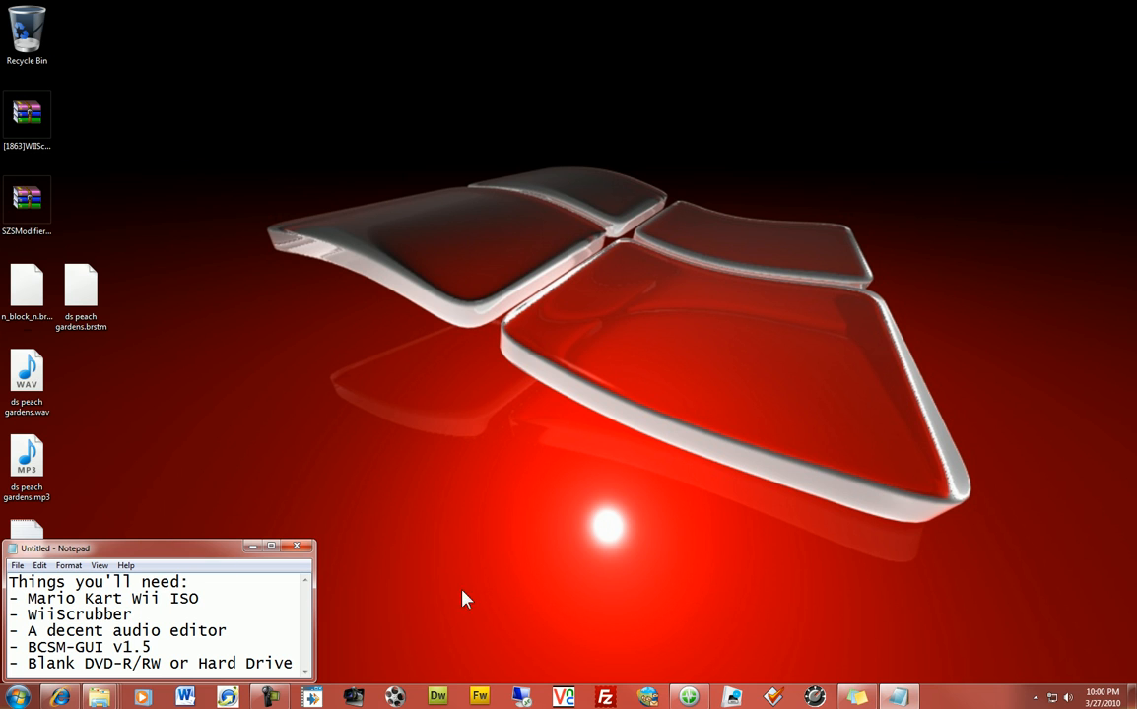
mouse_move(310, 607)
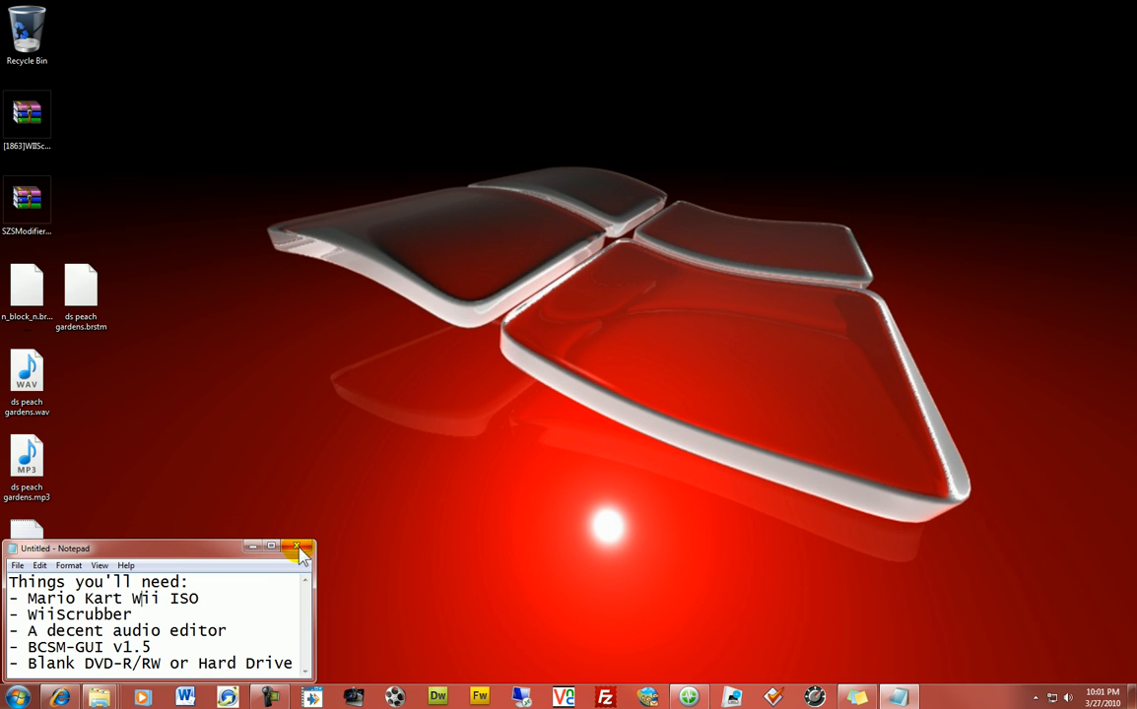
mouse_move(297, 548)
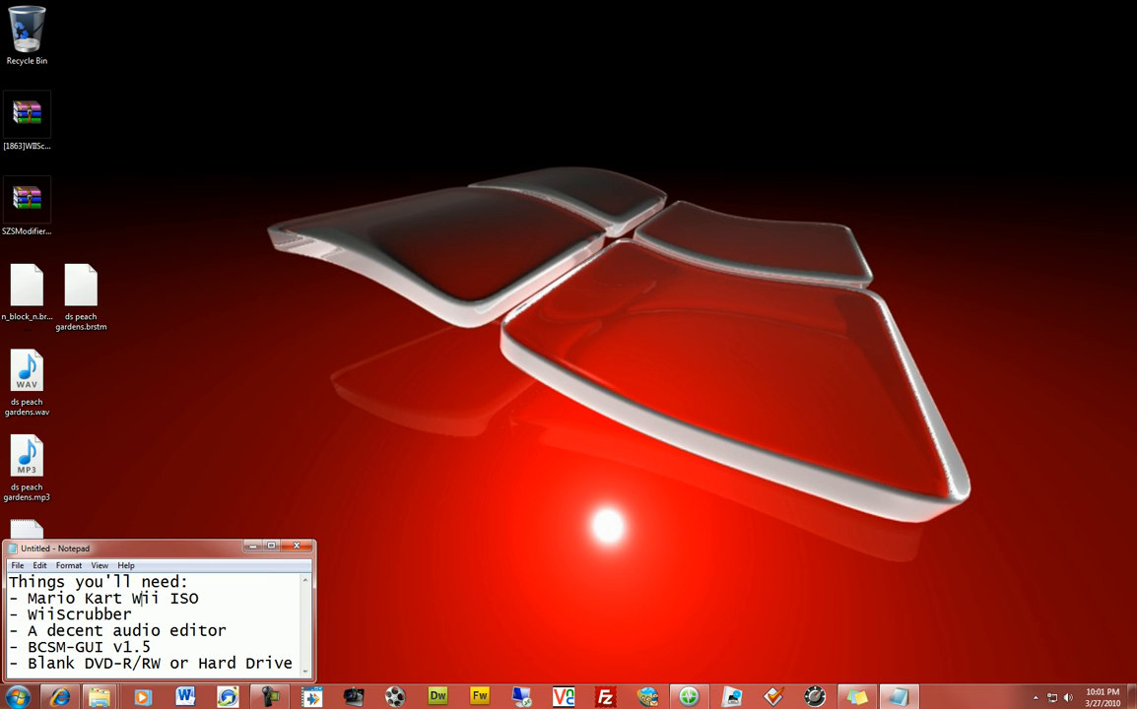